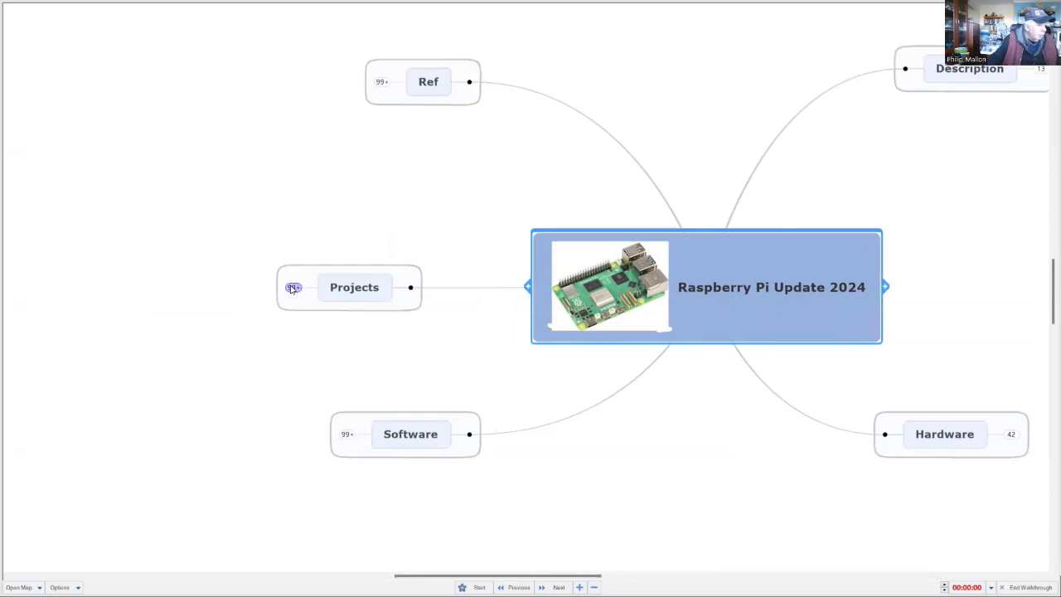
# Expand the Projects branch and scroll to Robotics' OS Based robot, Rovers and Robot Arms
pyautogui.click(292, 288)
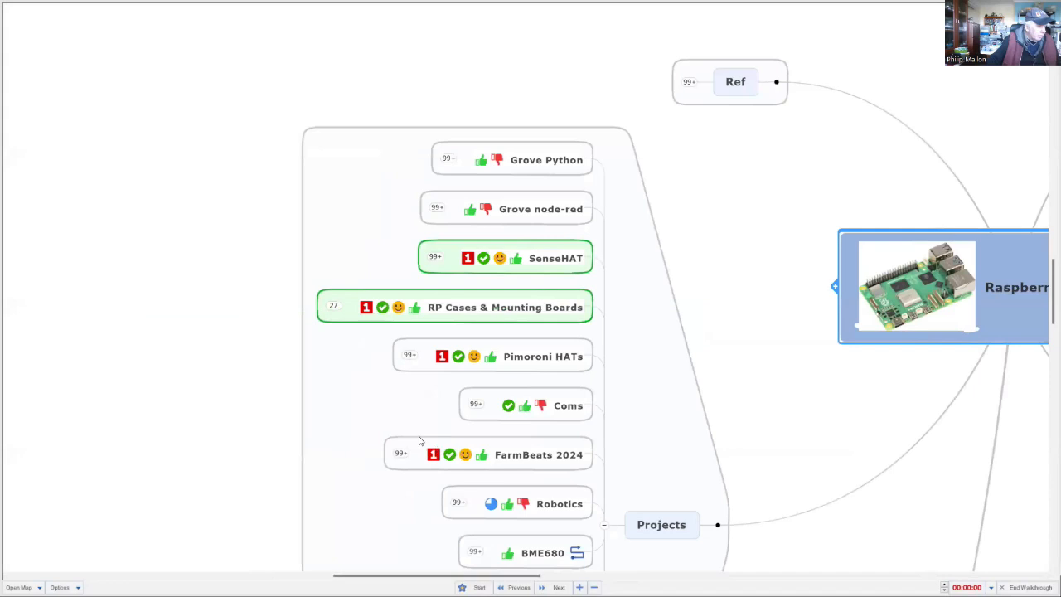
pyautogui.moveTo(374, 416)
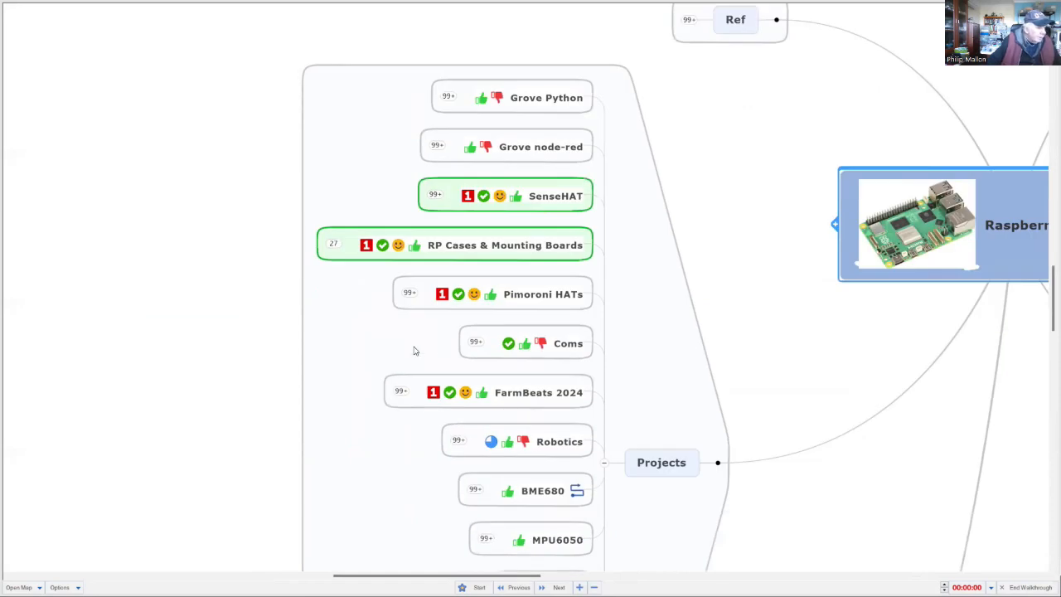
pyautogui.scroll(-3)
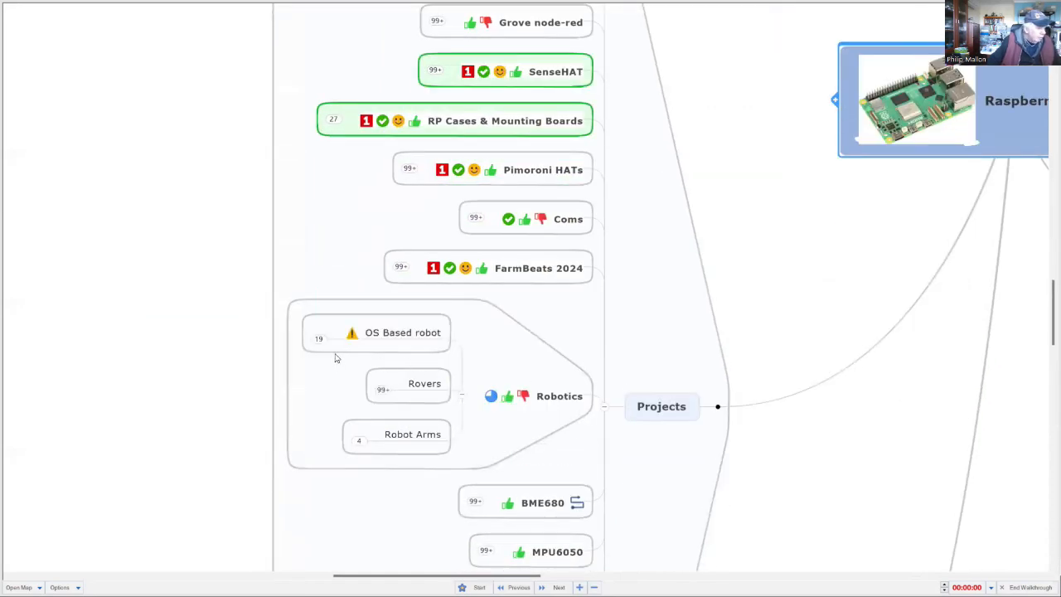
# Expand OS Based robot and highlight its advantages, advanced multi tasking and python
pyautogui.click(402, 333)
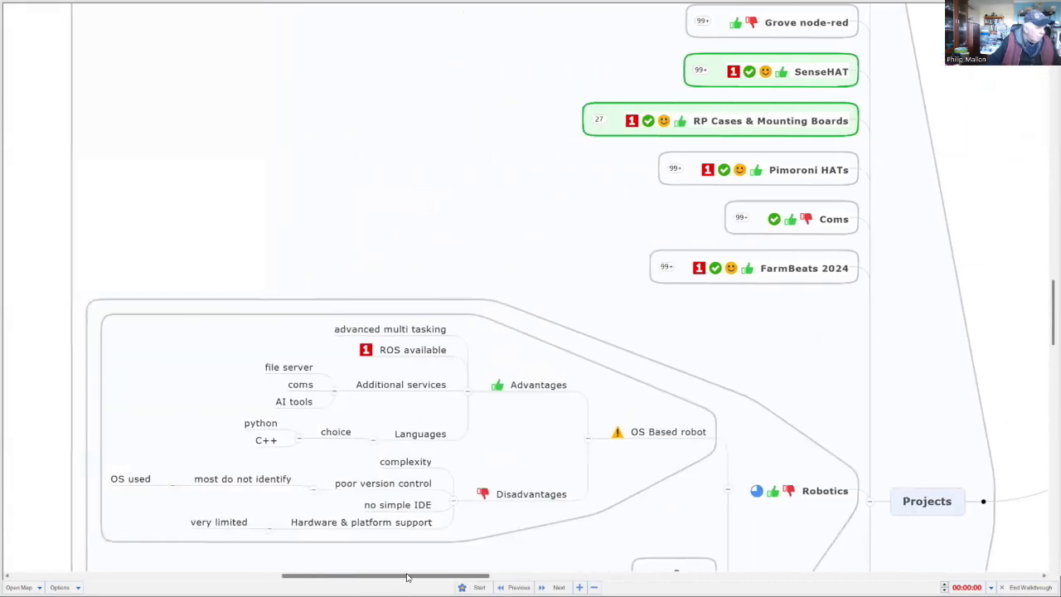
pyautogui.scroll(-3)
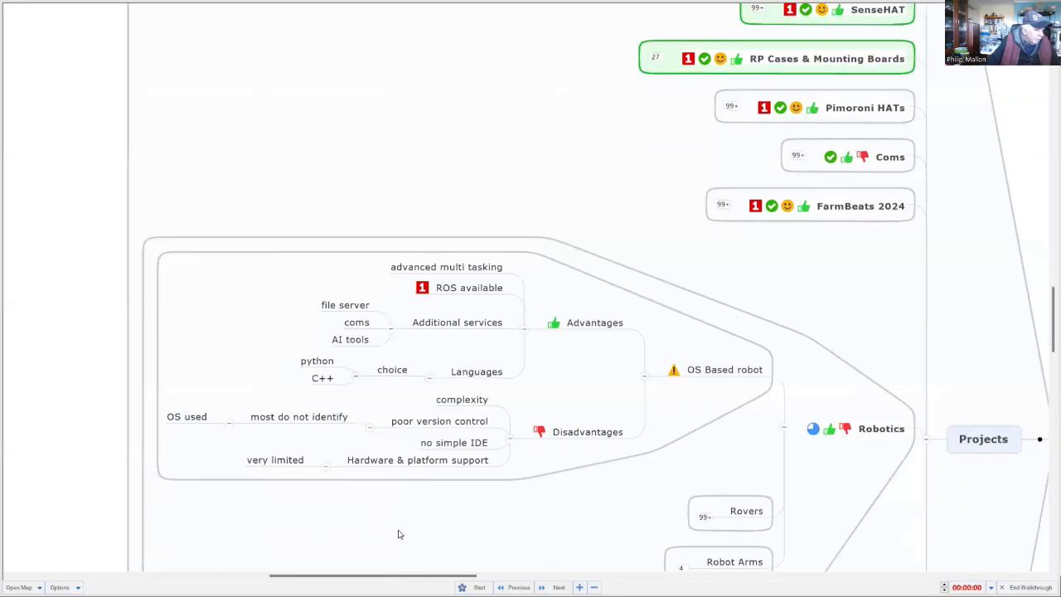
pyautogui.moveTo(392, 525)
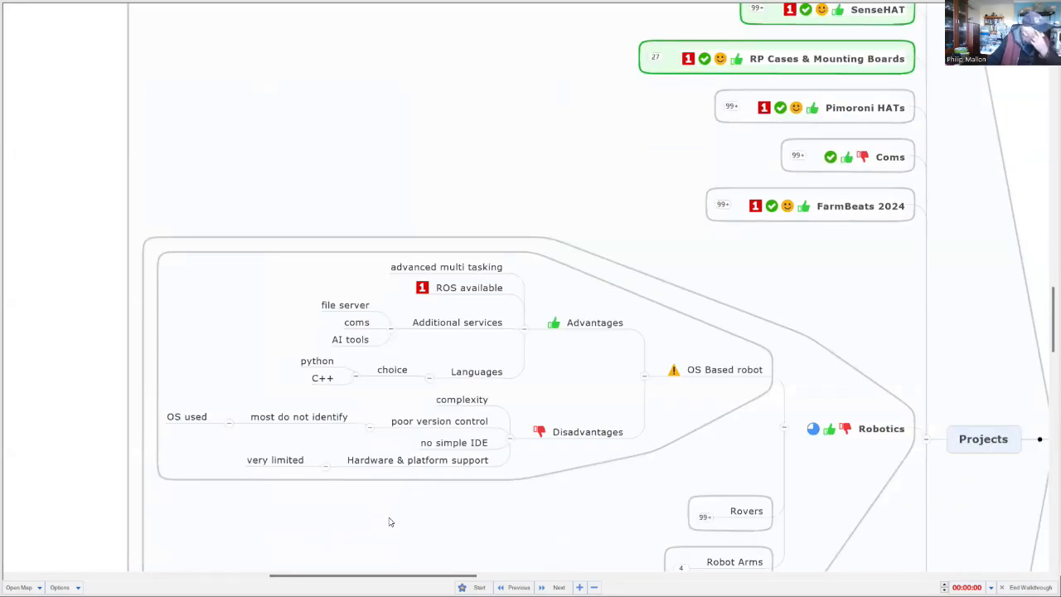
pyautogui.moveTo(393, 507)
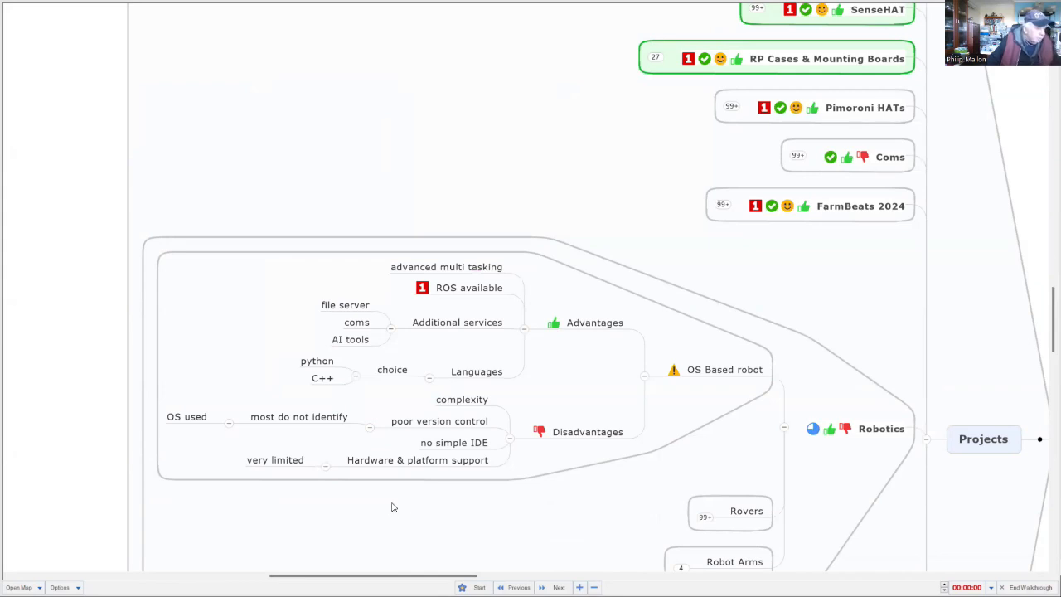
pyautogui.moveTo(496, 517)
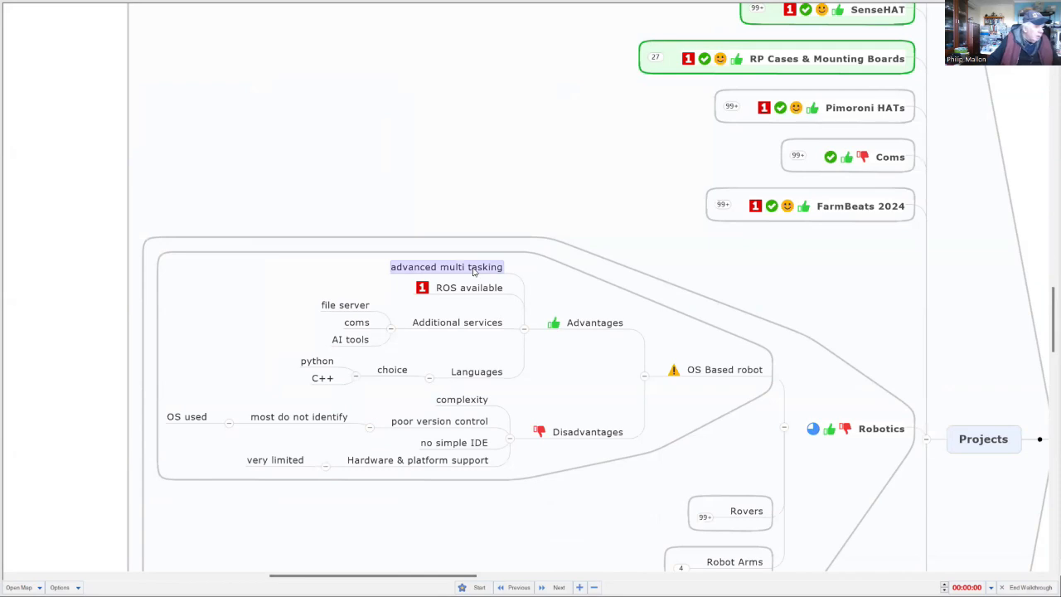
pyautogui.moveTo(429, 275)
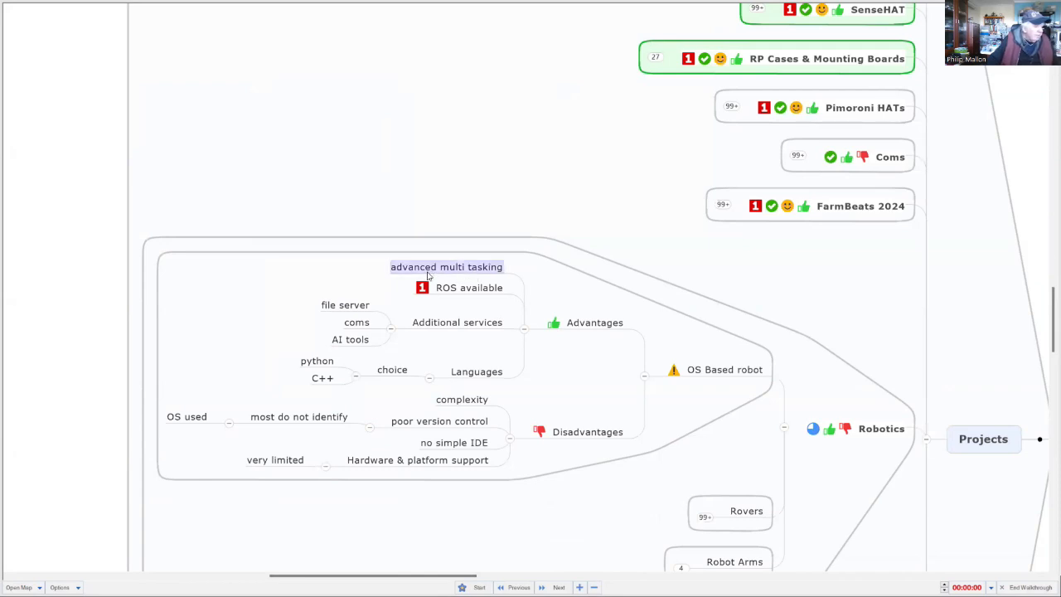
pyautogui.click(469, 287)
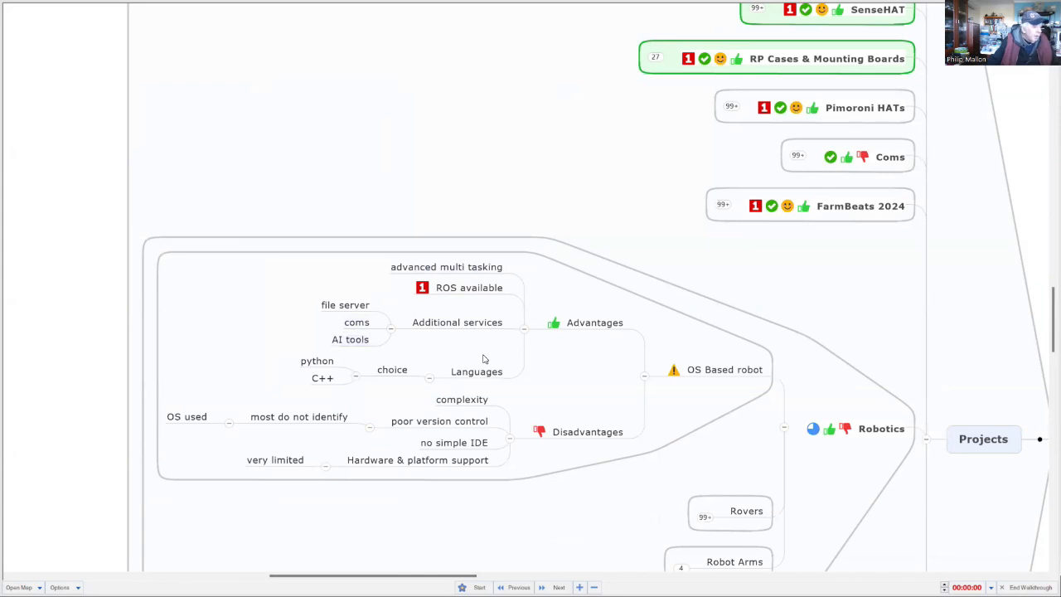
pyautogui.click(317, 361)
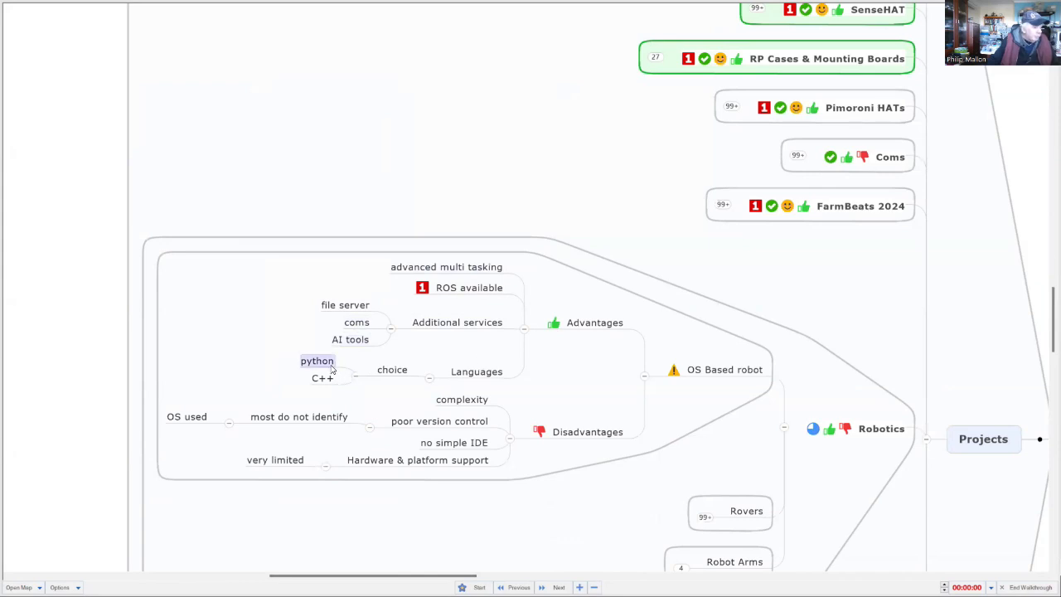
pyautogui.click(322, 378)
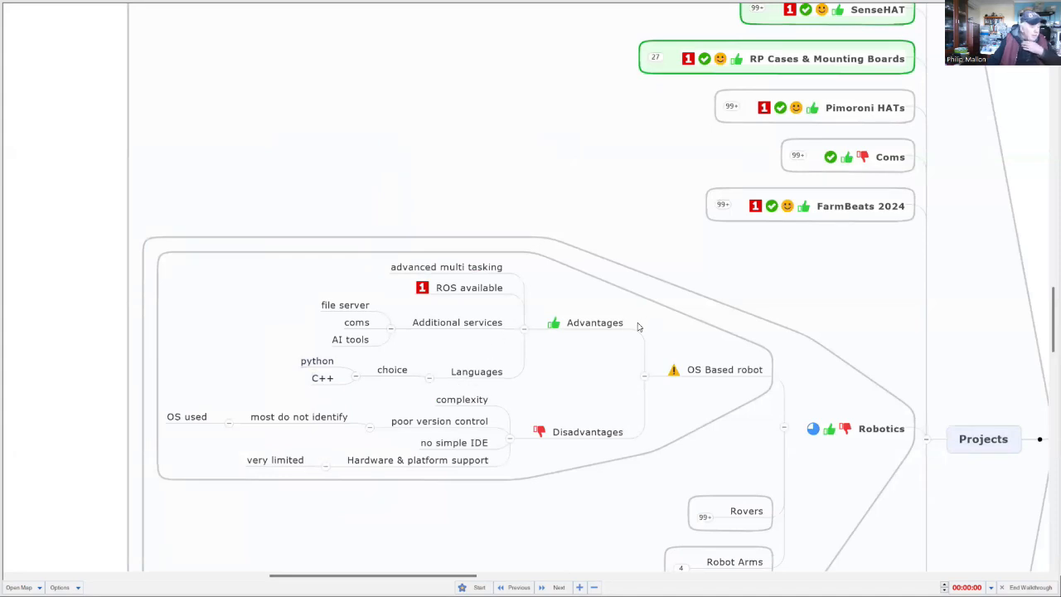
# Highlight the Disadvantages group, including complexity and no simple IDE
pyautogui.click(587, 432)
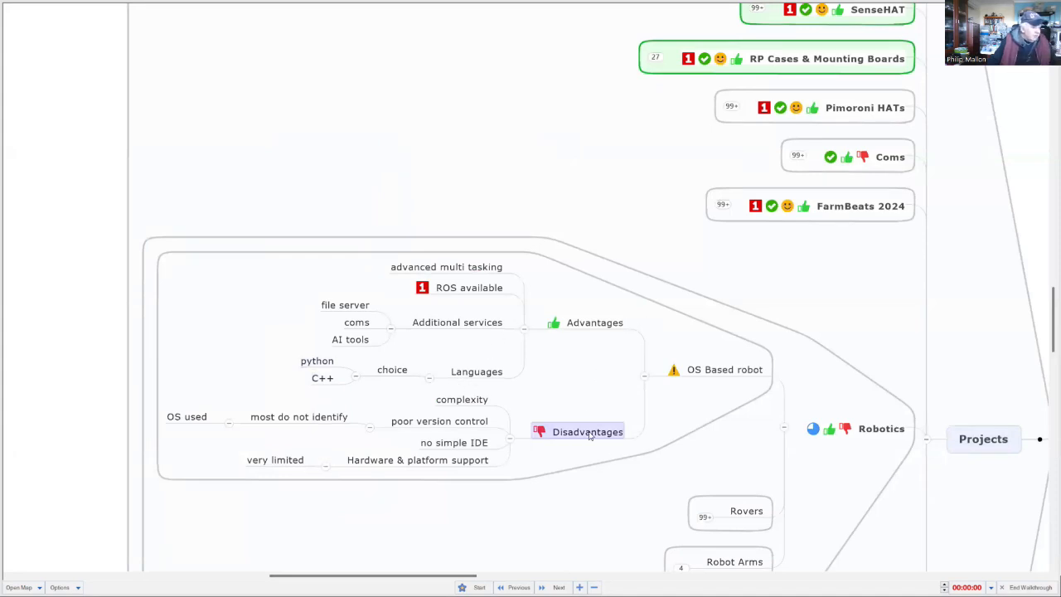
pyautogui.click(462, 400)
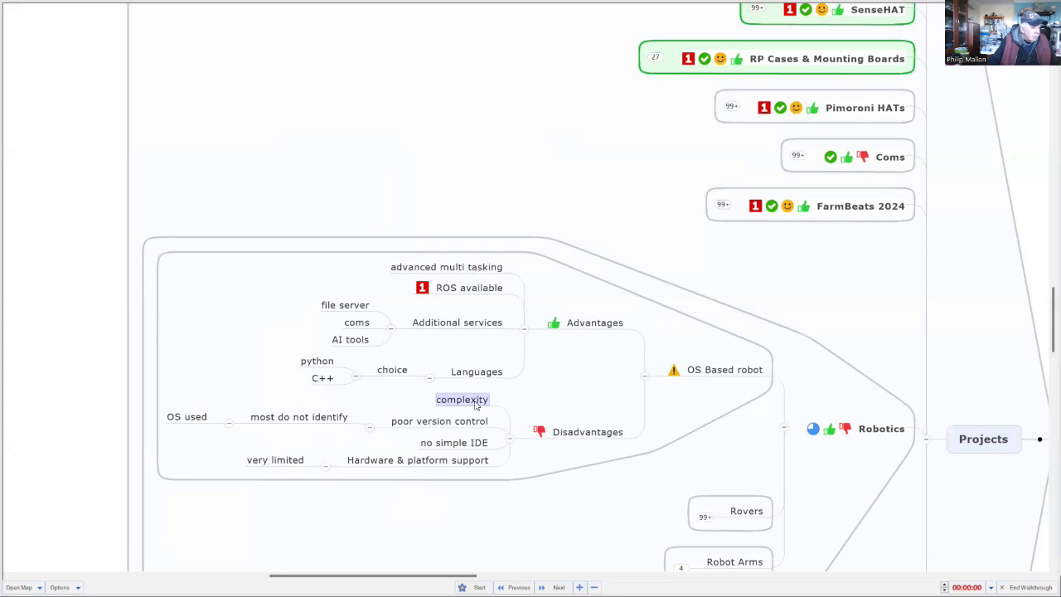
pyautogui.click(440, 420)
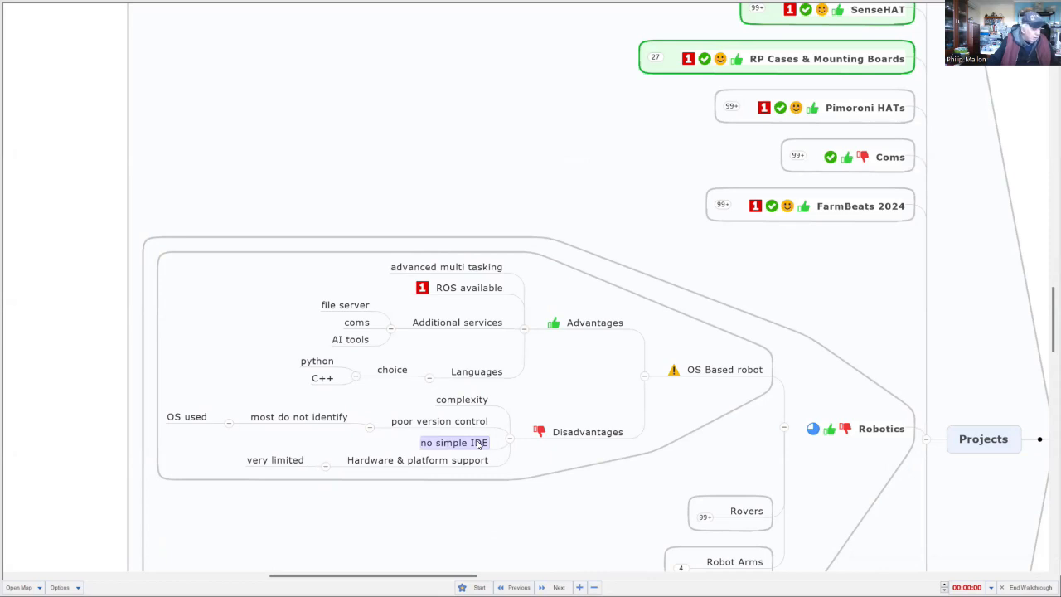
pyautogui.click(417, 460)
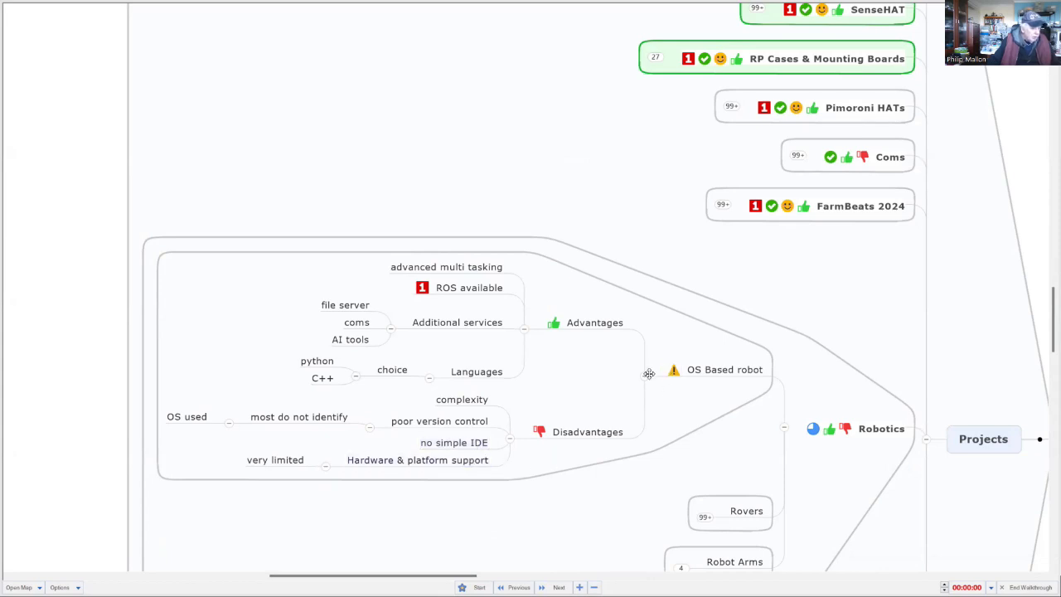
pyautogui.moveTo(645, 375)
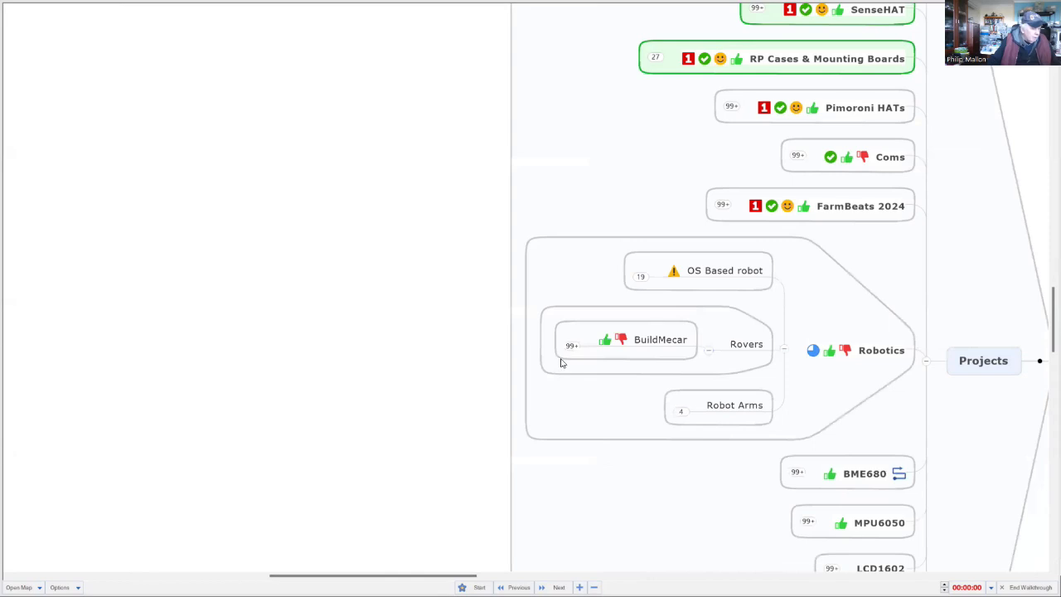
pyautogui.moveTo(641, 351)
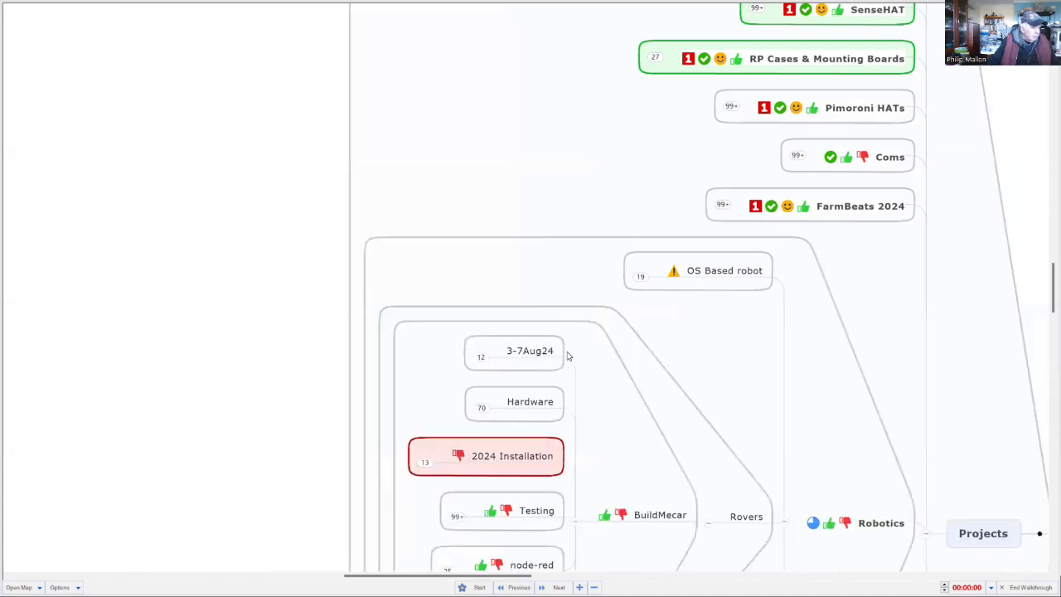
# Scroll down and expand the 3-7Aug24 topic to show the robot-build photo
pyautogui.scroll(-3)
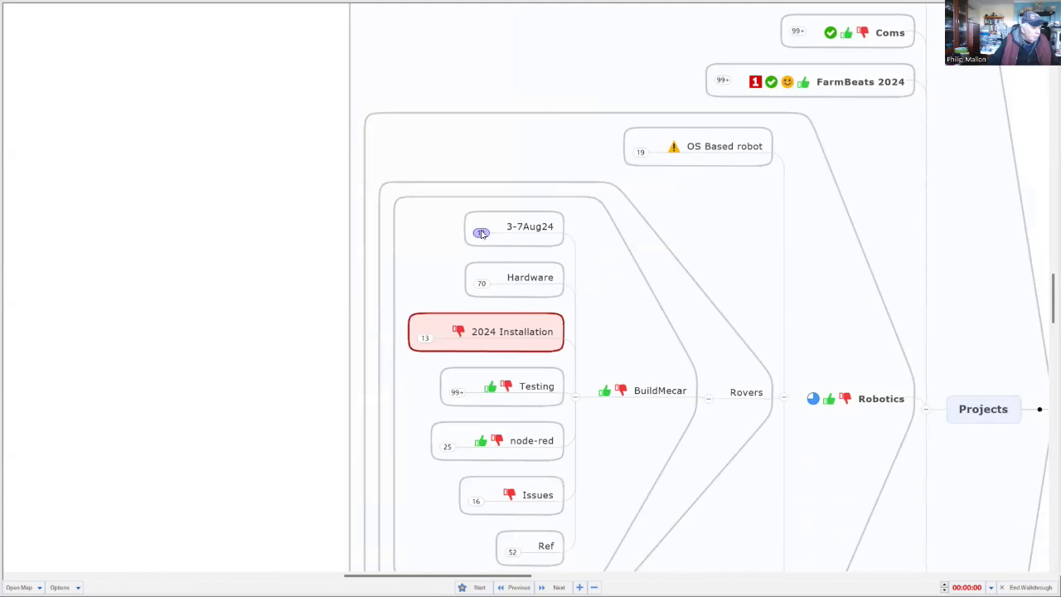
pyautogui.click(481, 233)
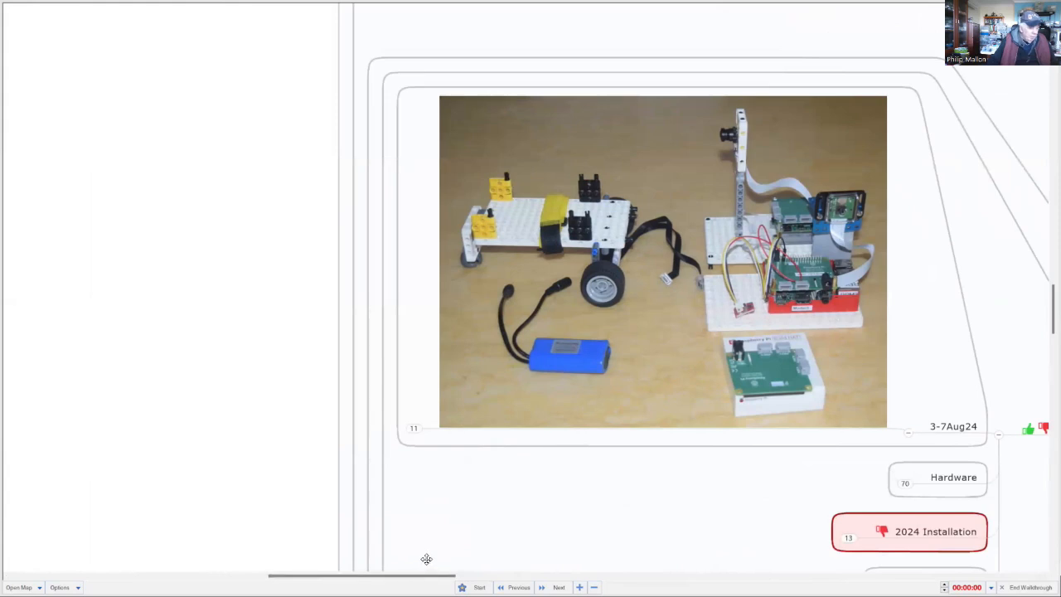
pyautogui.moveTo(424, 554)
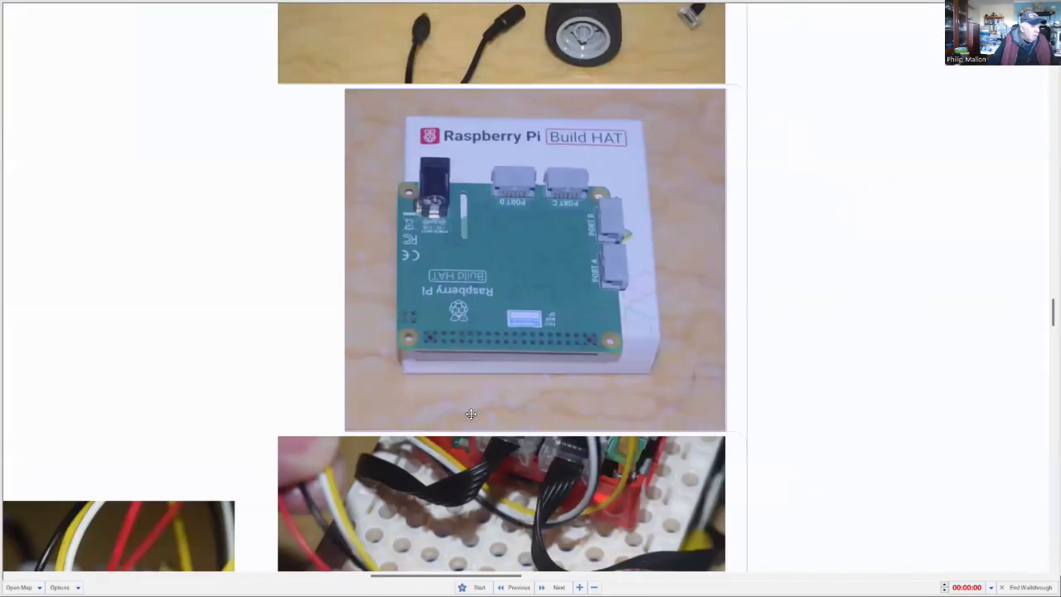
# Scroll through the Build HAT, wiring and battery photos down to the Raspberry Pi case images
pyautogui.scroll(-3)
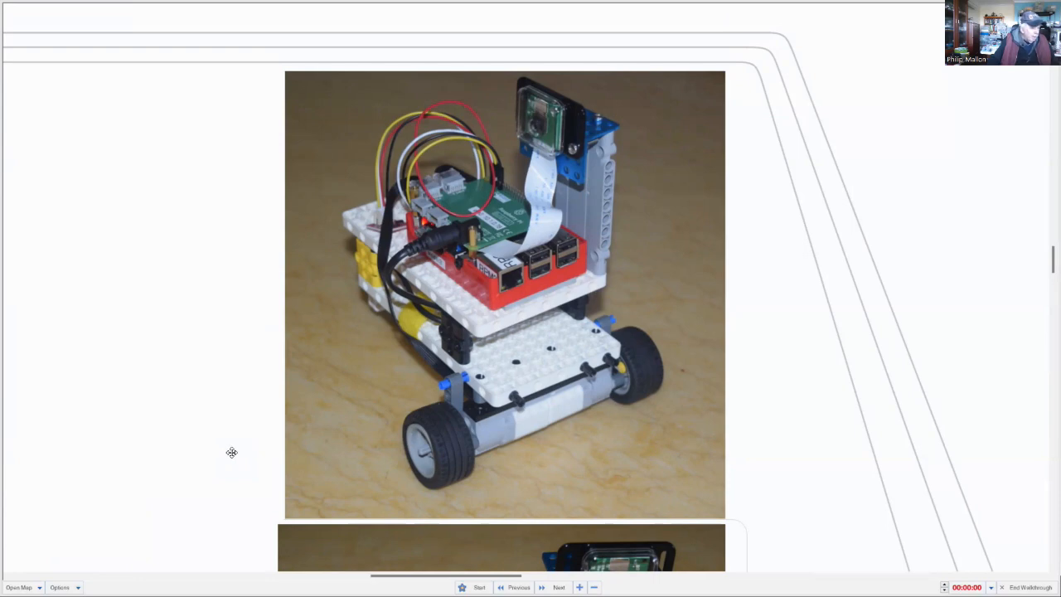
pyautogui.scroll(-3)
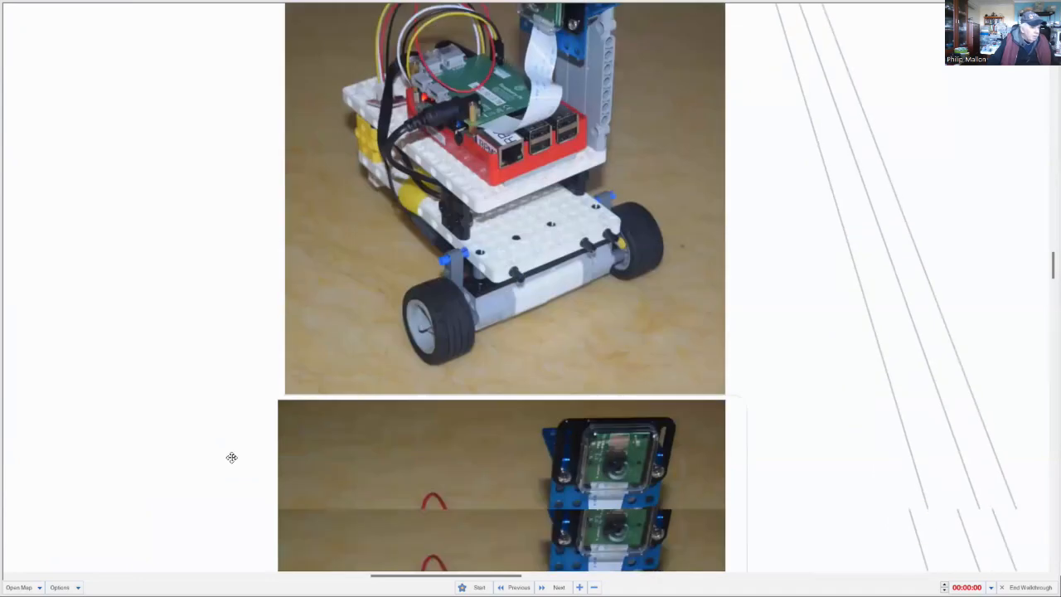
pyautogui.scroll(-3)
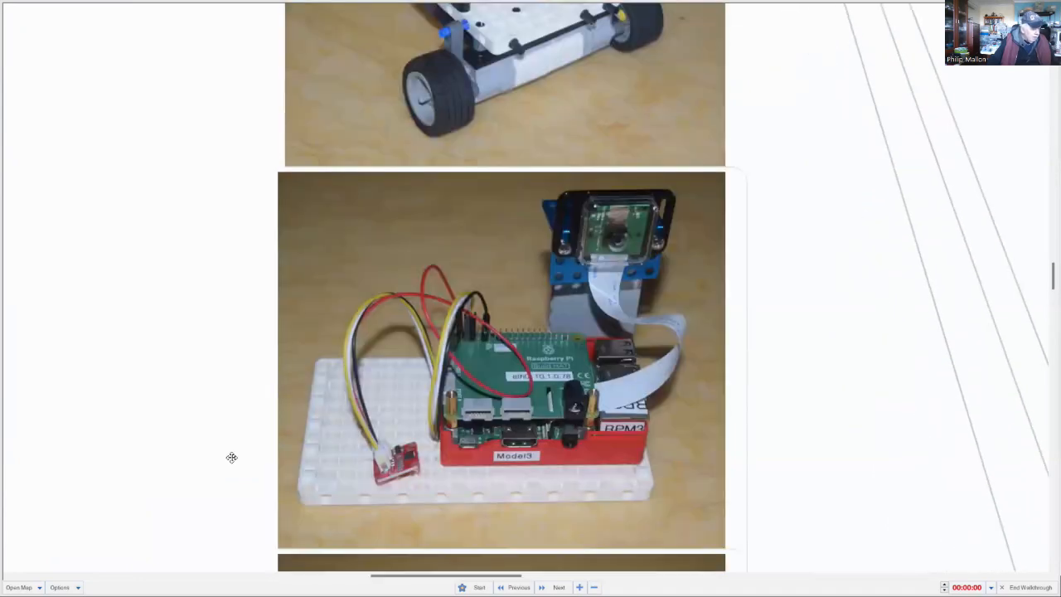
pyautogui.scroll(-3)
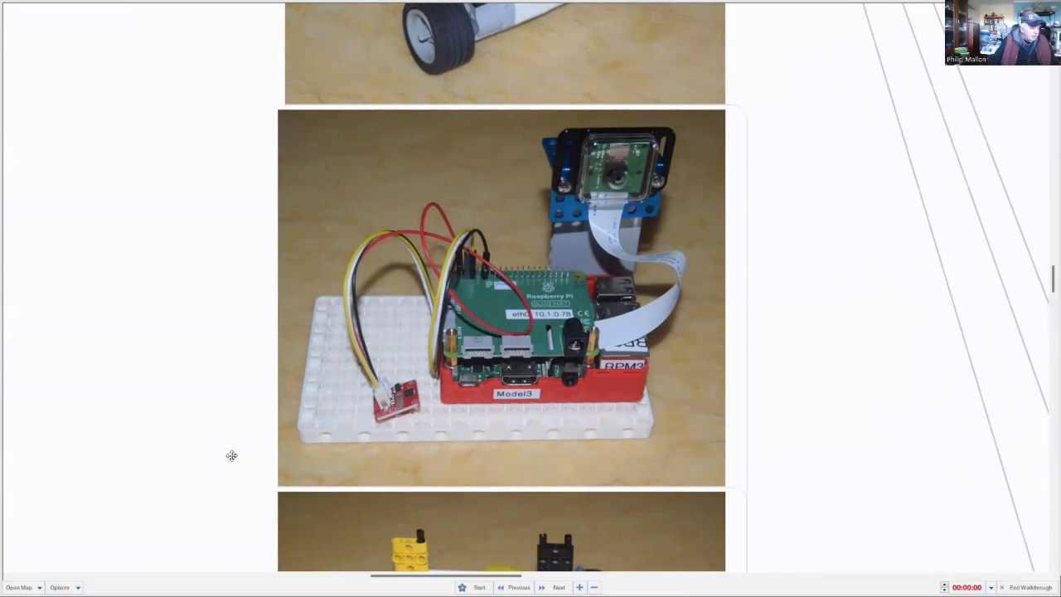
pyautogui.scroll(-3)
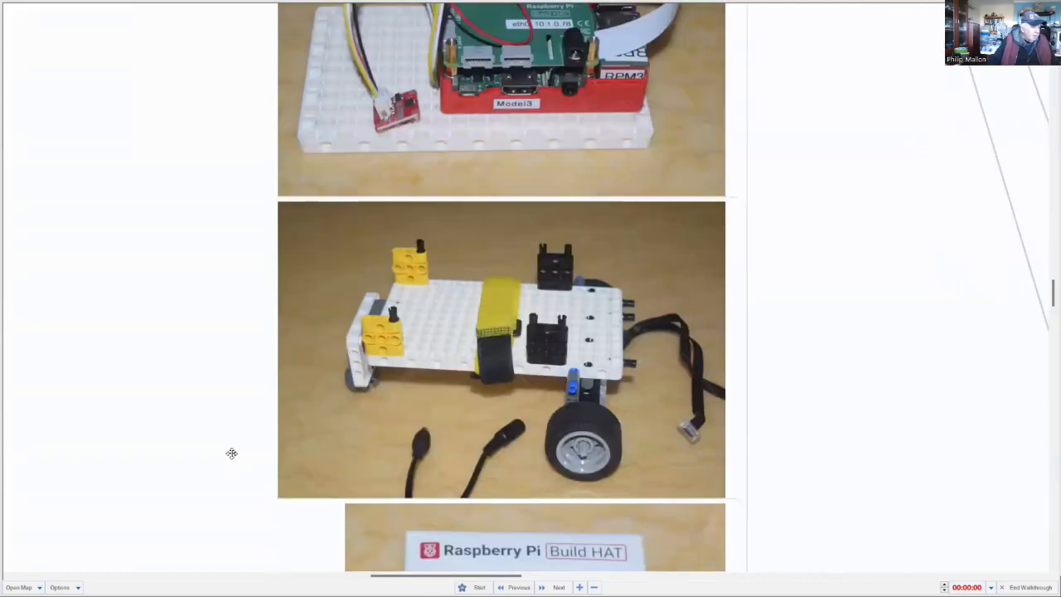
pyautogui.scroll(-3)
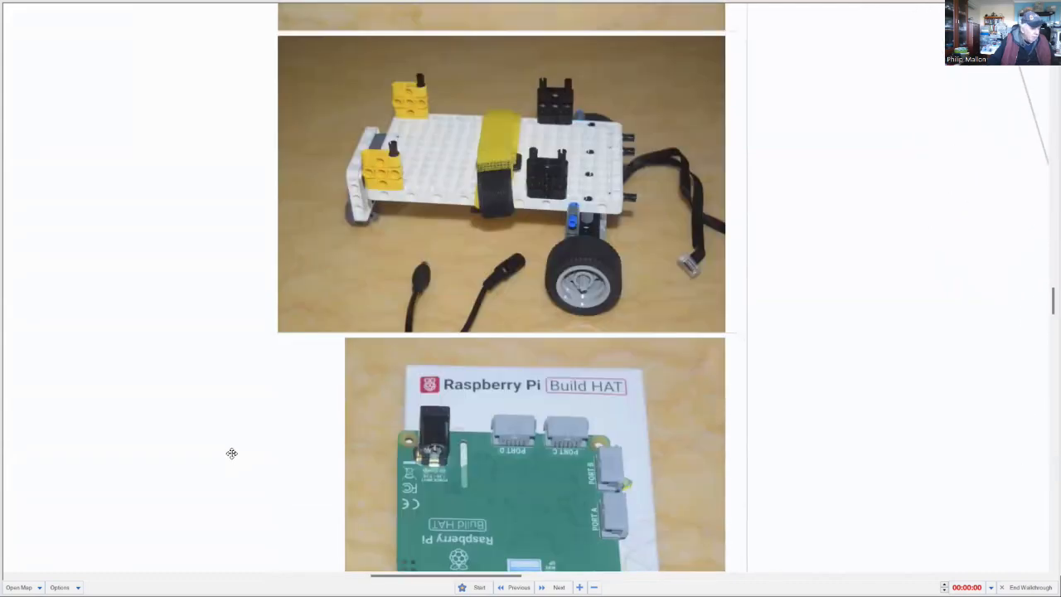
pyautogui.scroll(-3)
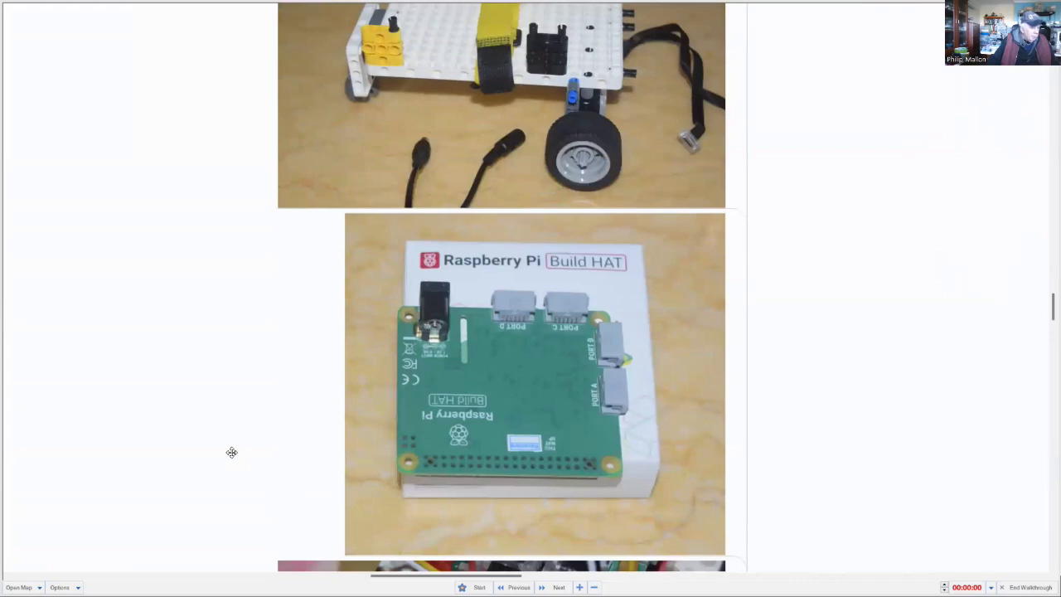
pyautogui.scroll(-3)
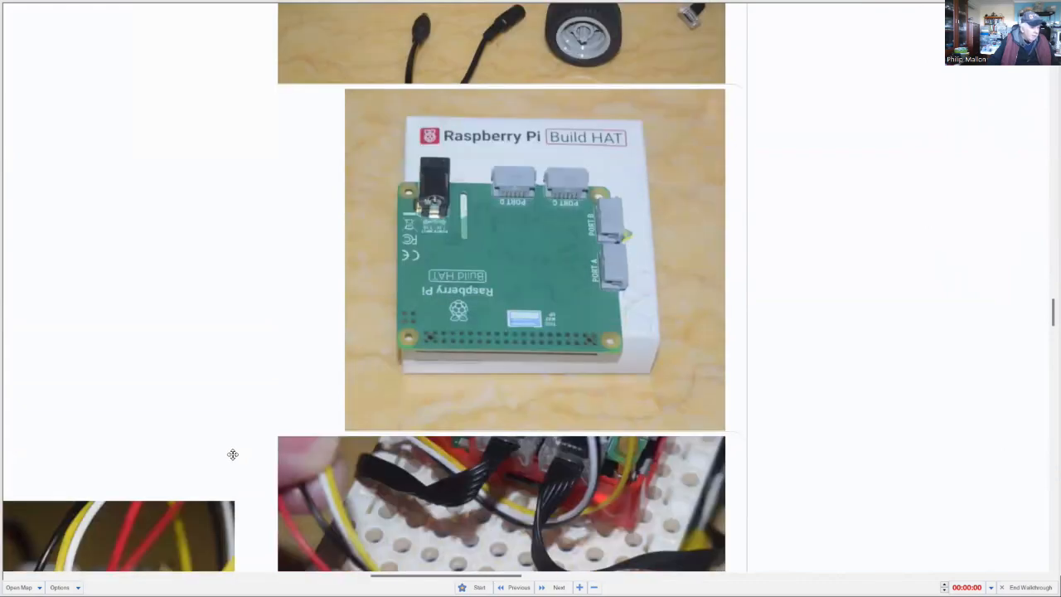
pyautogui.scroll(-3)
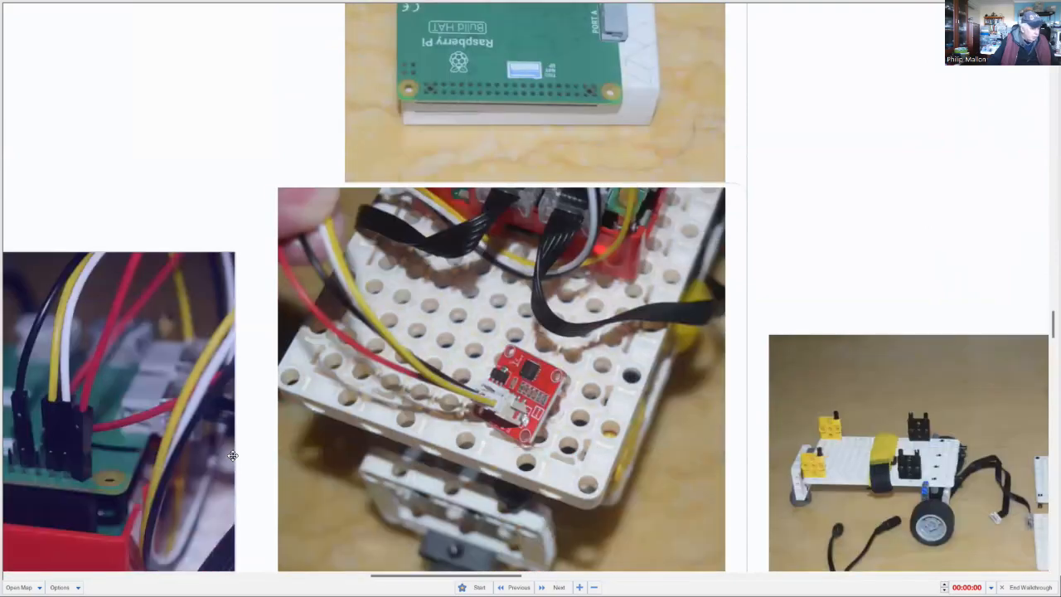
pyautogui.scroll(-3)
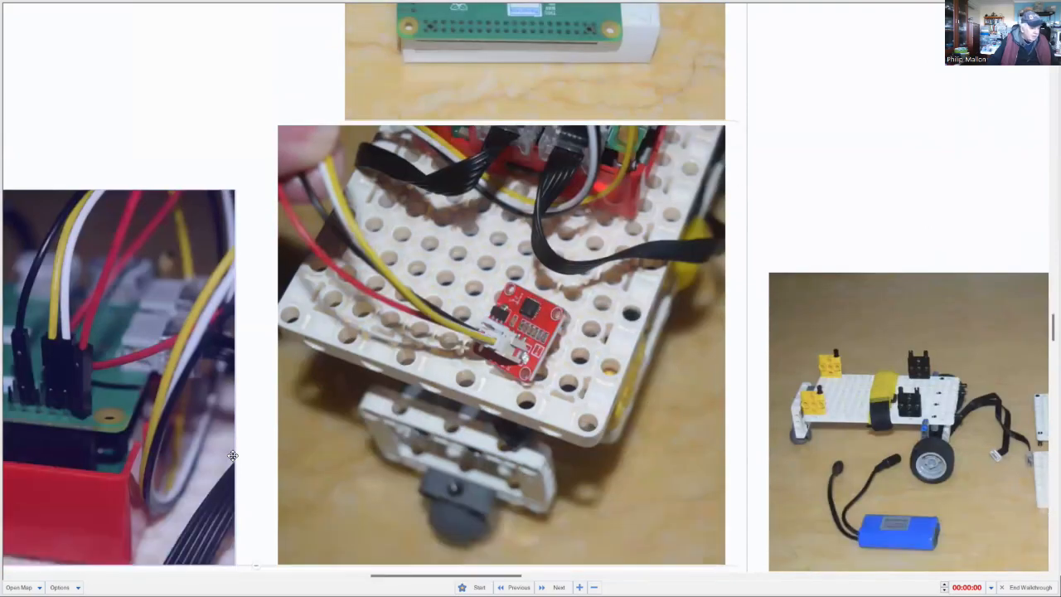
pyautogui.scroll(-3)
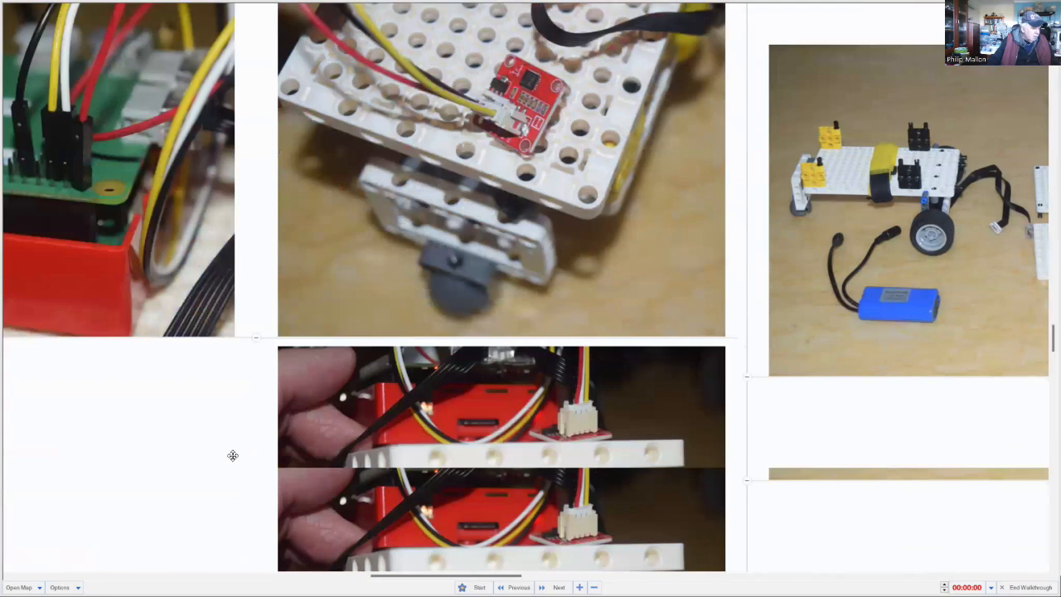
pyautogui.scroll(3)
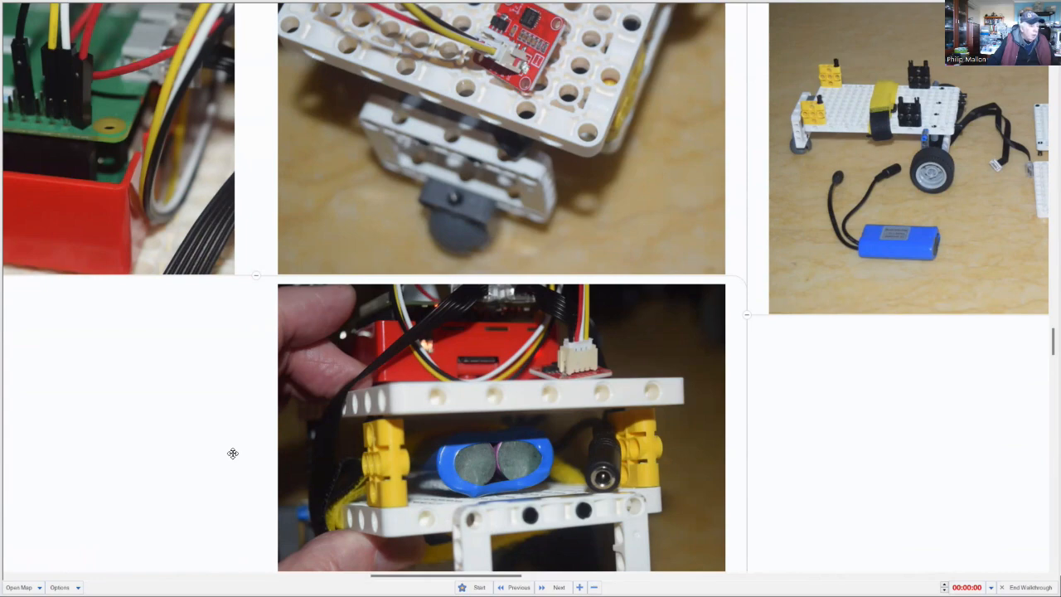
pyautogui.scroll(-3)
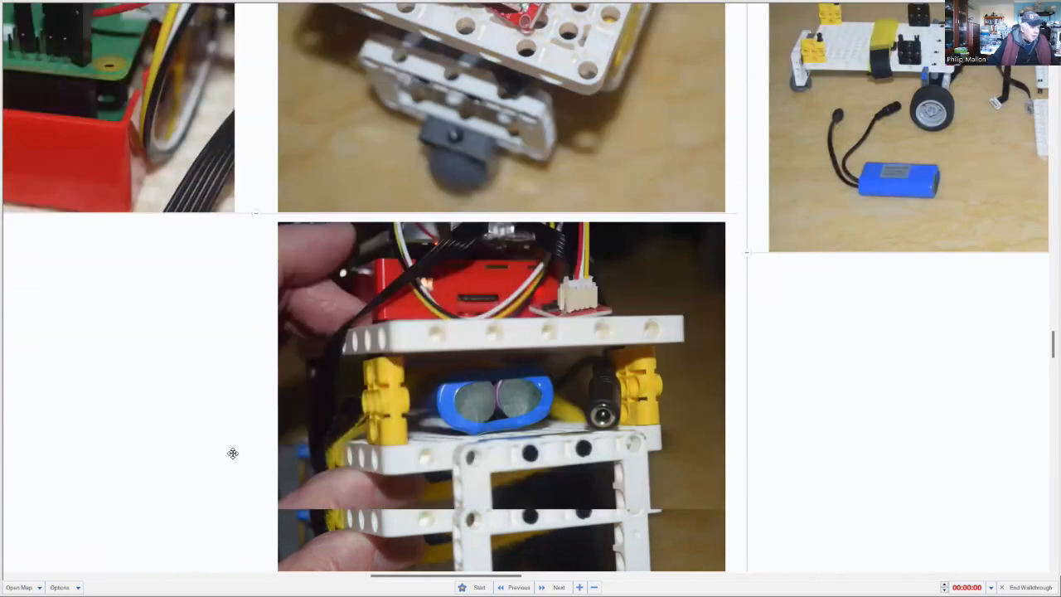
pyautogui.scroll(-3)
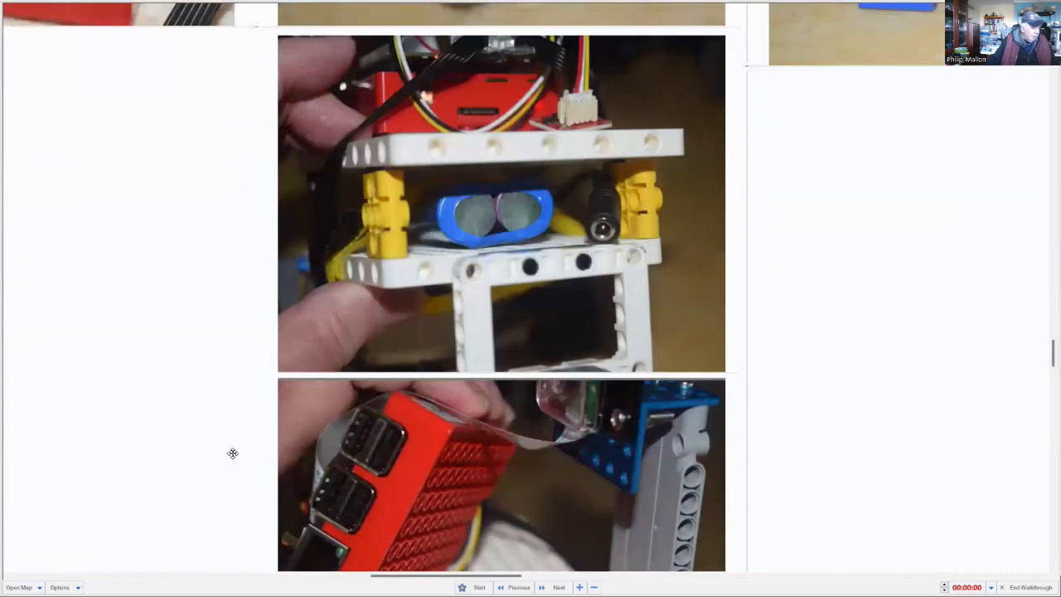
pyautogui.scroll(-3)
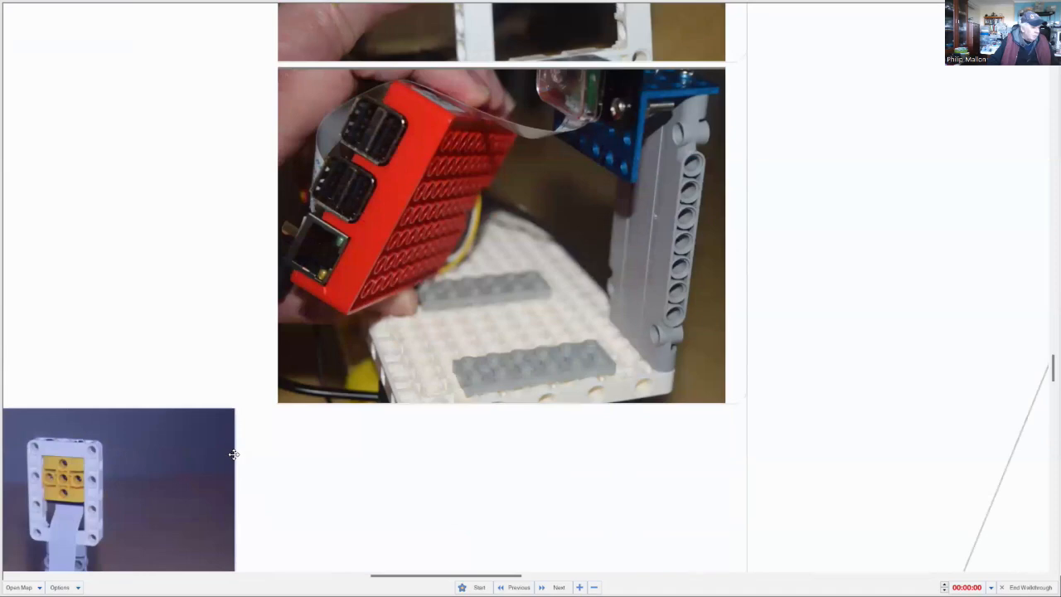
pyautogui.moveTo(453, 454)
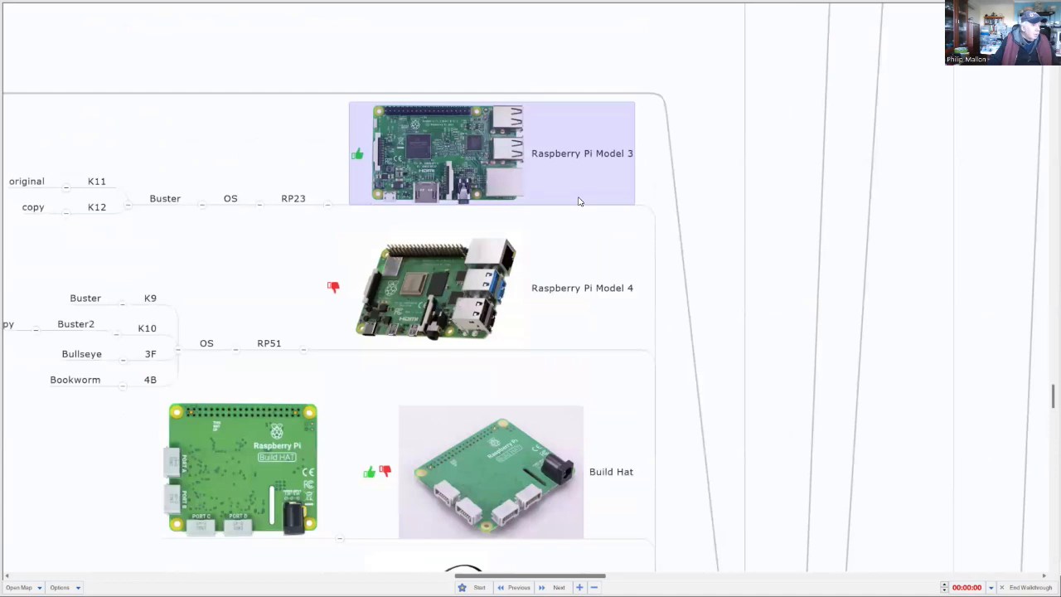
# Select the Raspberry Pi Model 4 and Buster topics, then scroll to Build Hat, motors and LiPo
pyautogui.click(582, 288)
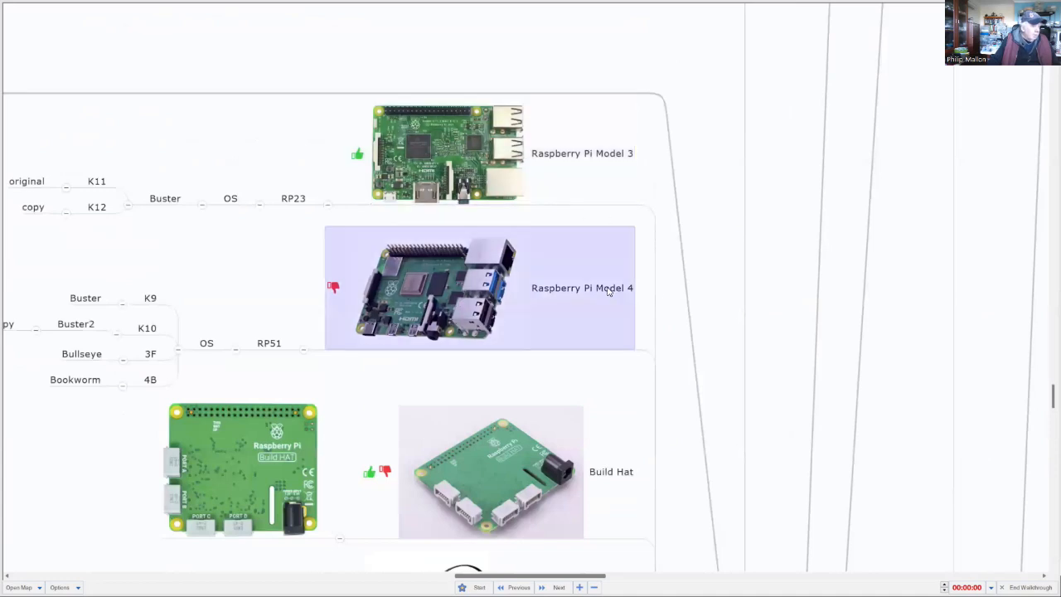
pyautogui.click(431, 153)
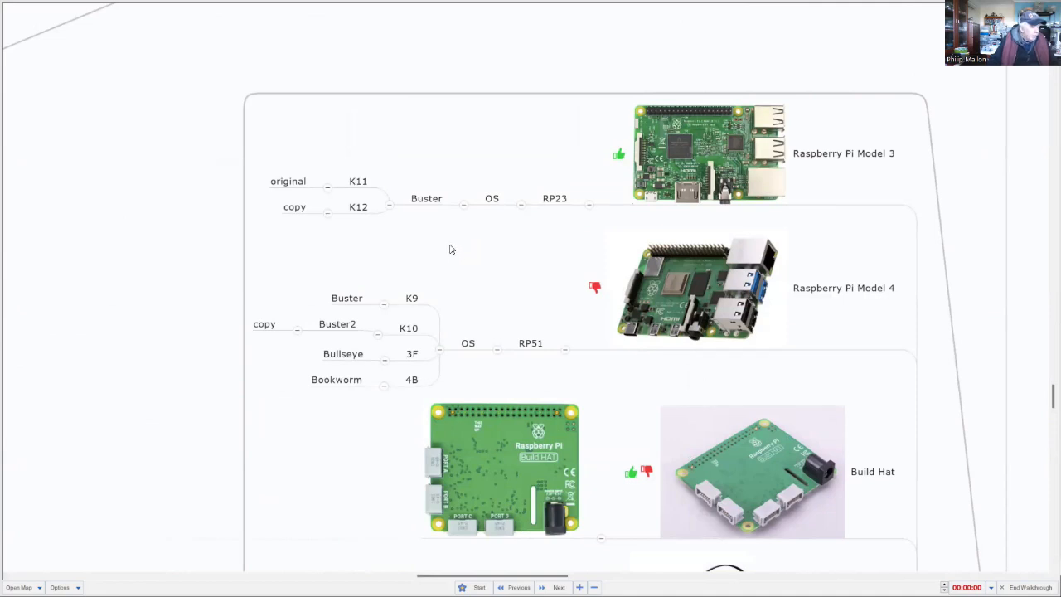
pyautogui.moveTo(451, 241)
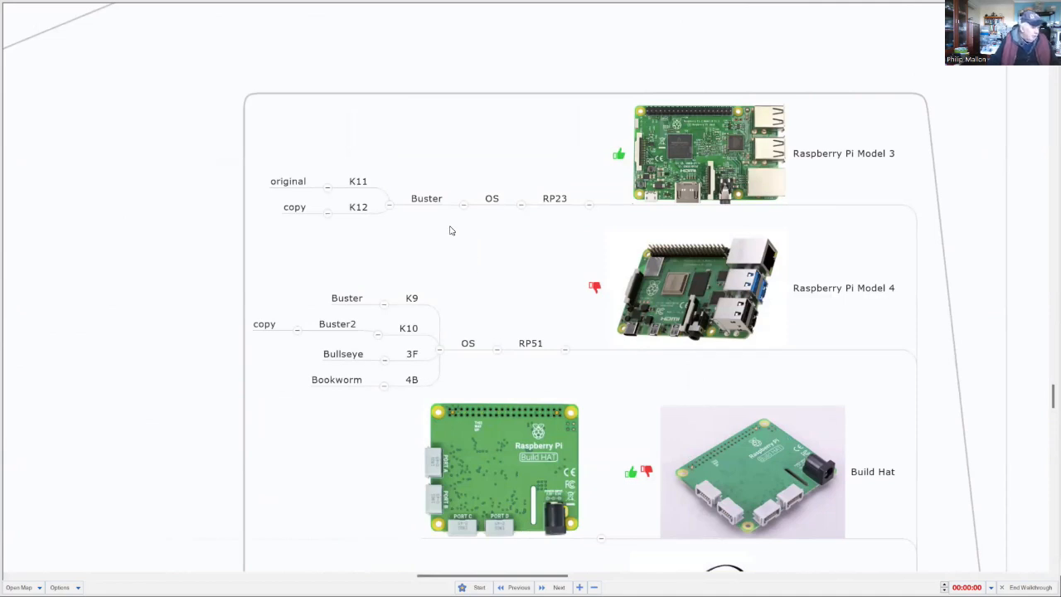
pyautogui.click(426, 199)
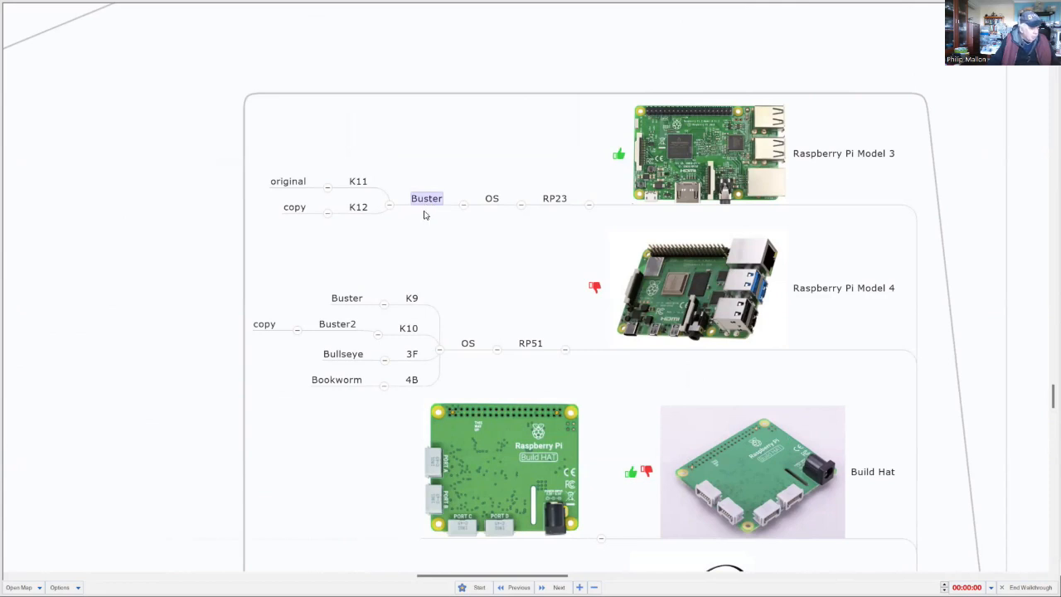
pyautogui.moveTo(427, 201)
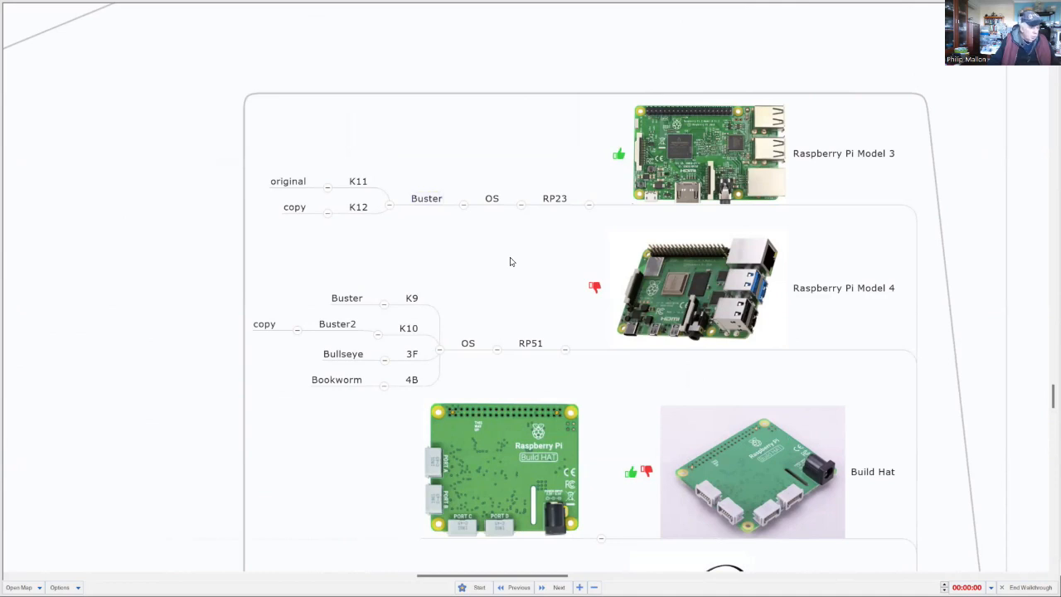
pyautogui.scroll(-3)
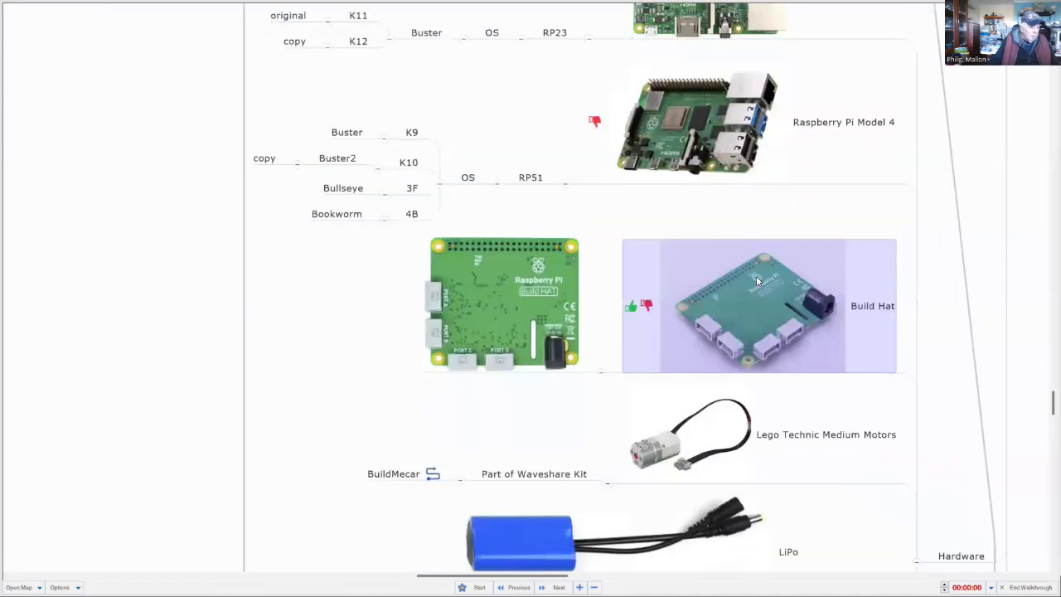
pyautogui.scroll(-3)
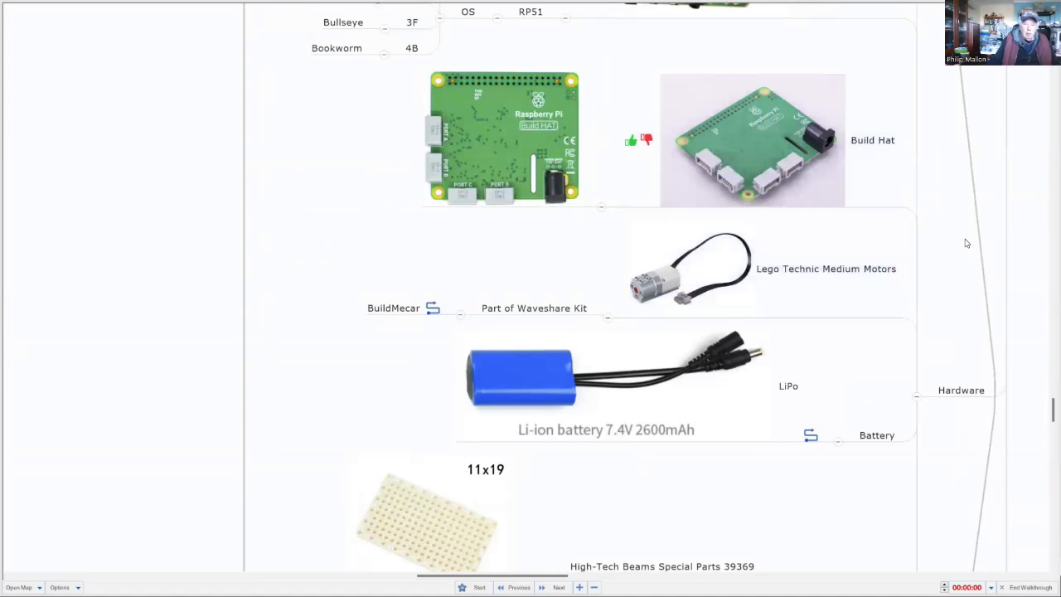
pyautogui.moveTo(966, 247)
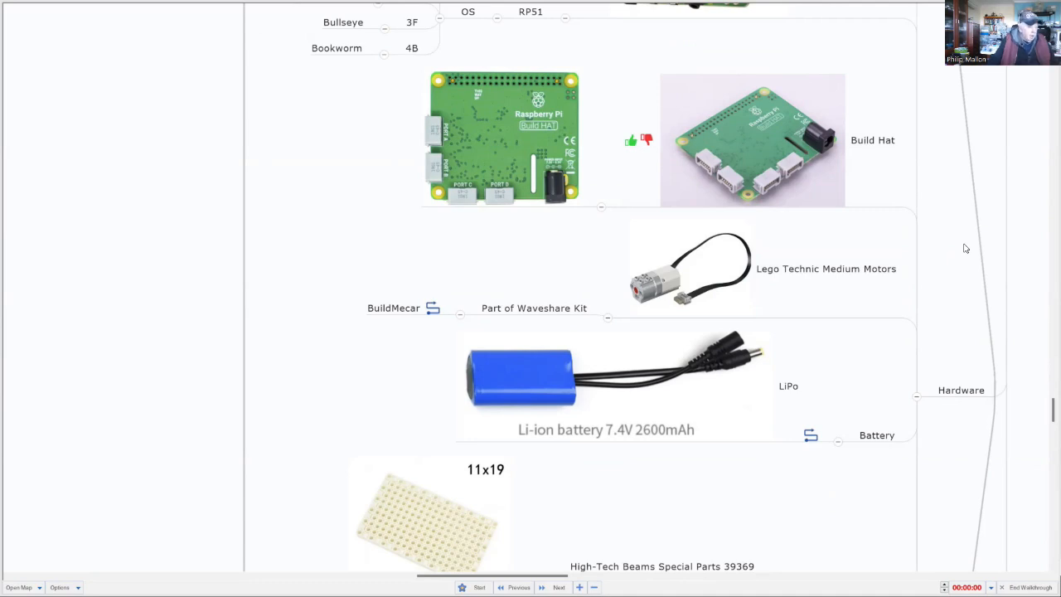
pyautogui.moveTo(962, 253)
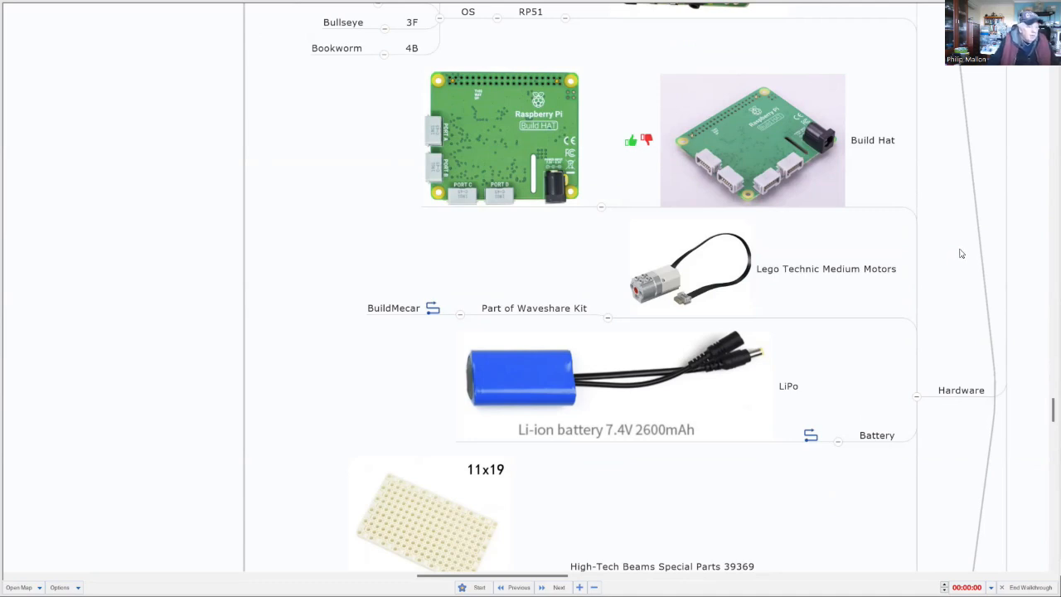
pyautogui.moveTo(944, 253)
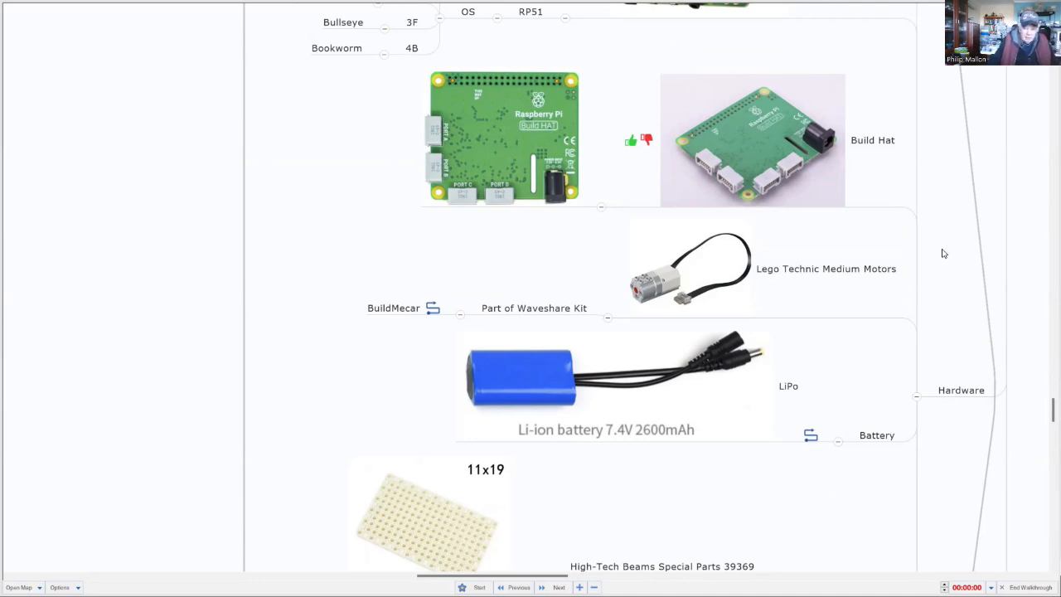
pyautogui.moveTo(918, 267)
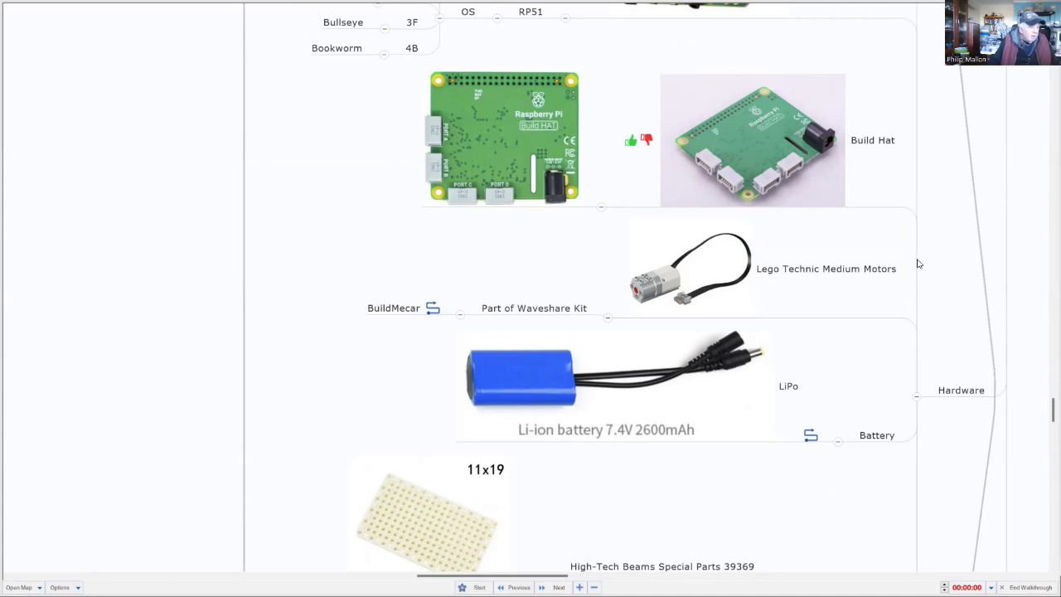
pyautogui.moveTo(947, 263)
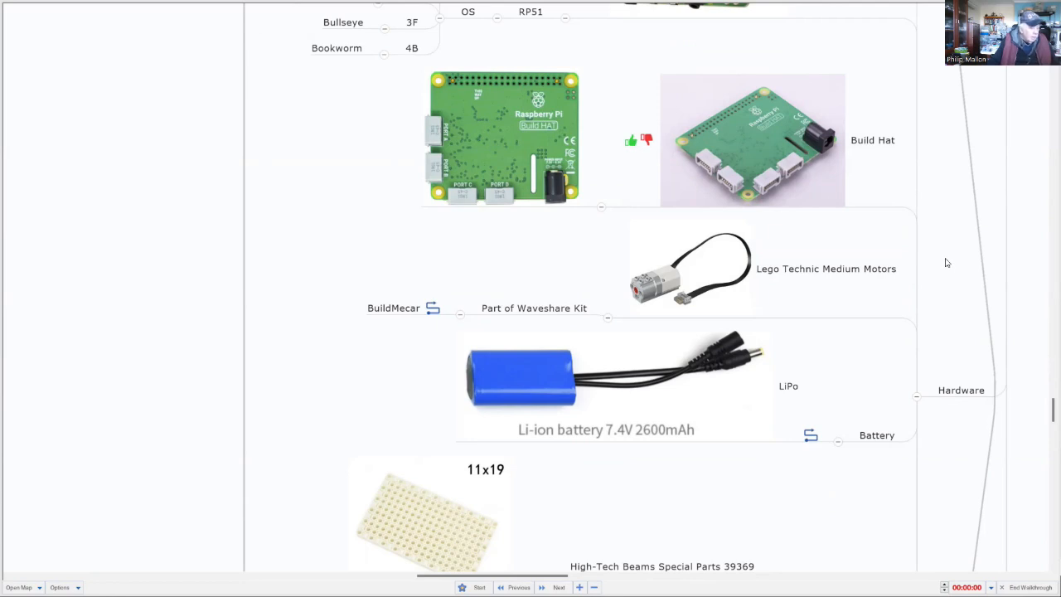
# Scroll past Lego Components to the MPU6050 sensor, its Pi wiring, and 2024 Installation
pyautogui.scroll(-3)
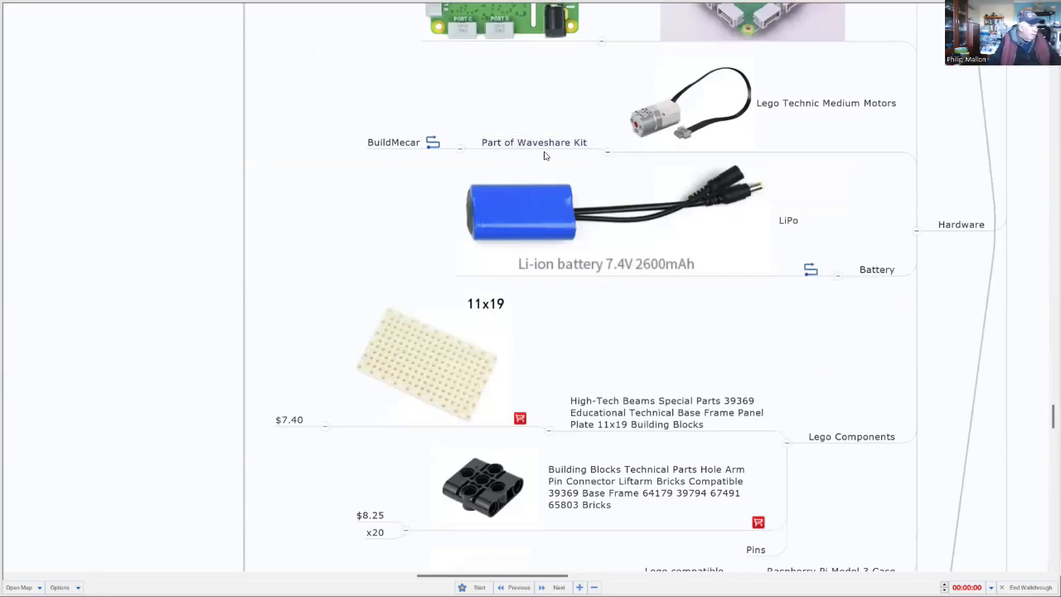
pyautogui.moveTo(835, 313)
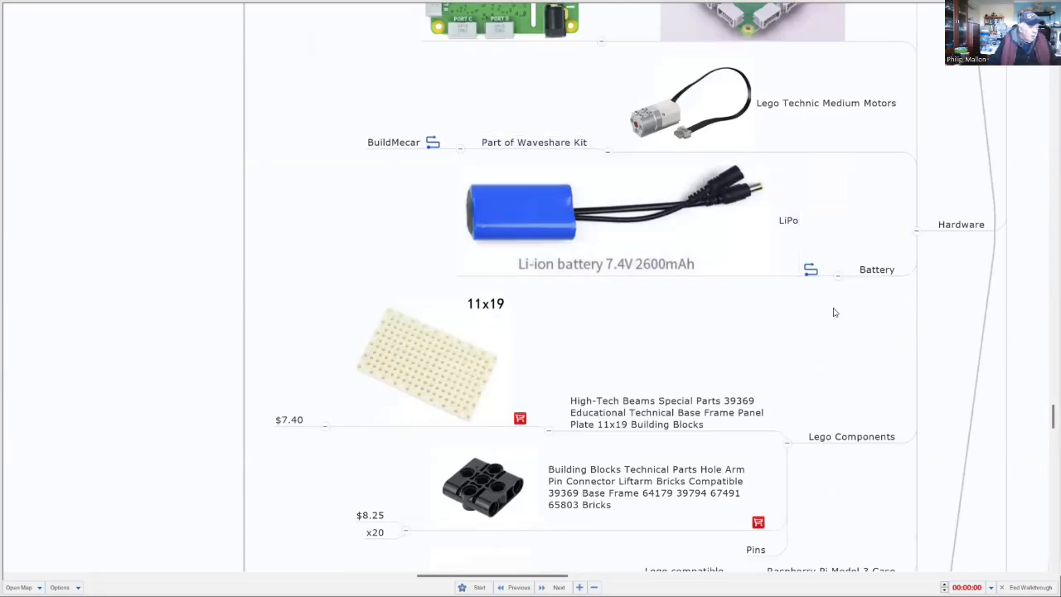
pyautogui.scroll(-3)
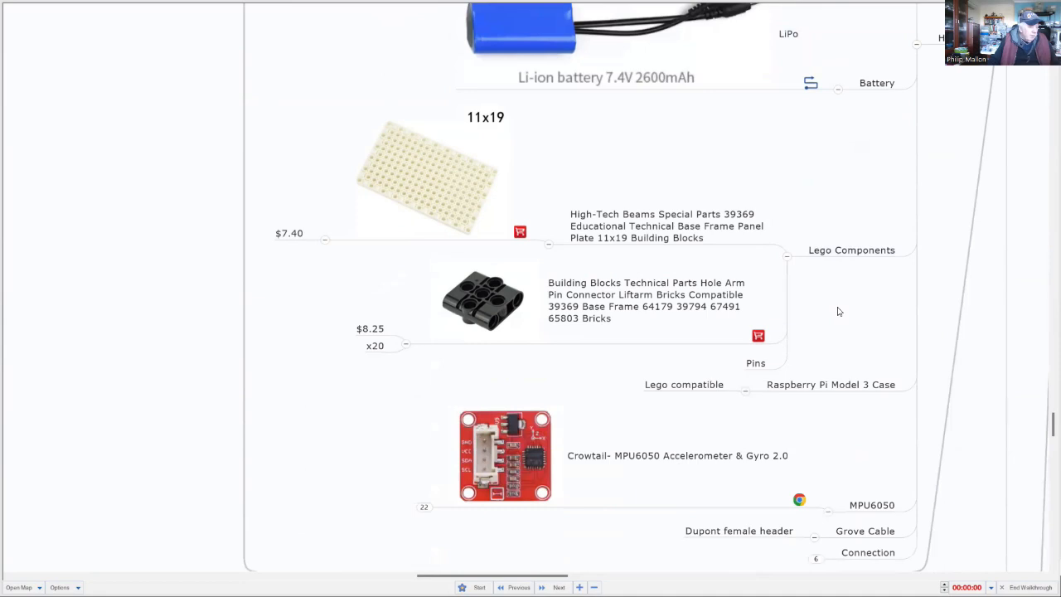
pyautogui.scroll(-3)
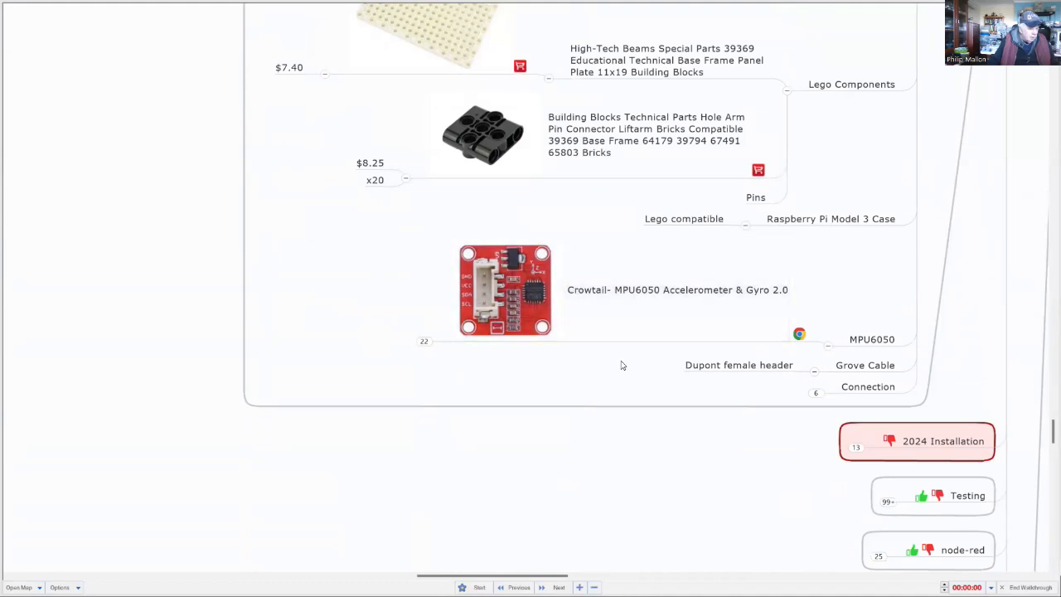
pyautogui.scroll(-3)
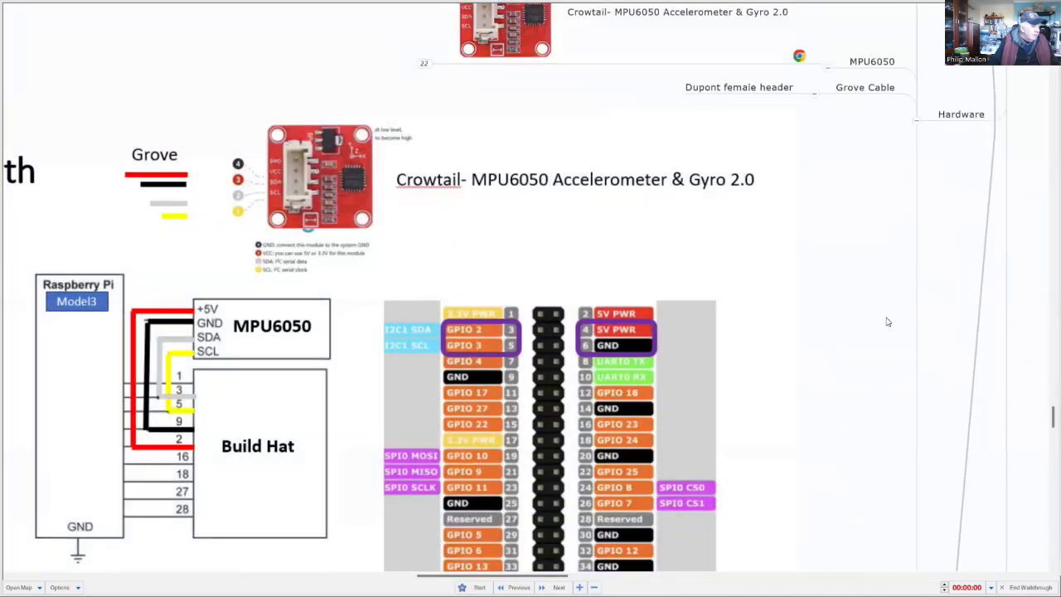
pyautogui.scroll(-3)
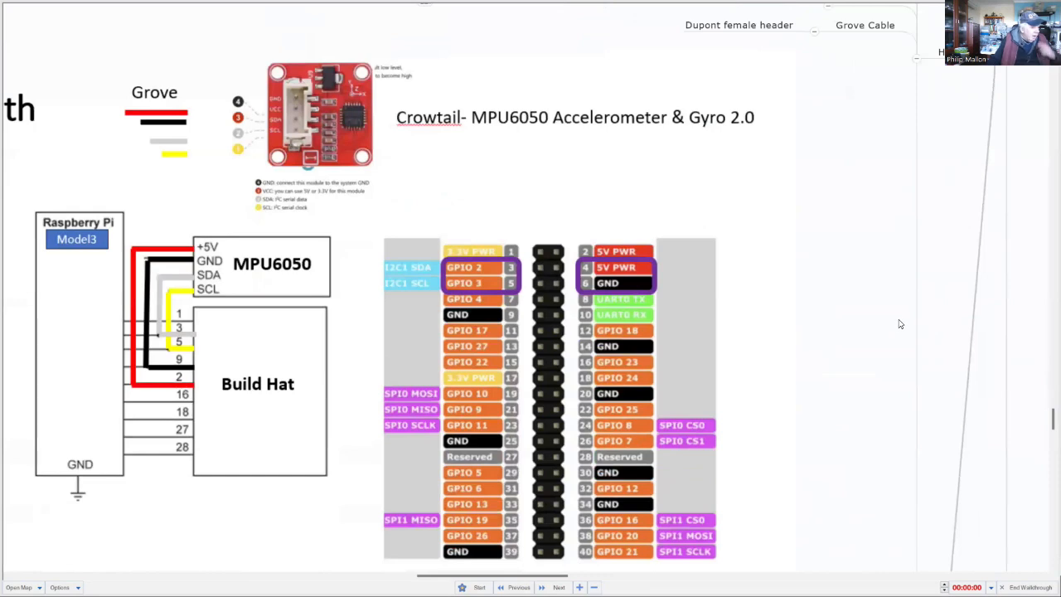
pyautogui.moveTo(889, 328)
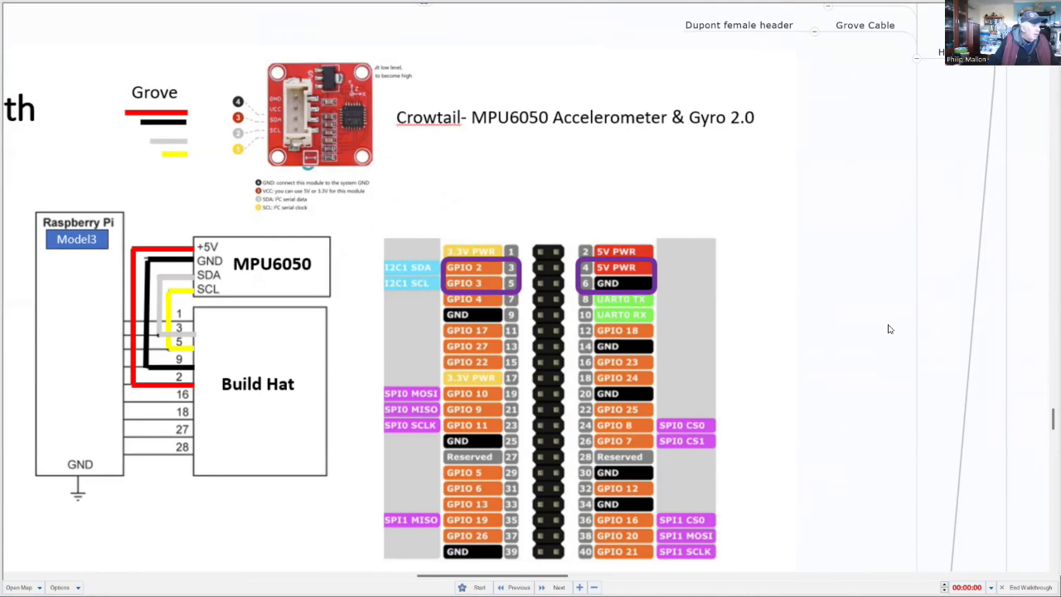
pyautogui.scroll(-3)
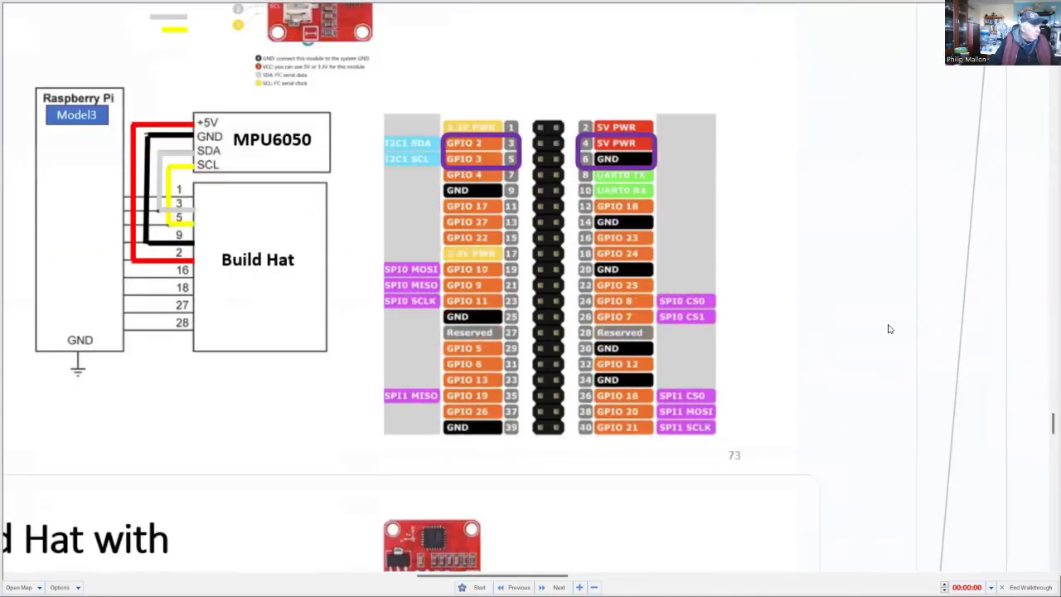
pyautogui.scroll(-3)
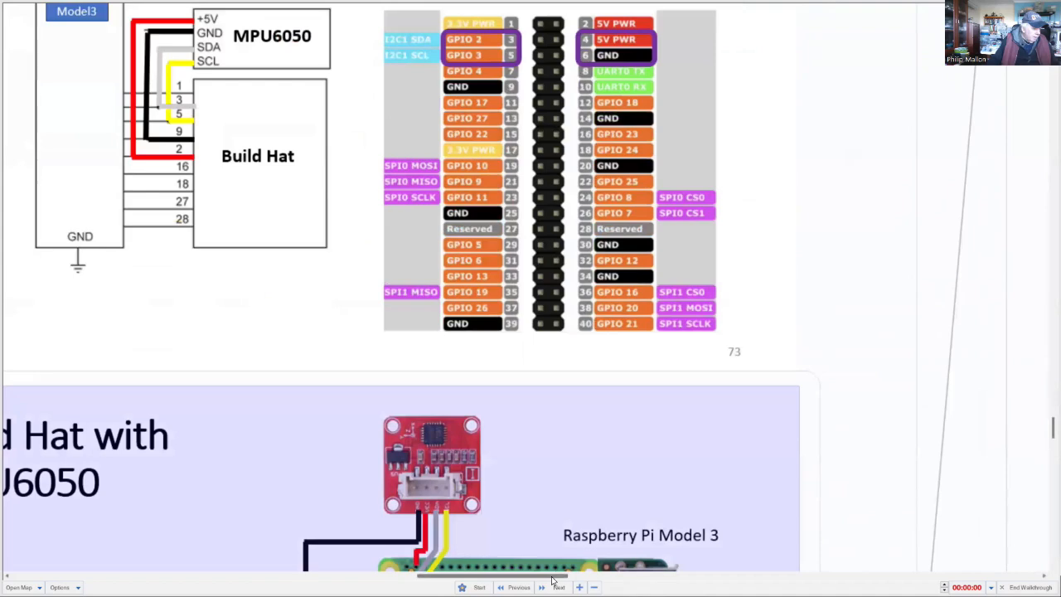
pyautogui.scroll(-3)
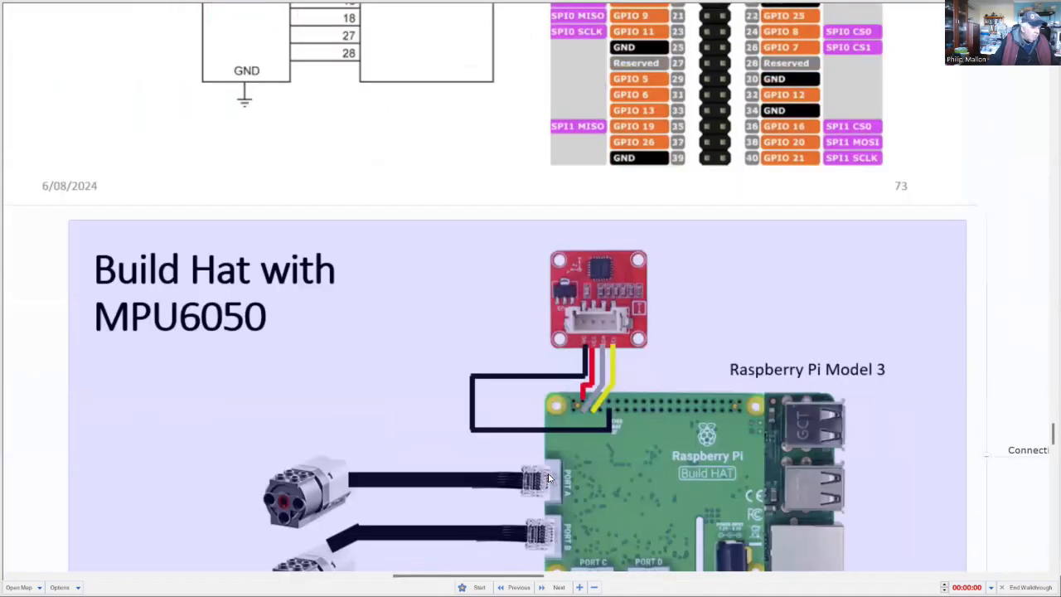
pyautogui.scroll(-3)
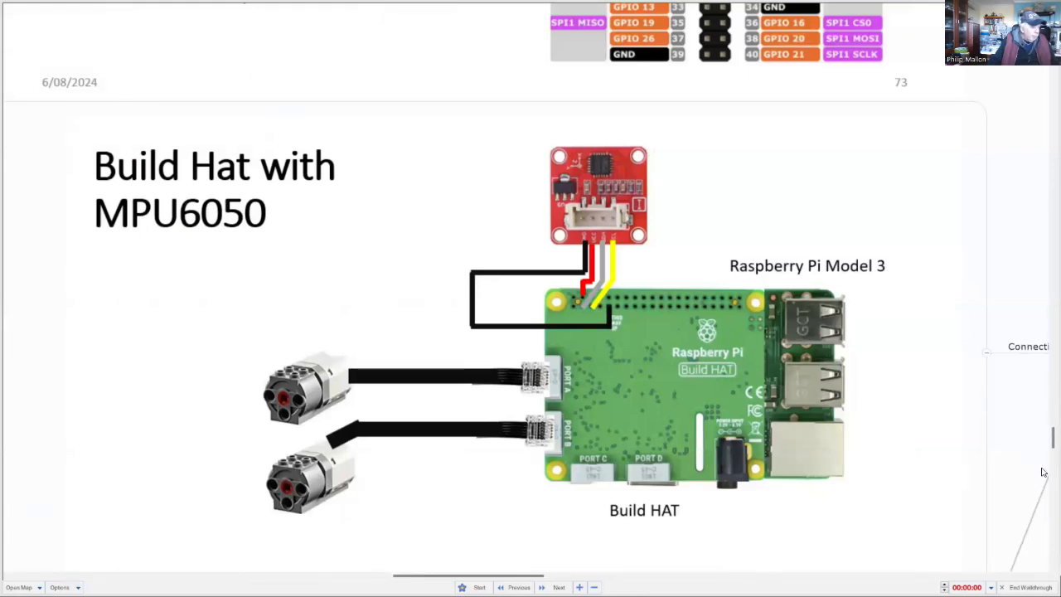
pyautogui.scroll(-3)
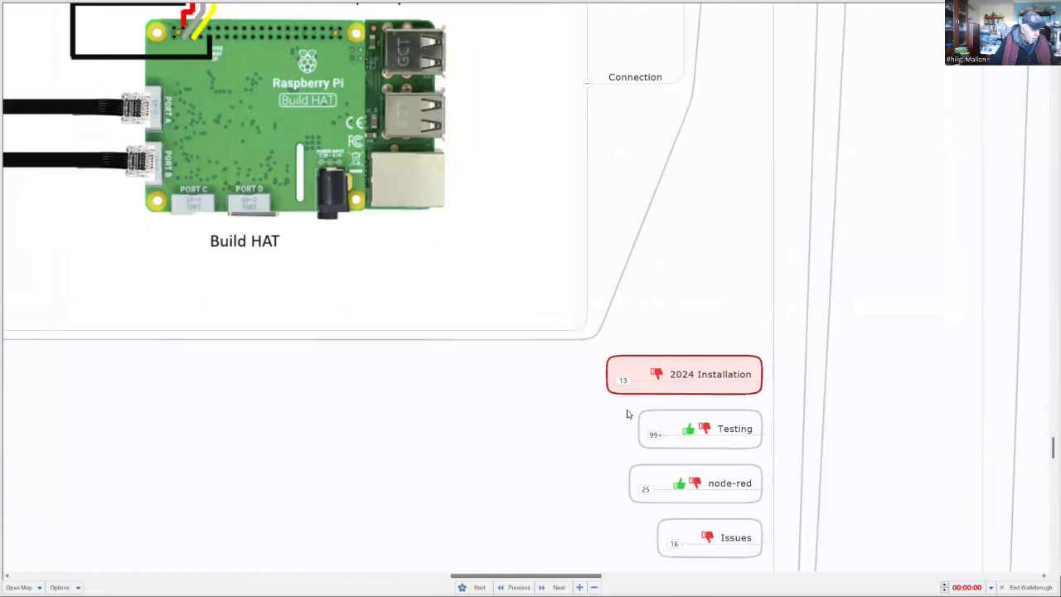
pyautogui.click(711, 374)
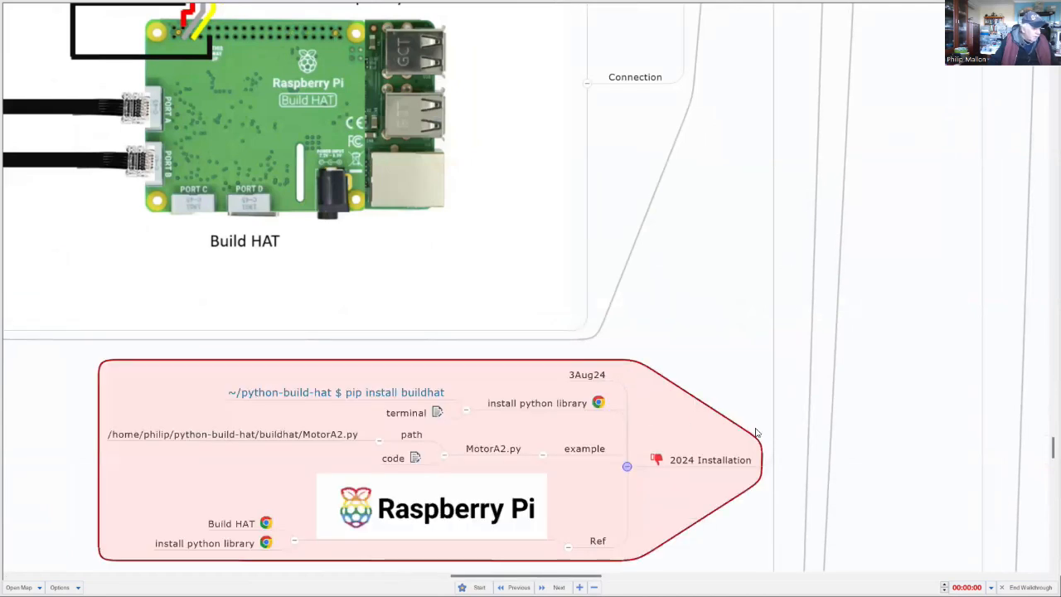
pyautogui.scroll(-3)
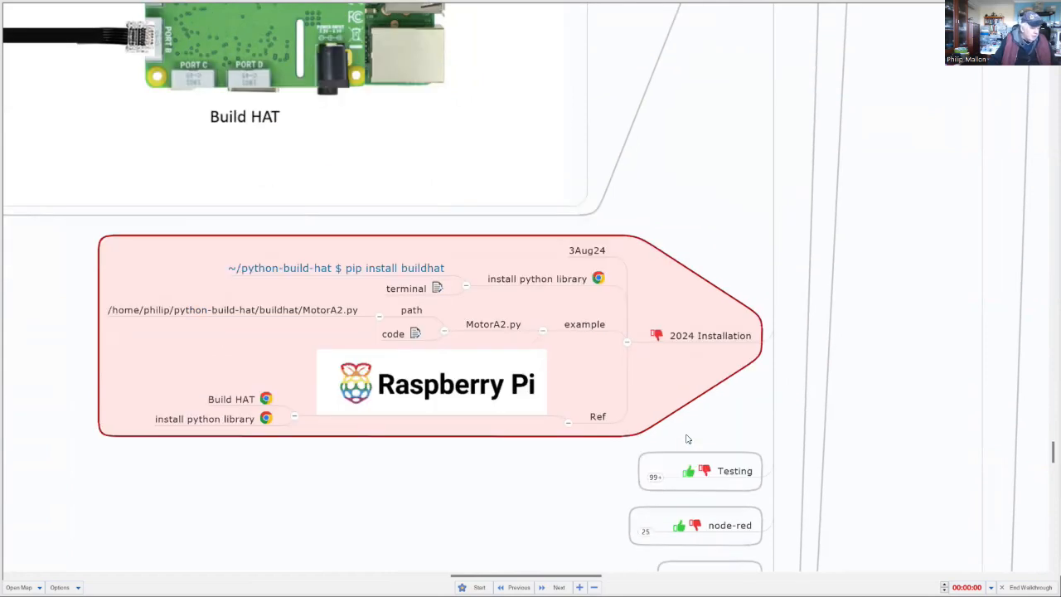
pyautogui.scroll(-3)
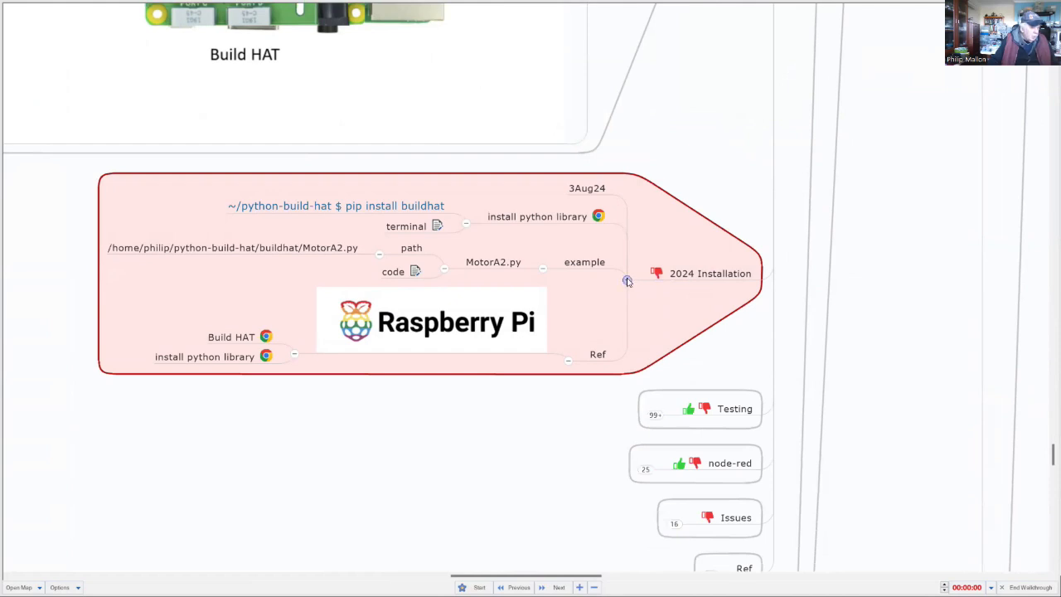
pyautogui.click(627, 280)
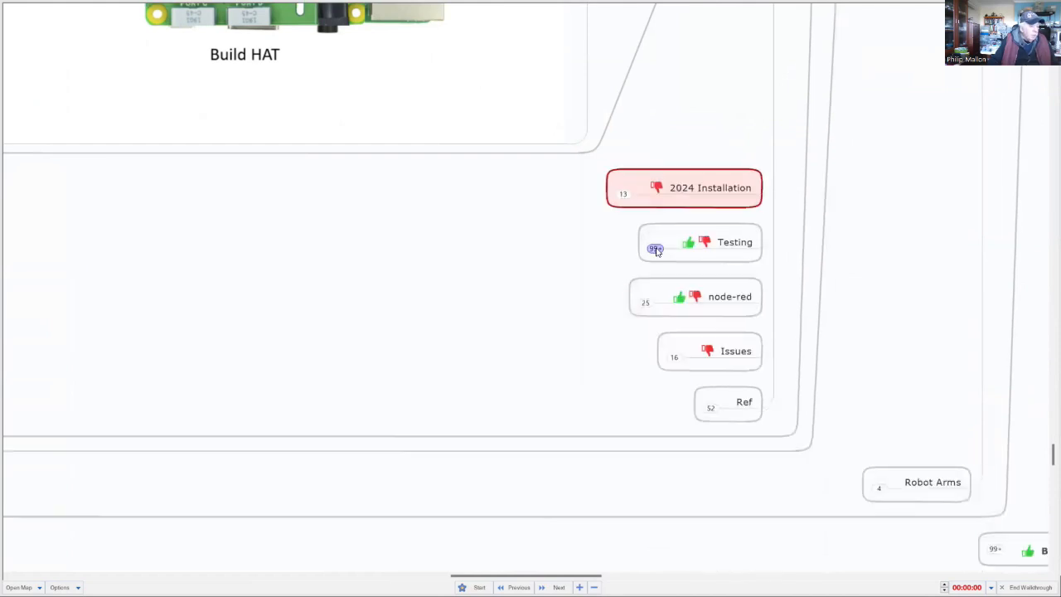
# Expand Testing to Test1–Test5, browse Test2's BuildMecar library details, then collapse Test2
pyautogui.click(655, 249)
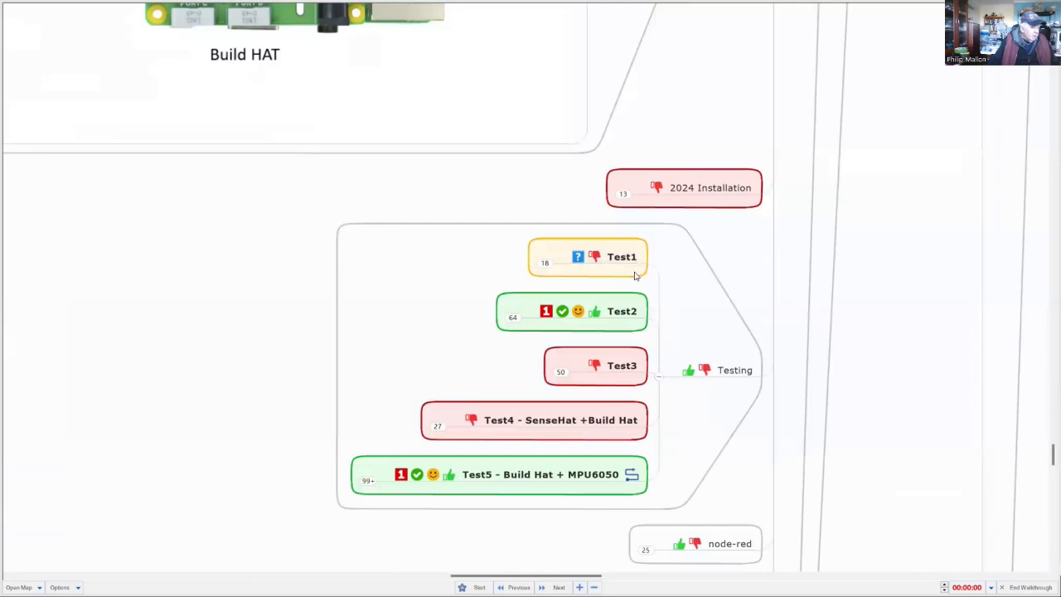
pyautogui.moveTo(536, 326)
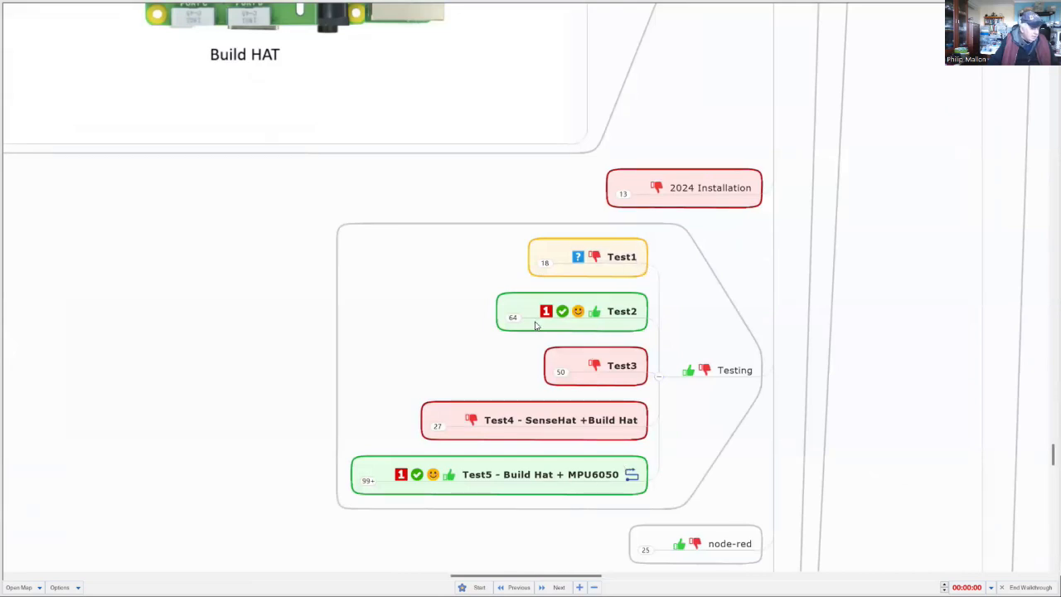
pyautogui.click(572, 311)
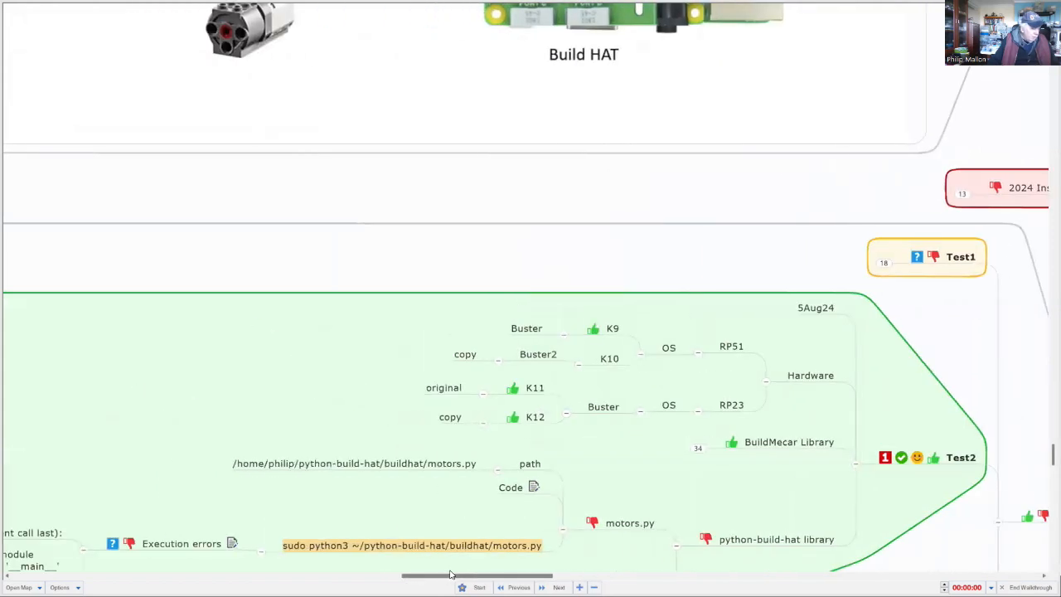
pyautogui.scroll(-3)
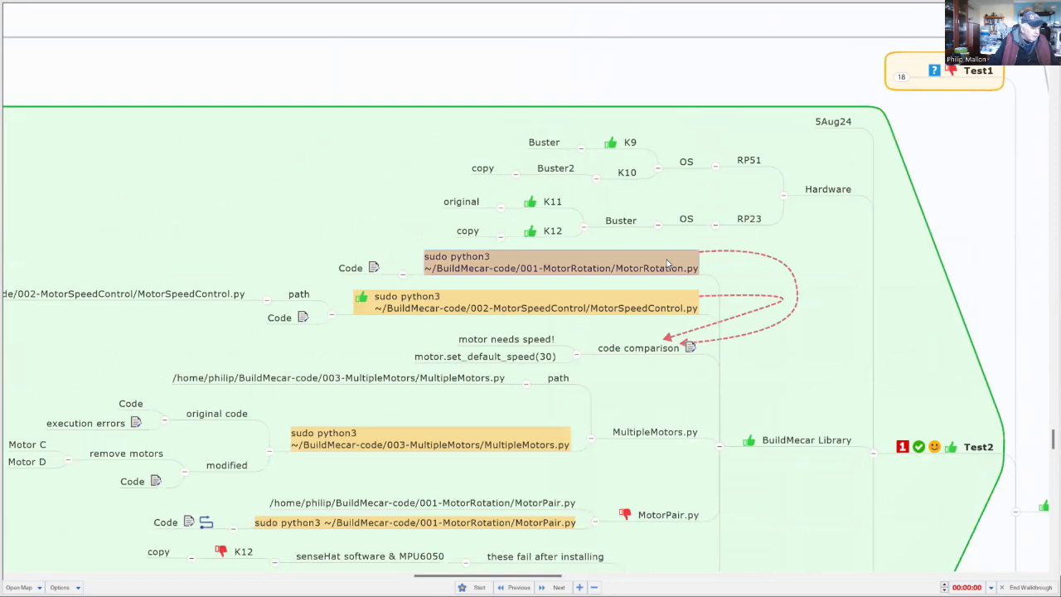
pyautogui.moveTo(591, 272)
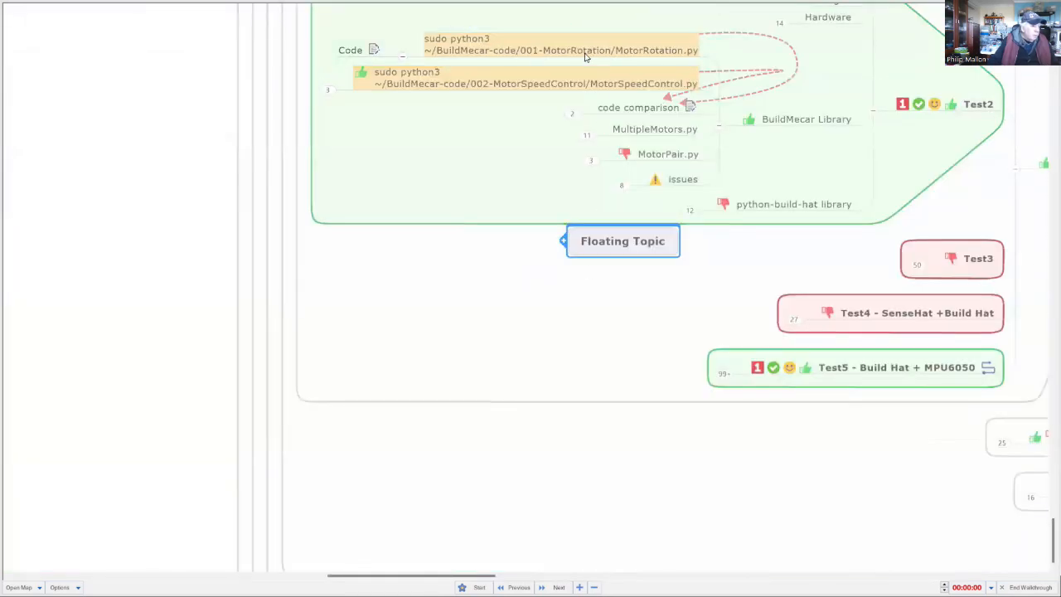
pyautogui.click(622, 241)
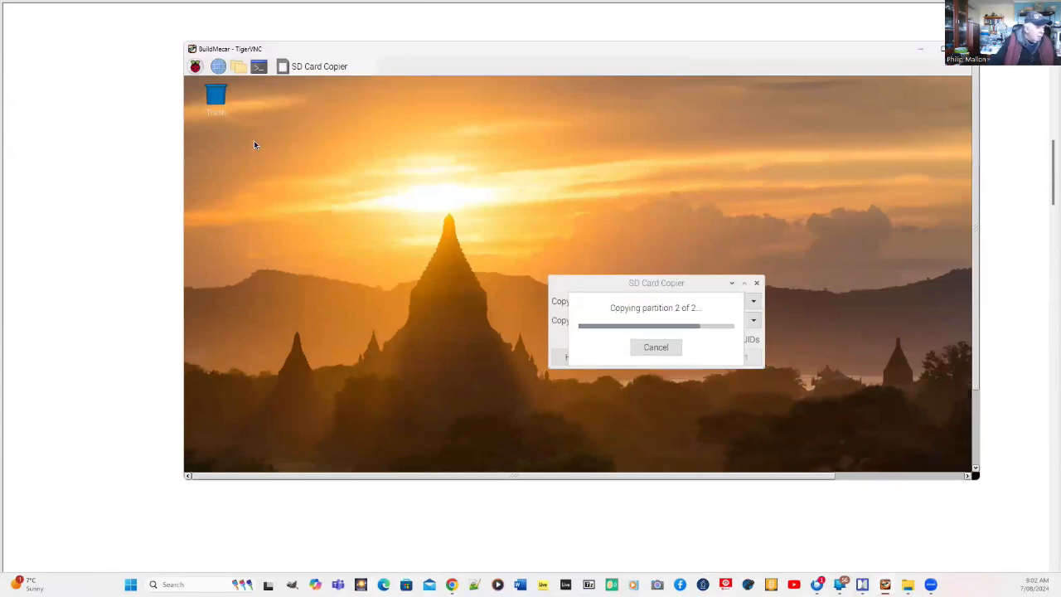
pyautogui.moveTo(242, 142)
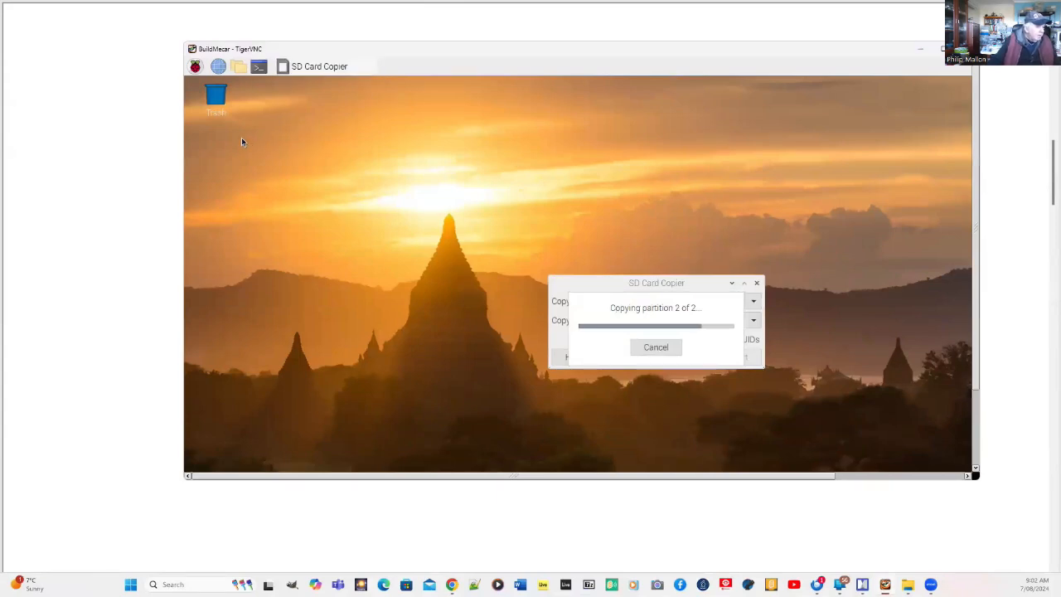
pyautogui.moveTo(254, 91)
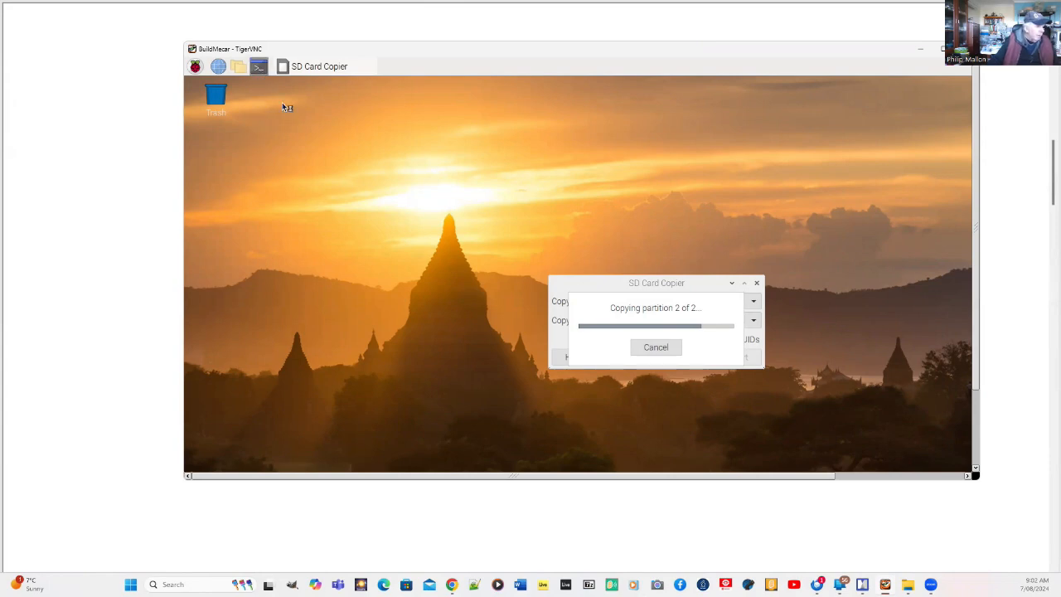
pyautogui.moveTo(319, 205)
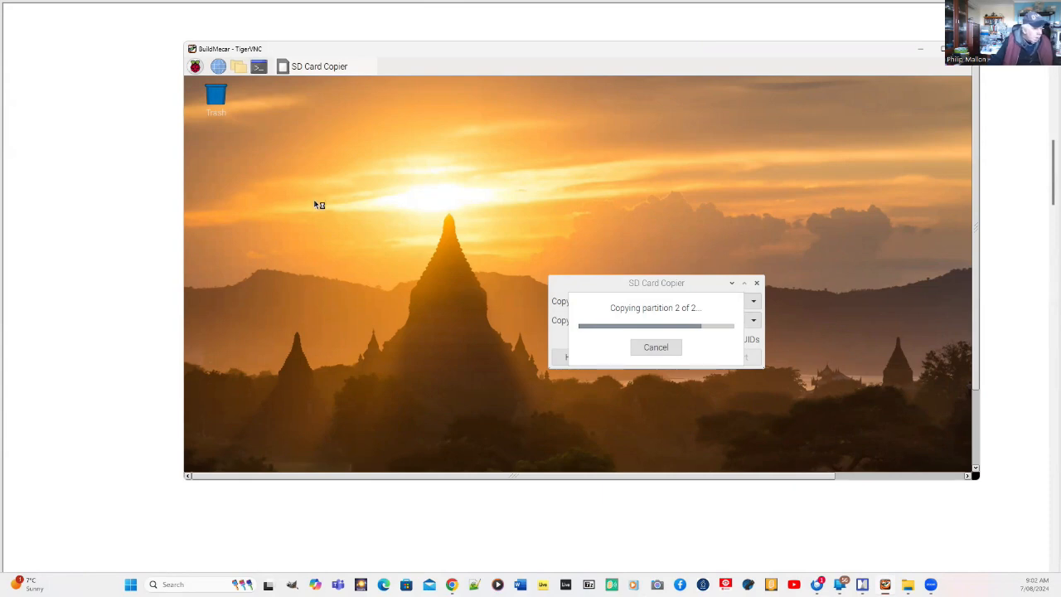
pyautogui.moveTo(331, 214)
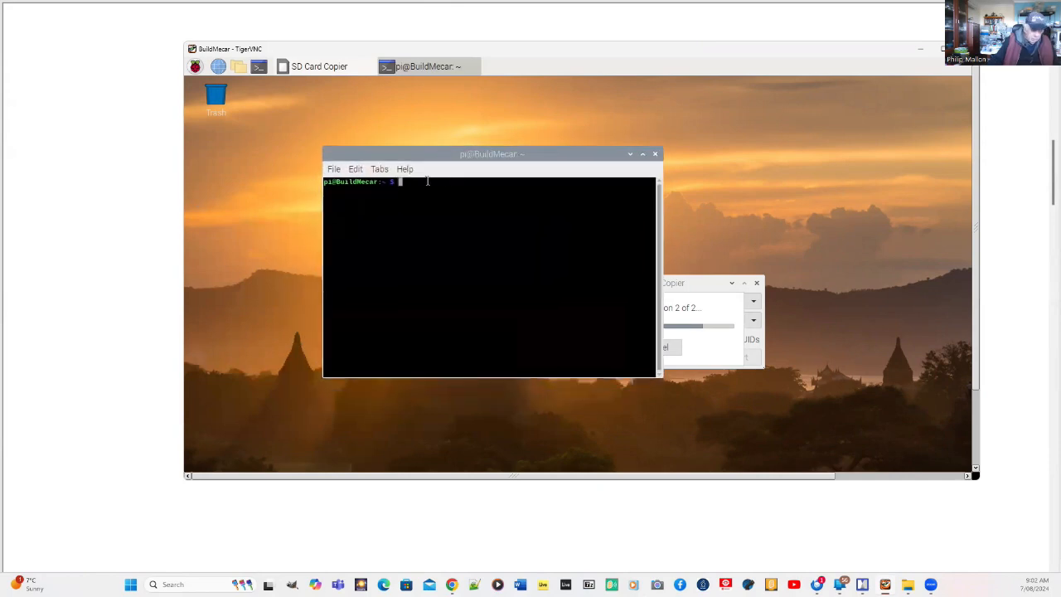
# Run sudo python3 MotorSpeedControl.py, then launch Node-RED from the Pi's Programming menu
pyautogui.write('sudo python3 ~/BuildMecar-code/002-MotorSpeedControl/MotorSpeedControl.py')
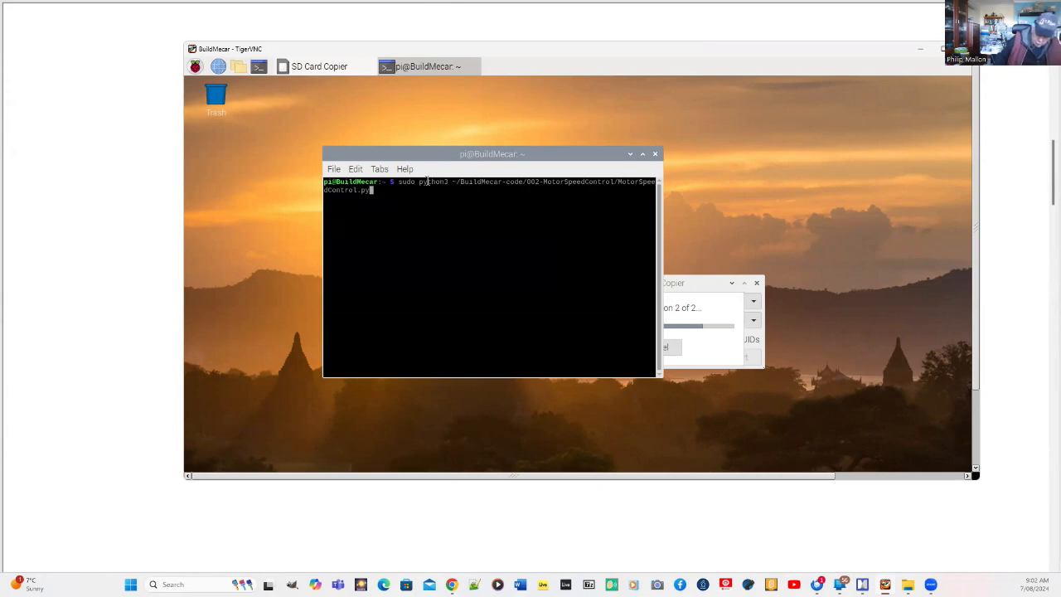
pyautogui.press('Return')
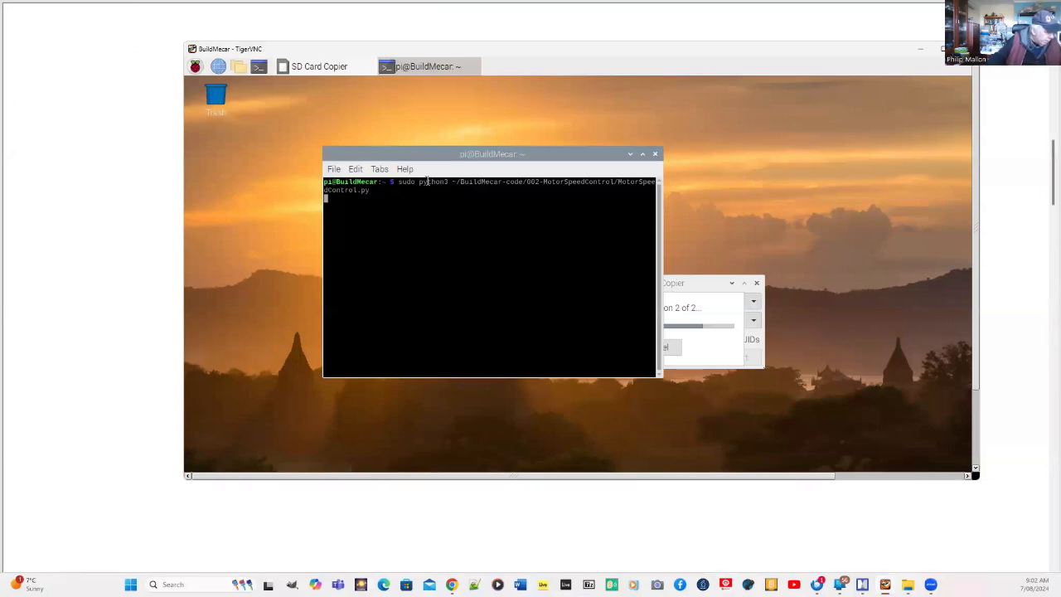
pyautogui.moveTo(630, 158)
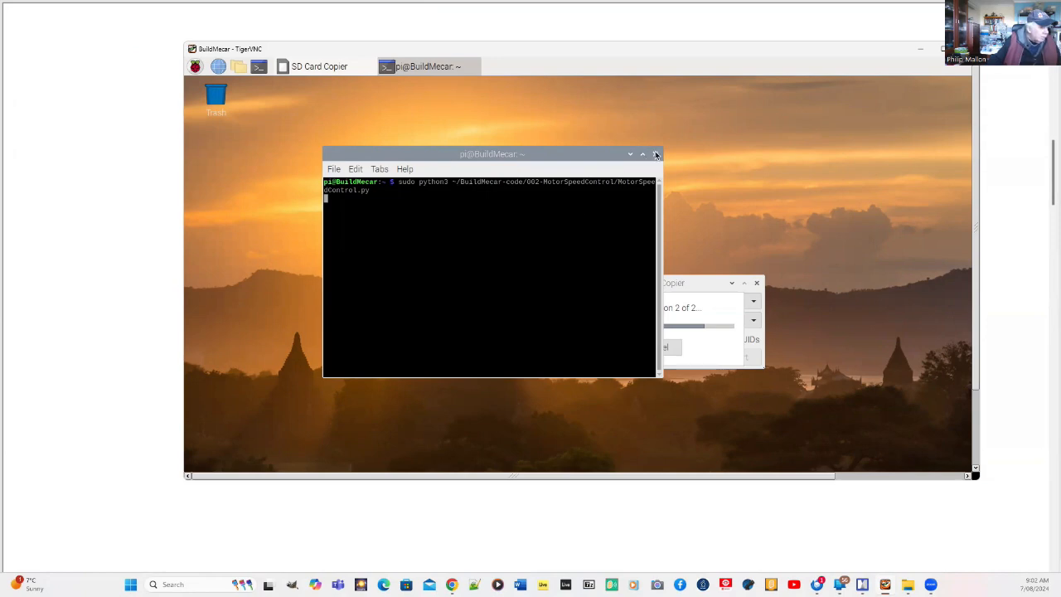
pyautogui.moveTo(505, 227)
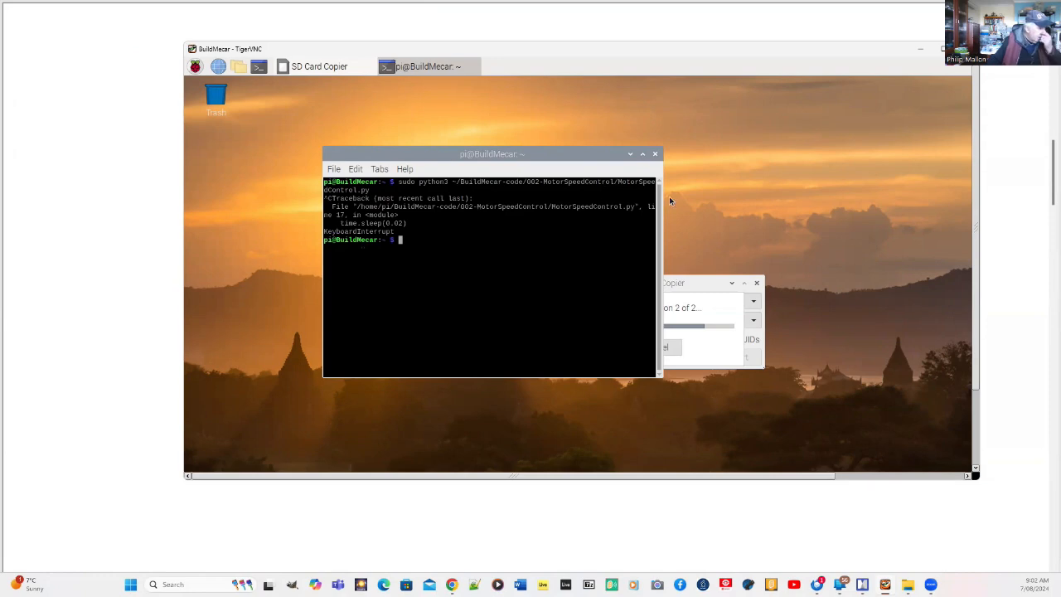
pyautogui.moveTo(264, 121)
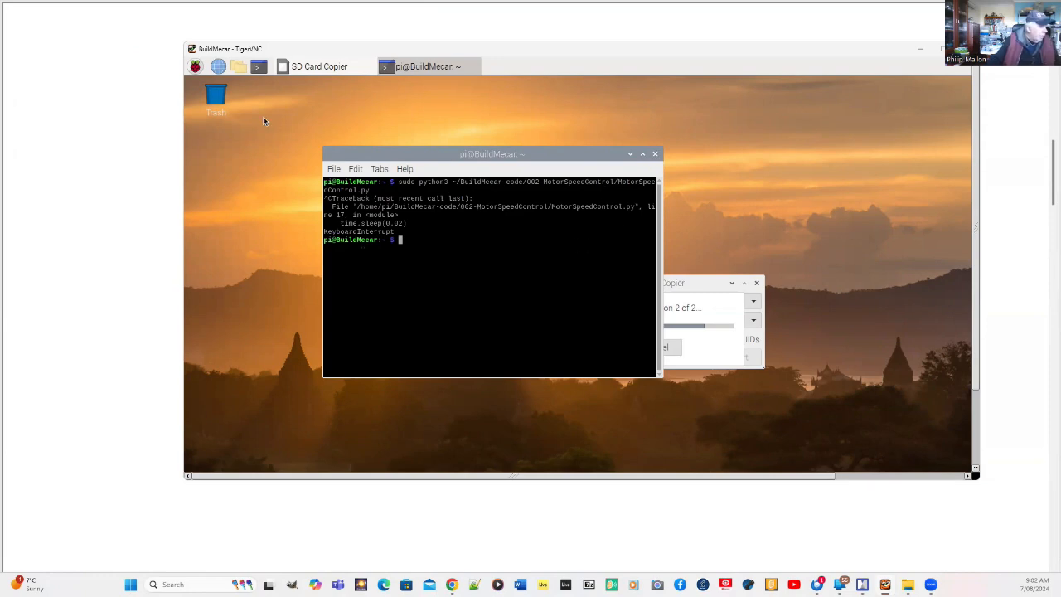
pyautogui.click(195, 67)
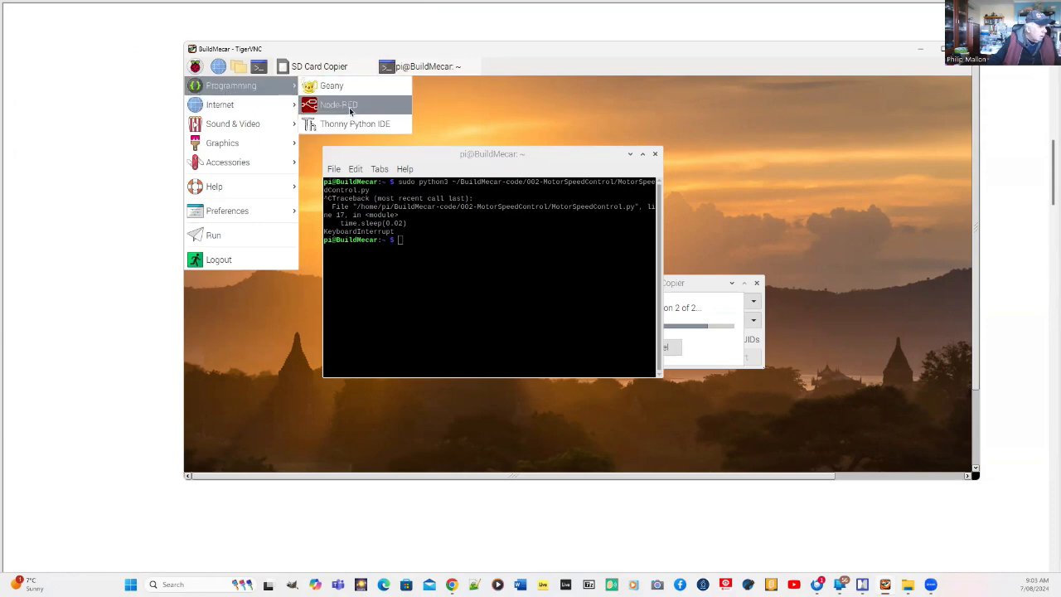
pyautogui.click(338, 104)
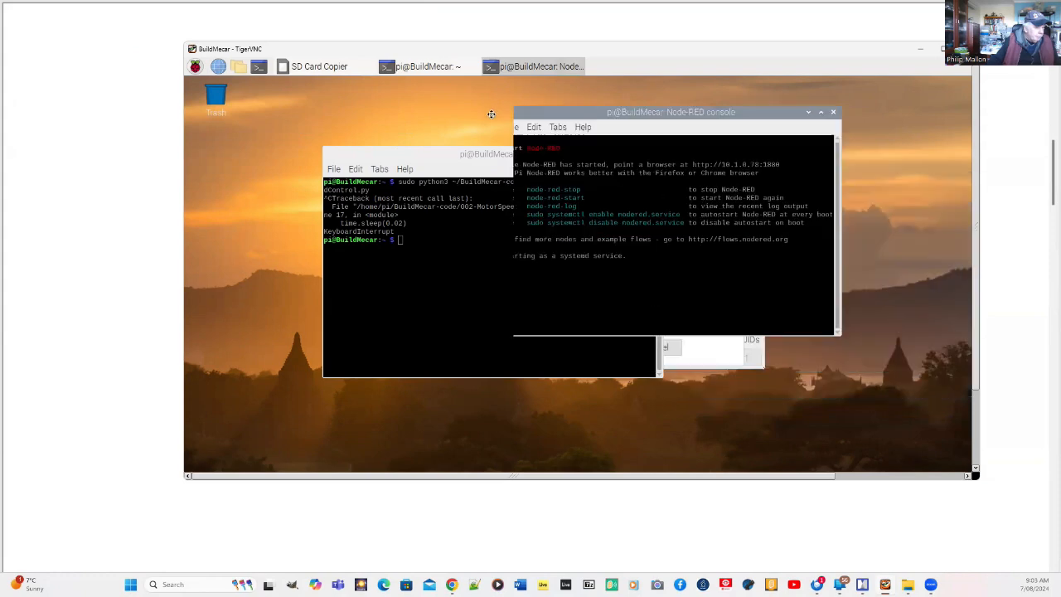
pyautogui.moveTo(671, 112); pyautogui.dragTo(622, 121)
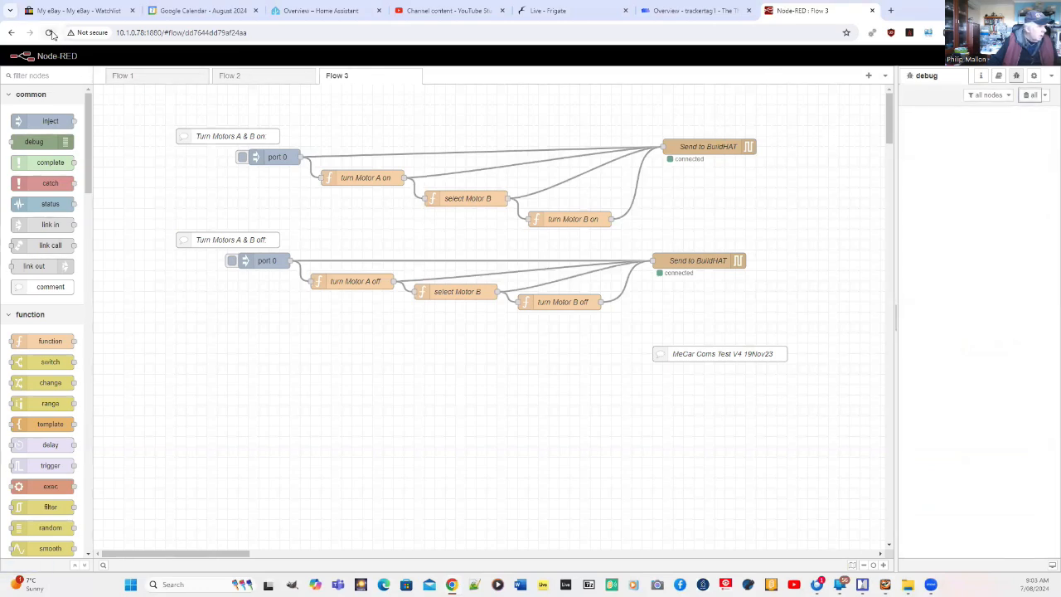
# Refresh the editor and trigger Flow 3's 'Turn Motors A & B on' then 'off' injects
pyautogui.click(49, 33)
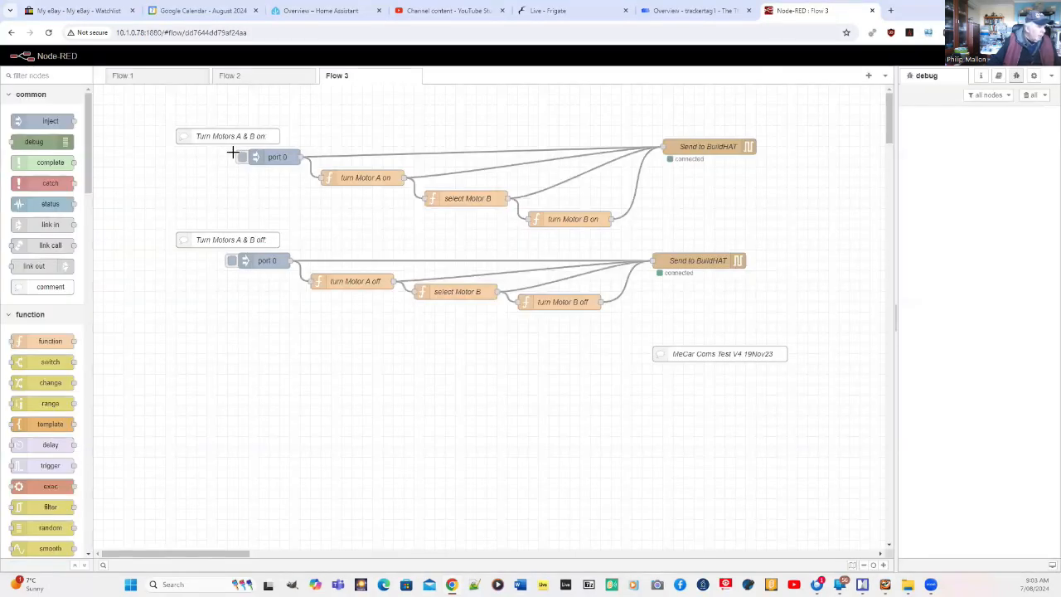
pyautogui.moveTo(237, 152)
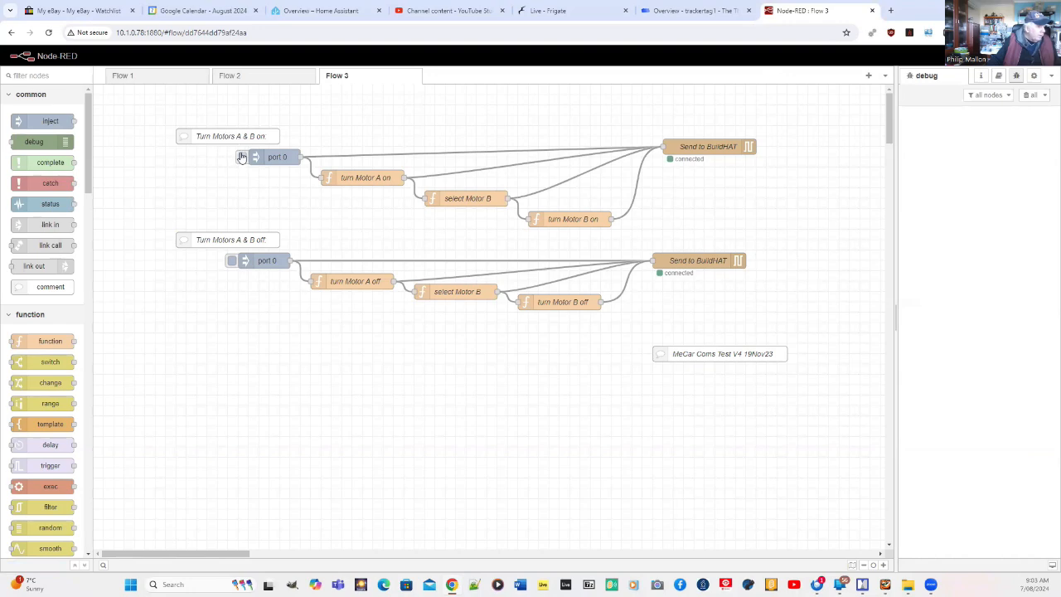
pyautogui.click(243, 157)
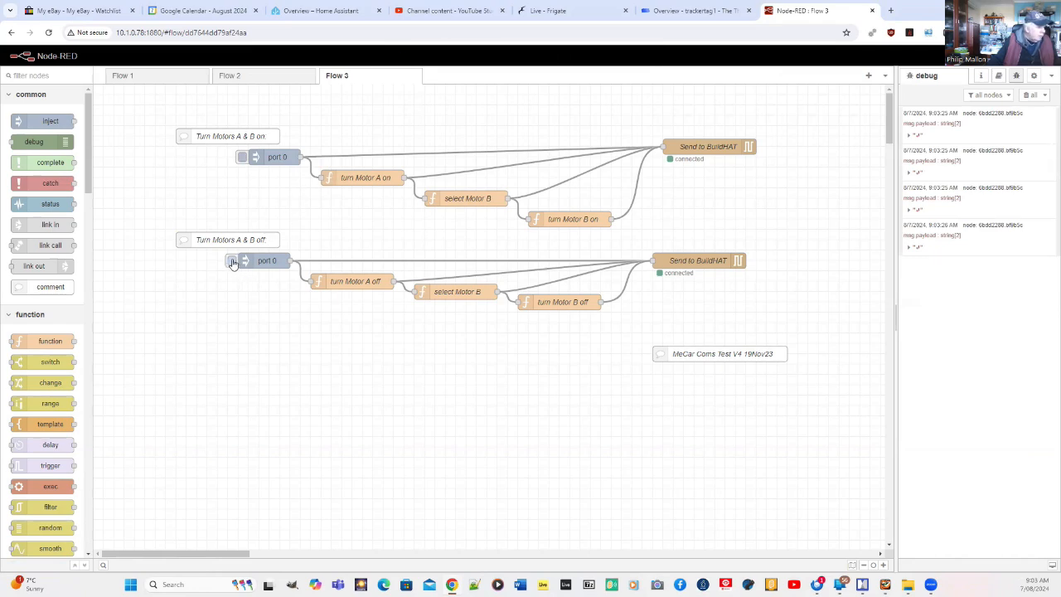
pyautogui.click(242, 260)
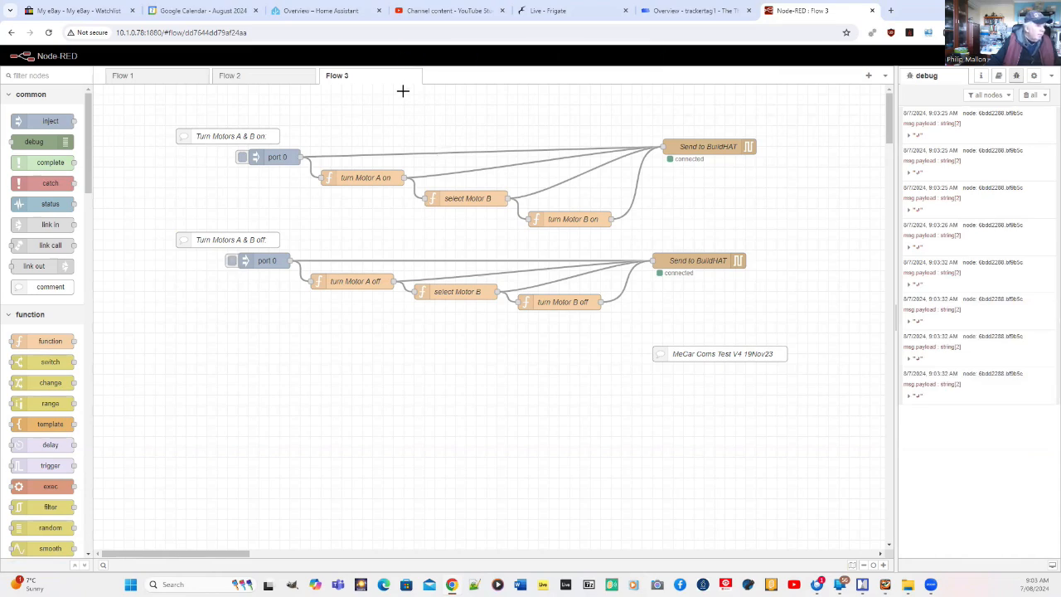
# On Flow 2, send help and list commands to the Build HAT, clearing debug between
pyautogui.click(230, 76)
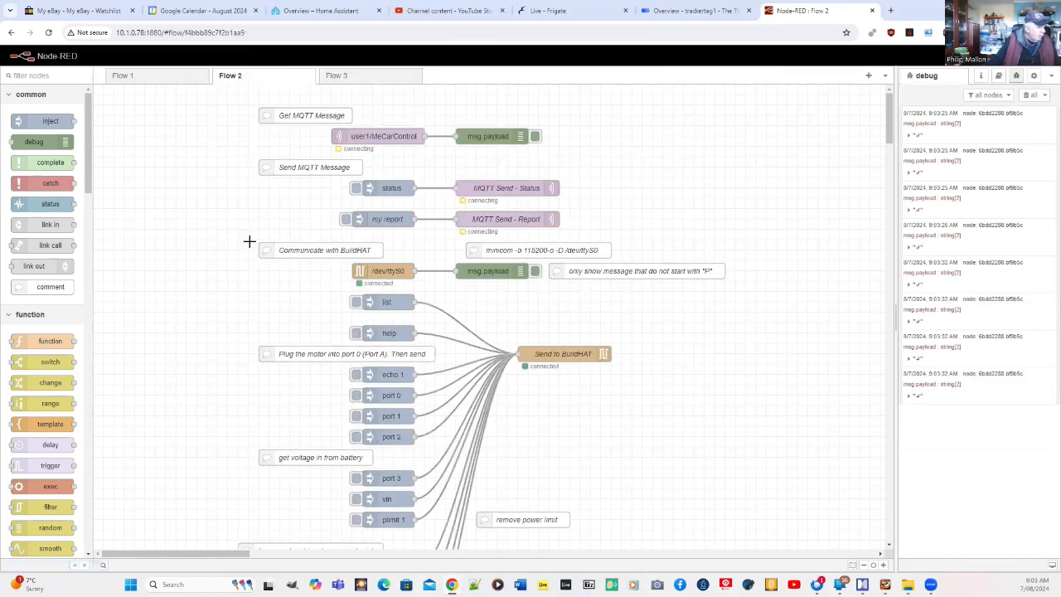
pyautogui.scroll(-3)
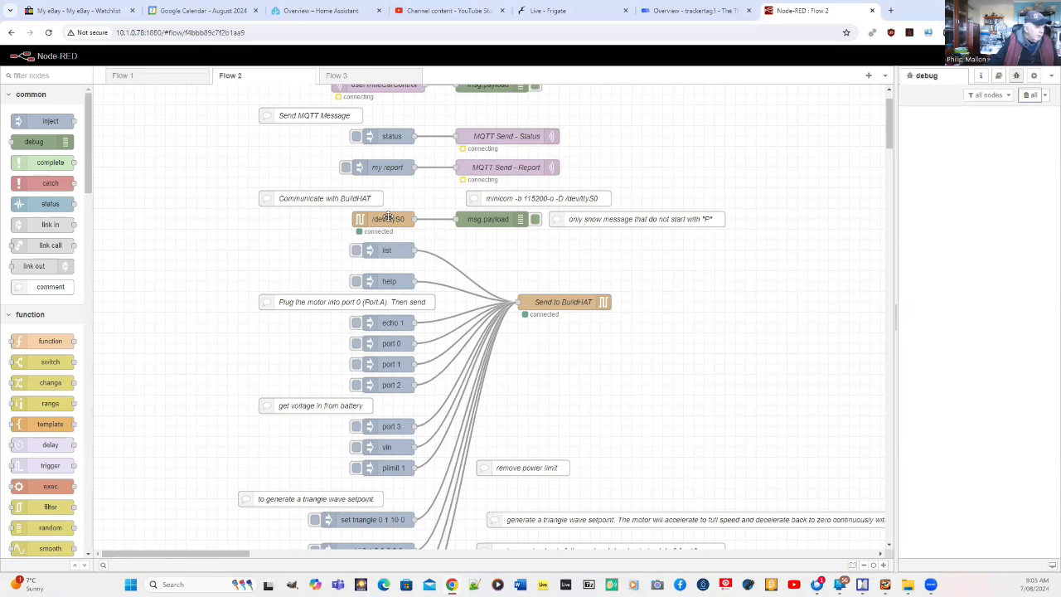
pyautogui.moveTo(358, 287)
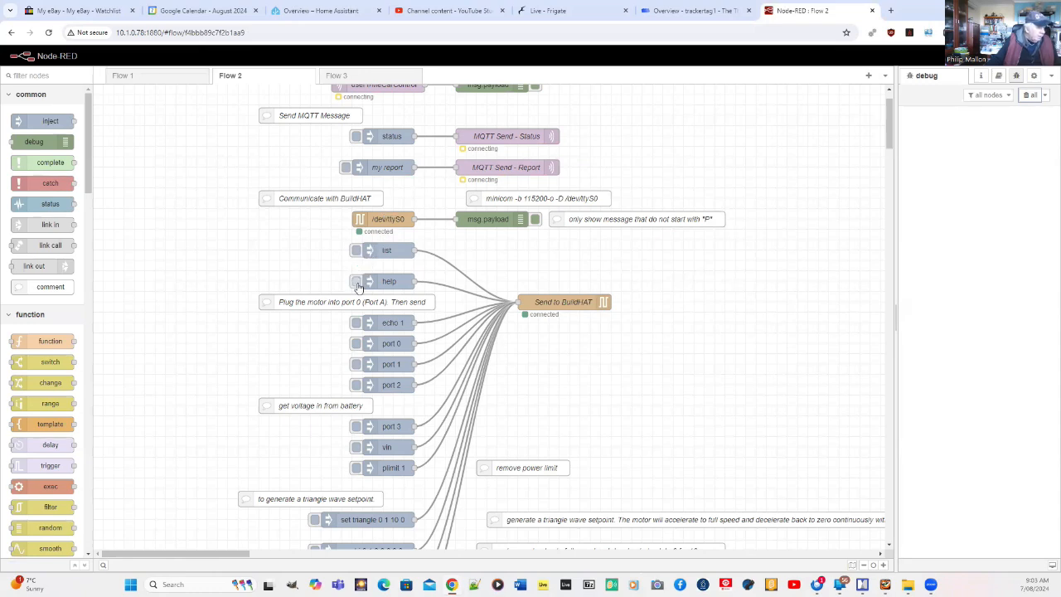
pyautogui.click(355, 281)
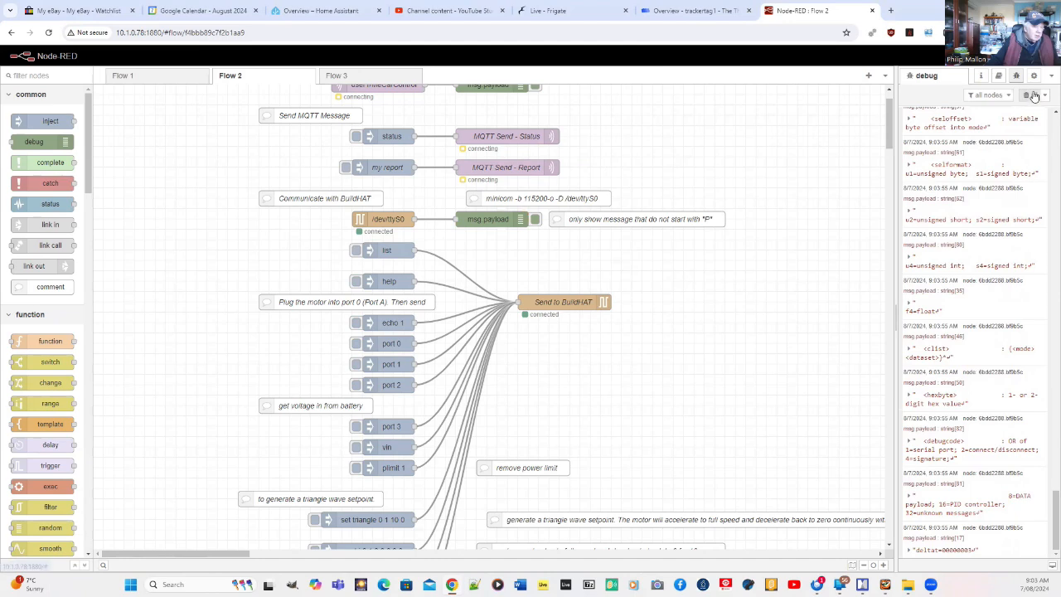
pyautogui.click(1034, 95)
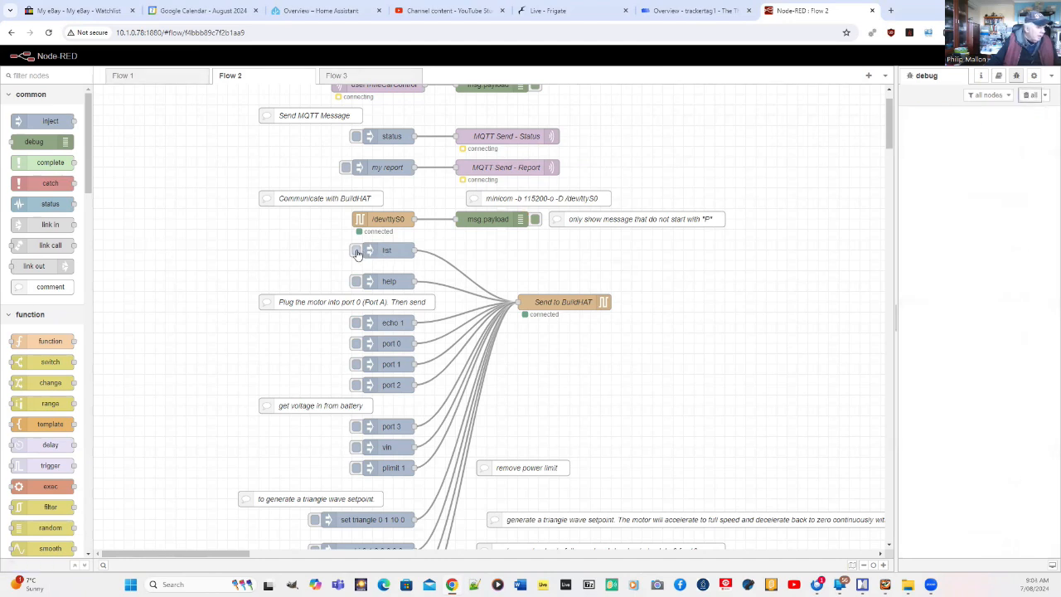
pyautogui.click(357, 250)
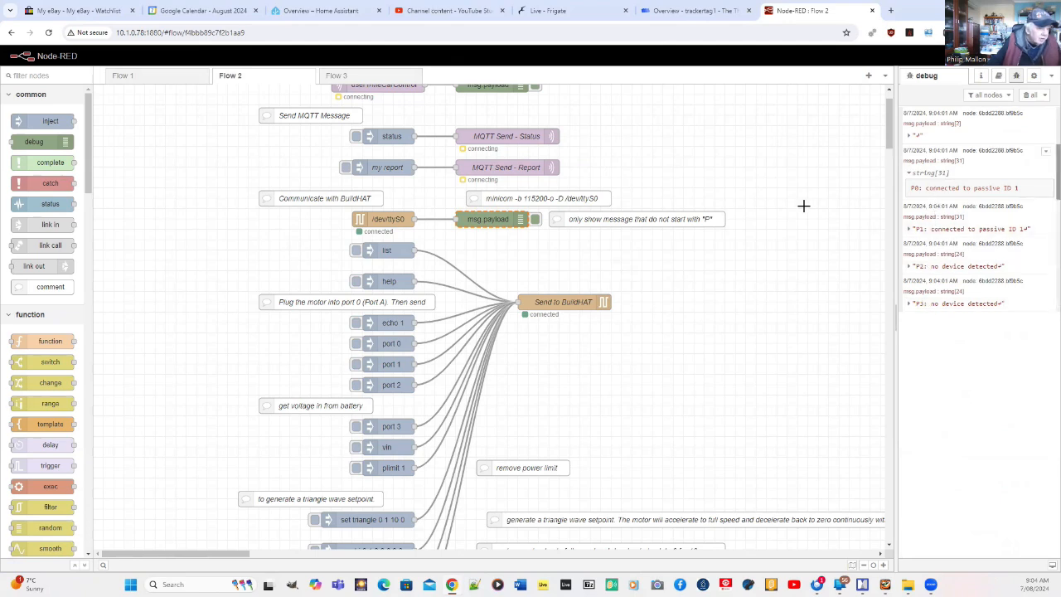
# Send 'set triangle 0 1 10 0' and off commands, then open Send to BuildHAT's settings
pyautogui.scroll(-3)
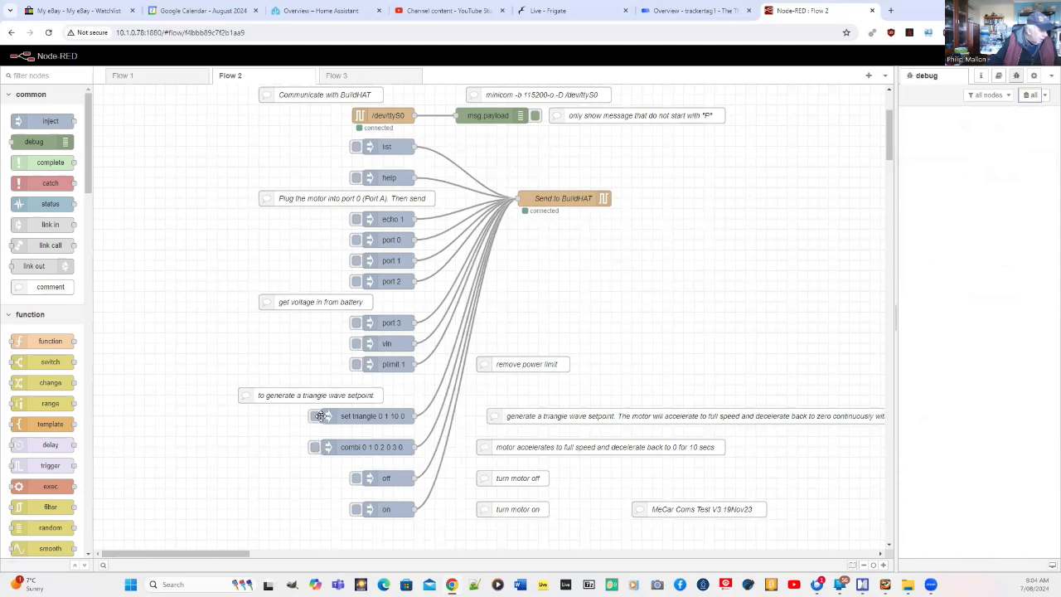
pyautogui.click(315, 415)
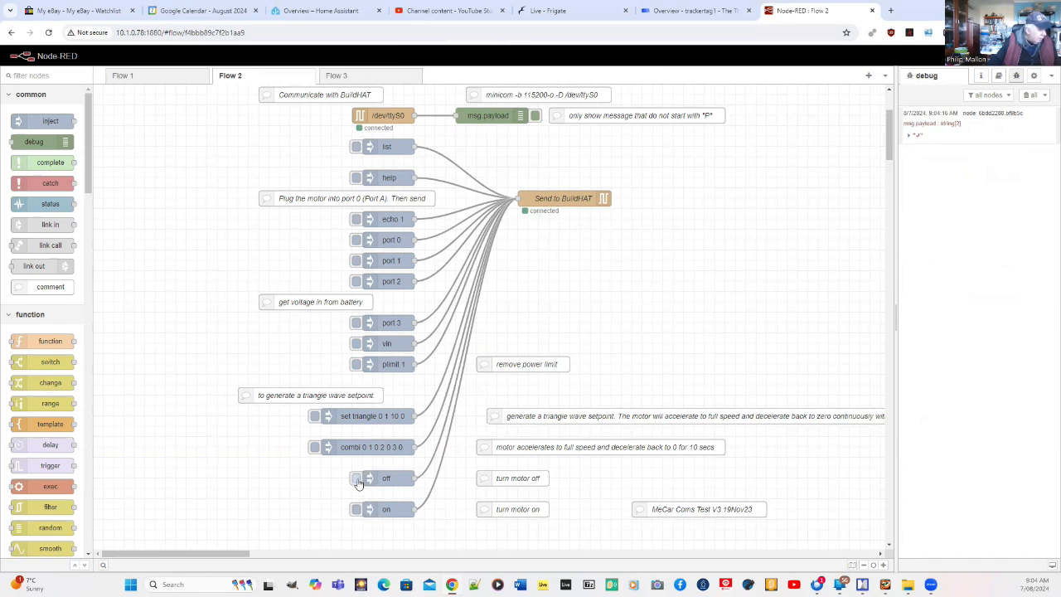
pyautogui.click(357, 480)
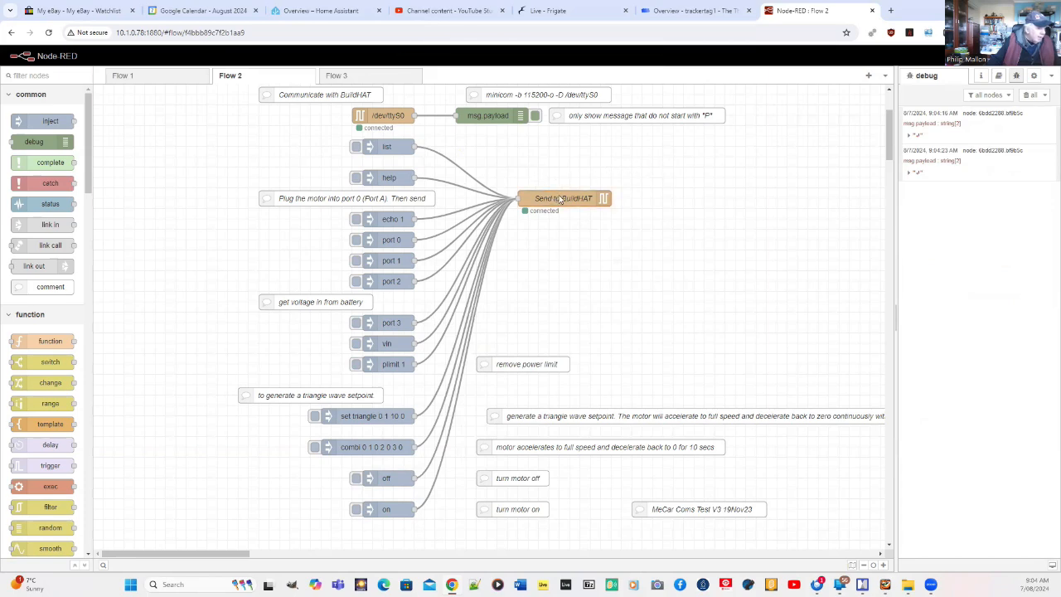
pyautogui.doubleClick(564, 198)
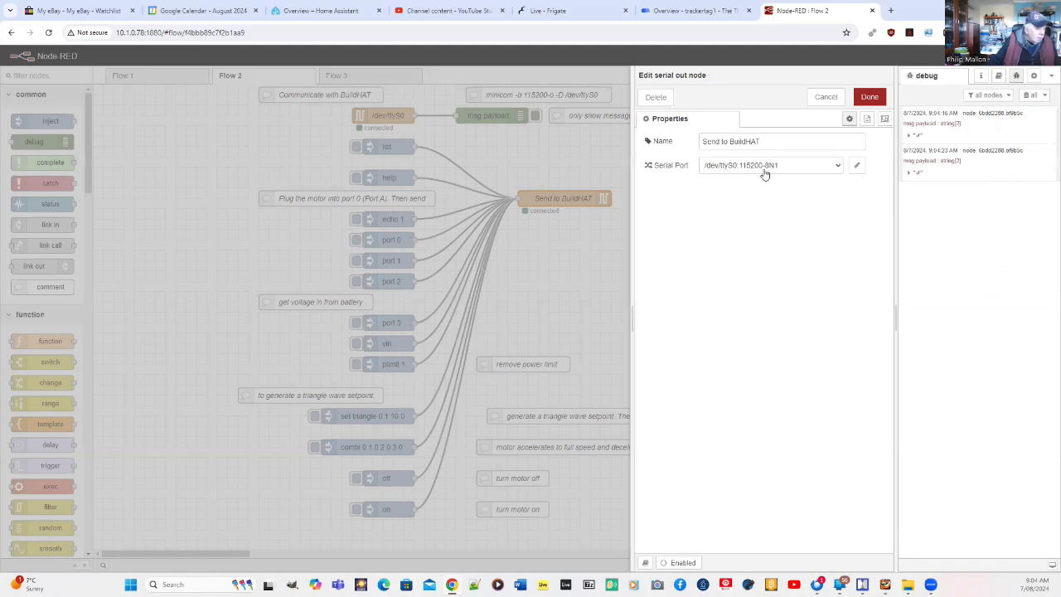
pyautogui.moveTo(777, 179)
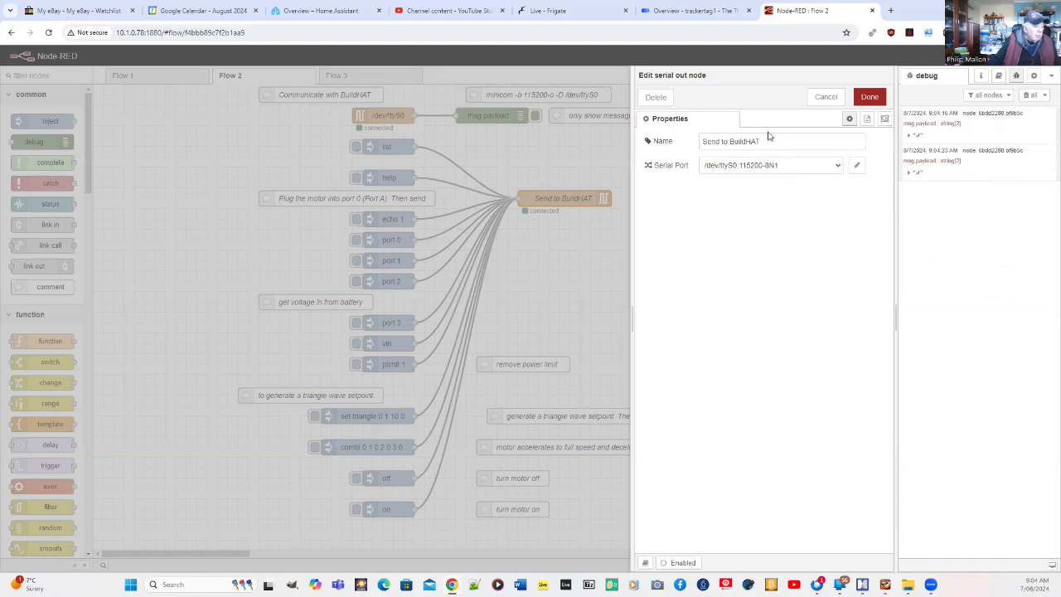
pyautogui.click(869, 96)
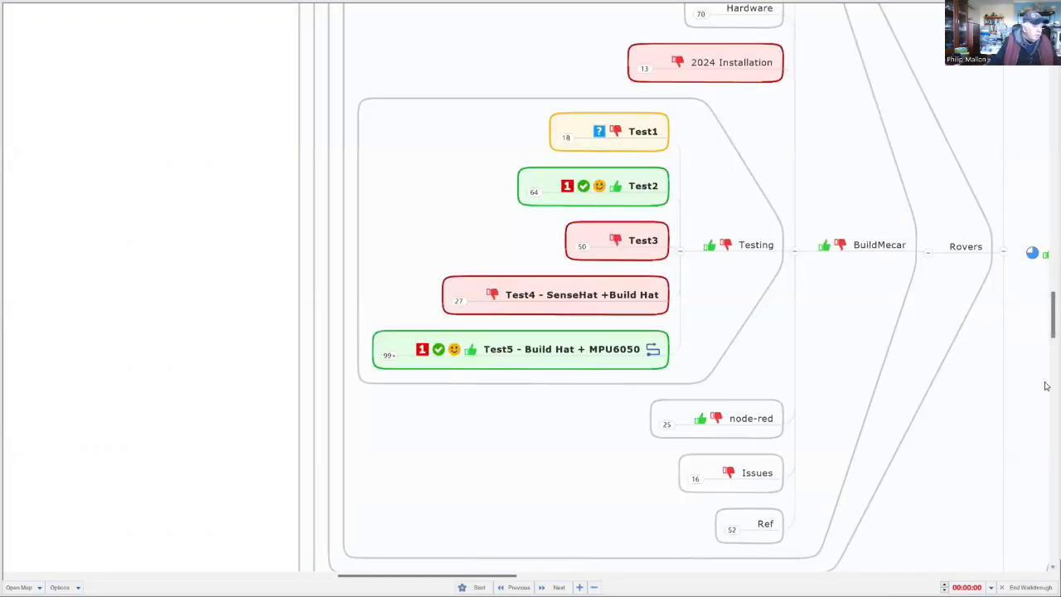
pyautogui.moveTo(517, 411)
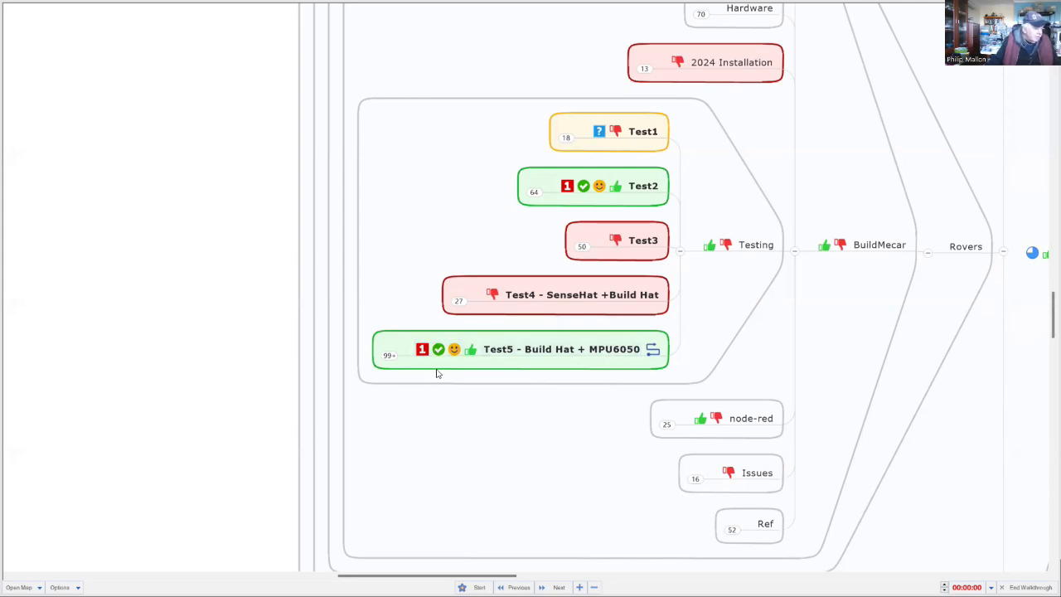
pyautogui.moveTo(388, 369)
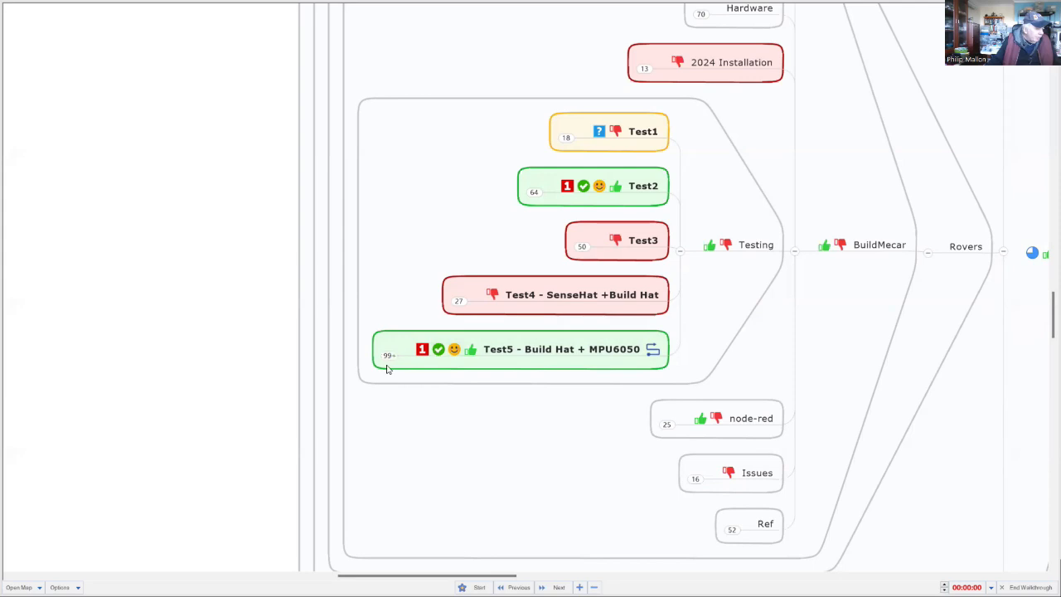
# Expand Test5 - Build Hat + MPU6050 and its Objective, scrolling to hardware, connection and software
pyautogui.click(653, 349)
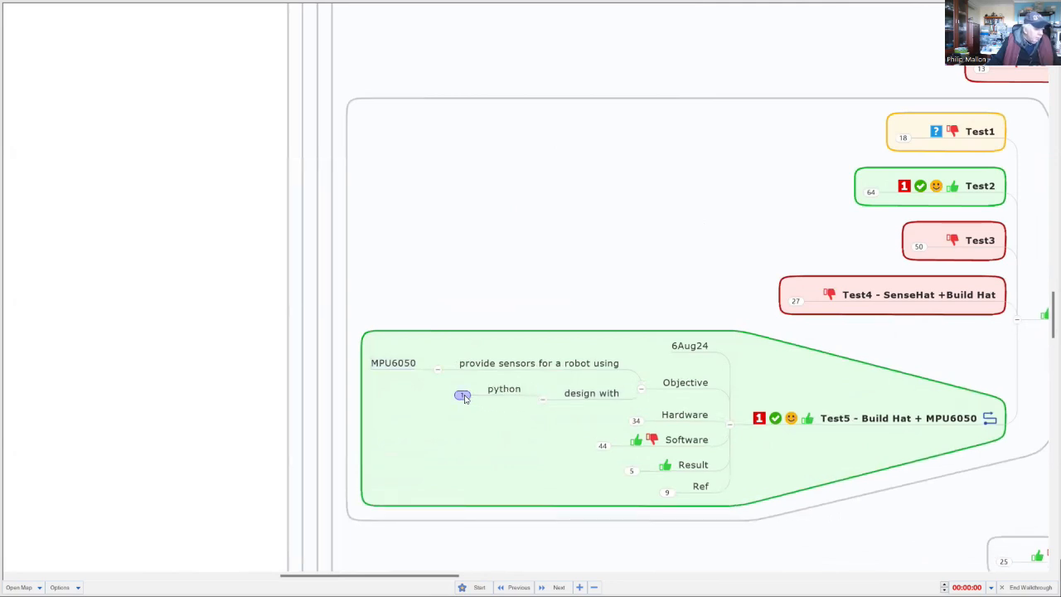
pyautogui.click(462, 394)
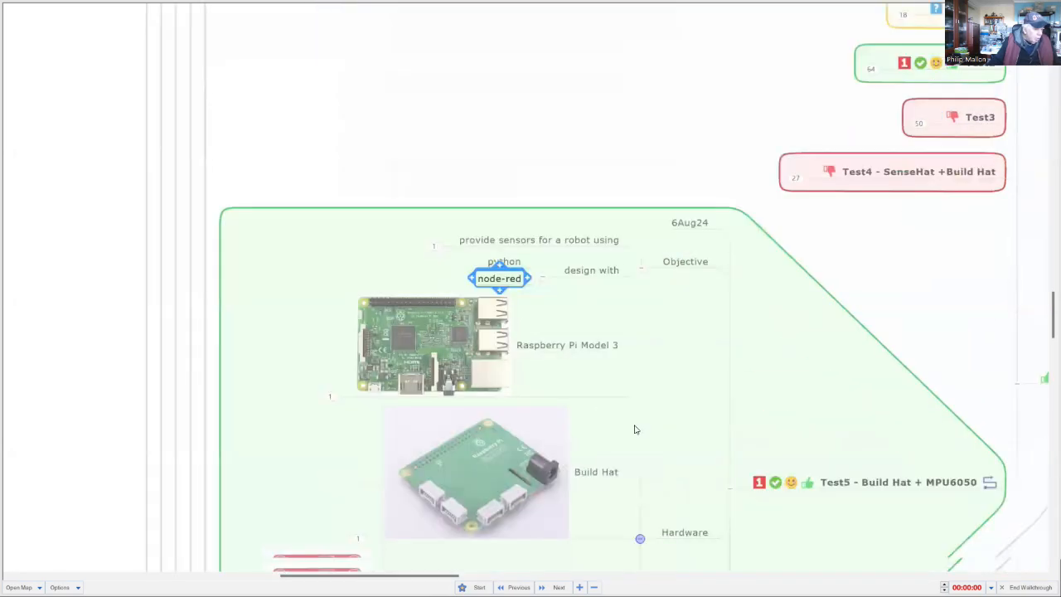
pyautogui.scroll(-3)
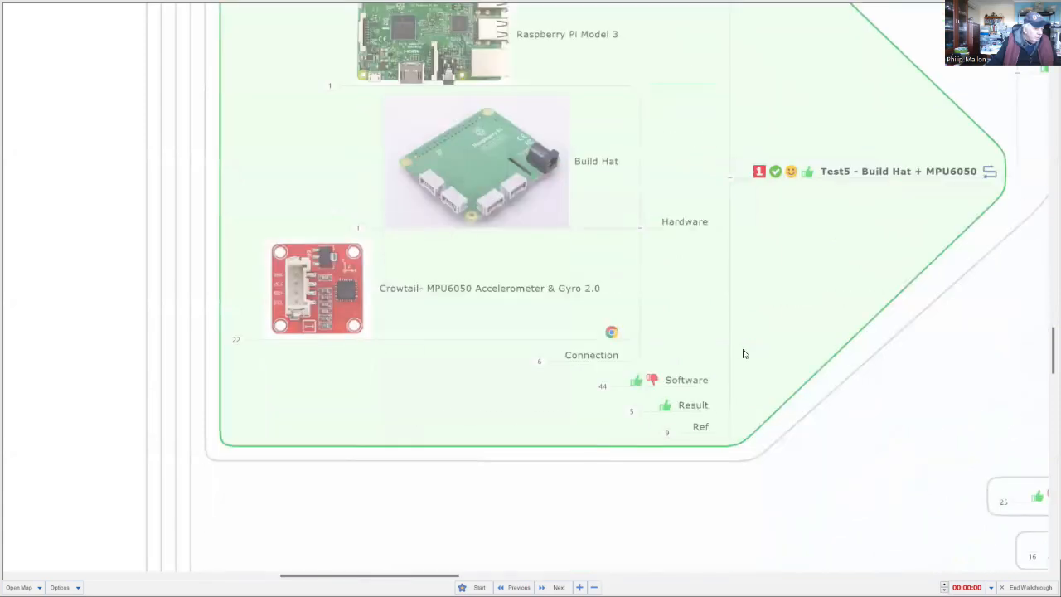
pyautogui.moveTo(509, 403)
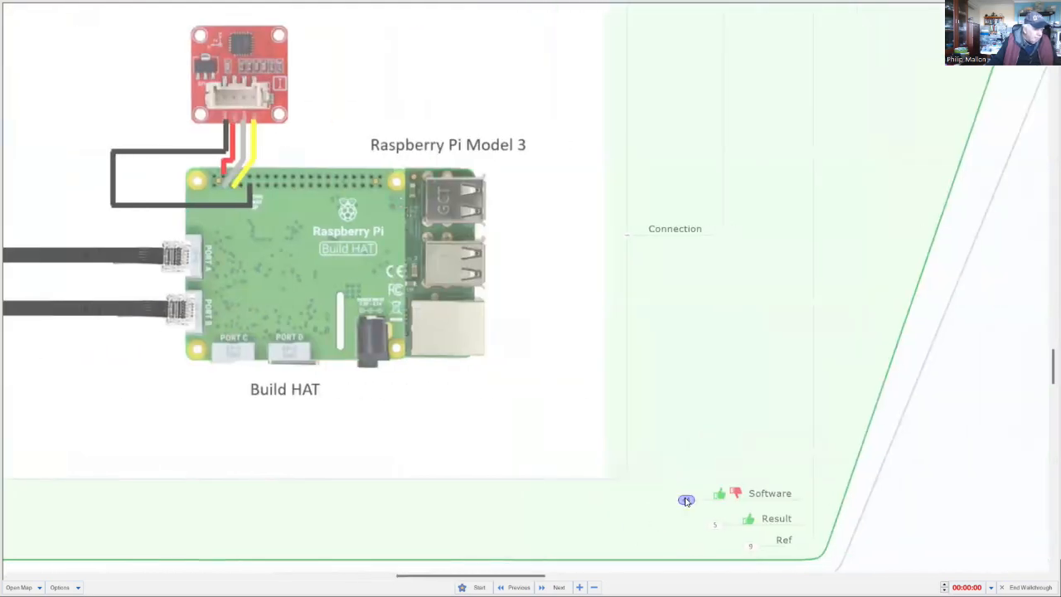
pyautogui.scroll(-3)
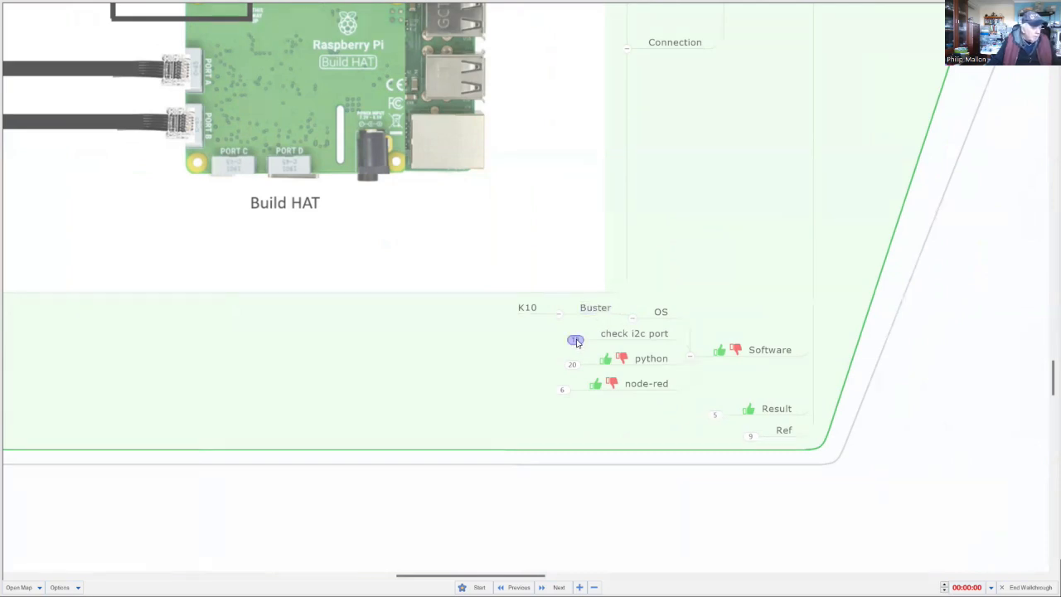
# Expand the python branch to show installation, mpu6050.py and mpu6050-example
pyautogui.click(575, 340)
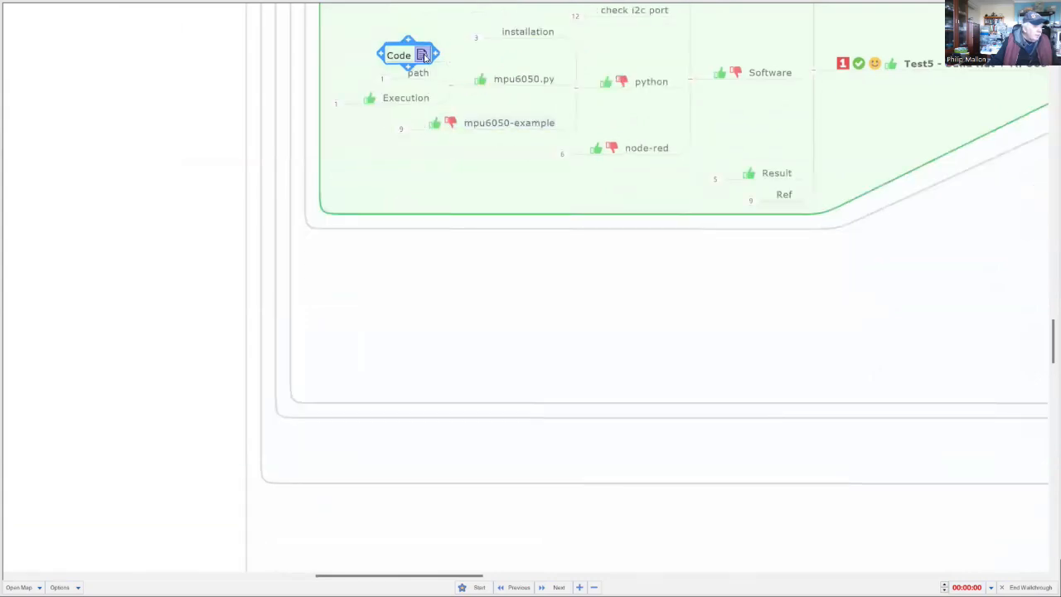
# Expand mpu6050-example to show its Code, path, Execution and relocate notes
pyautogui.click(423, 55)
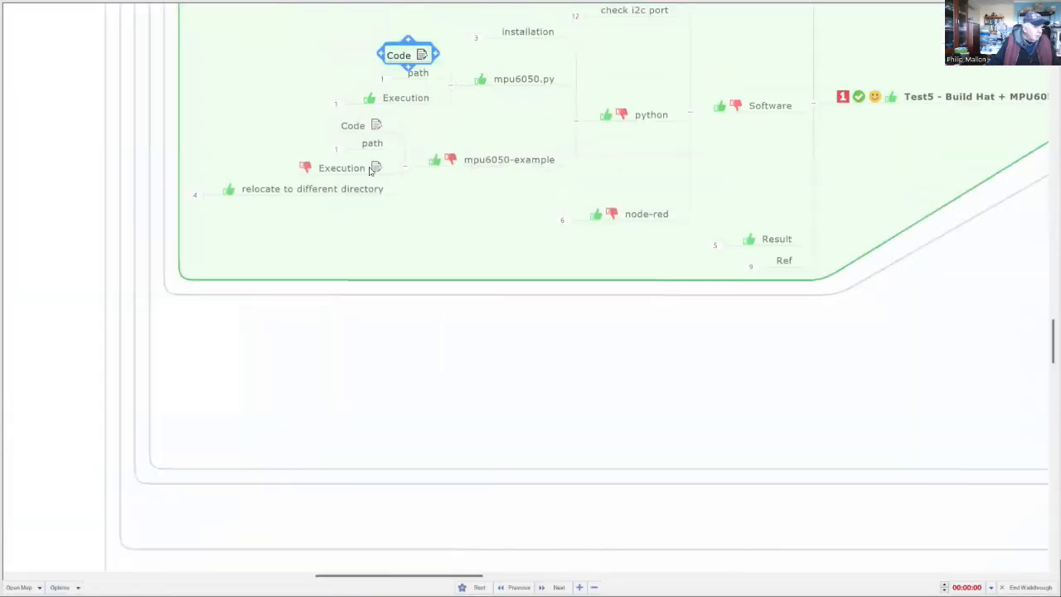
pyautogui.scroll(3)
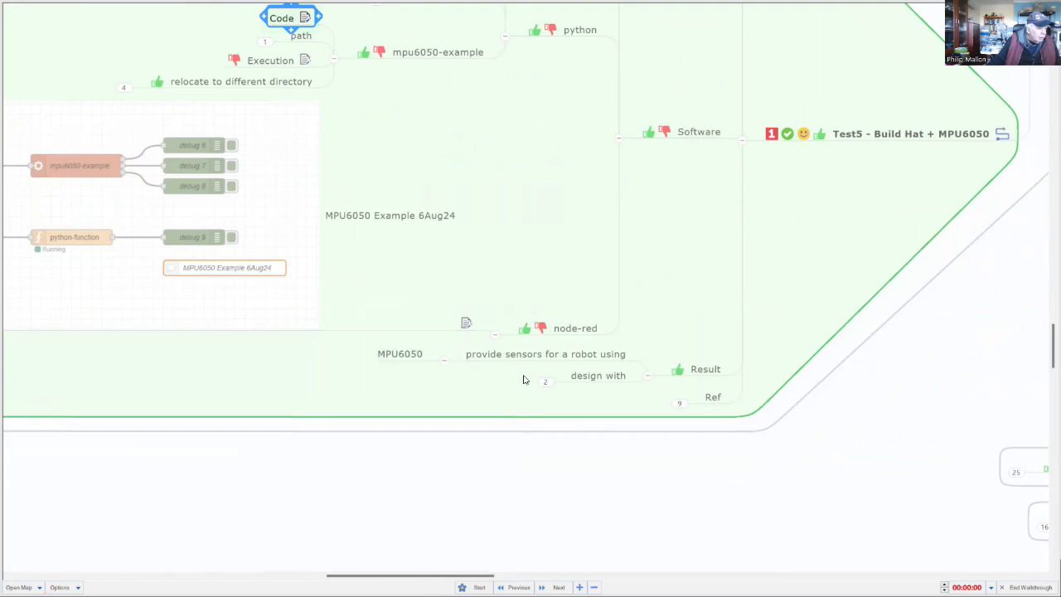
pyautogui.moveTo(510, 378)
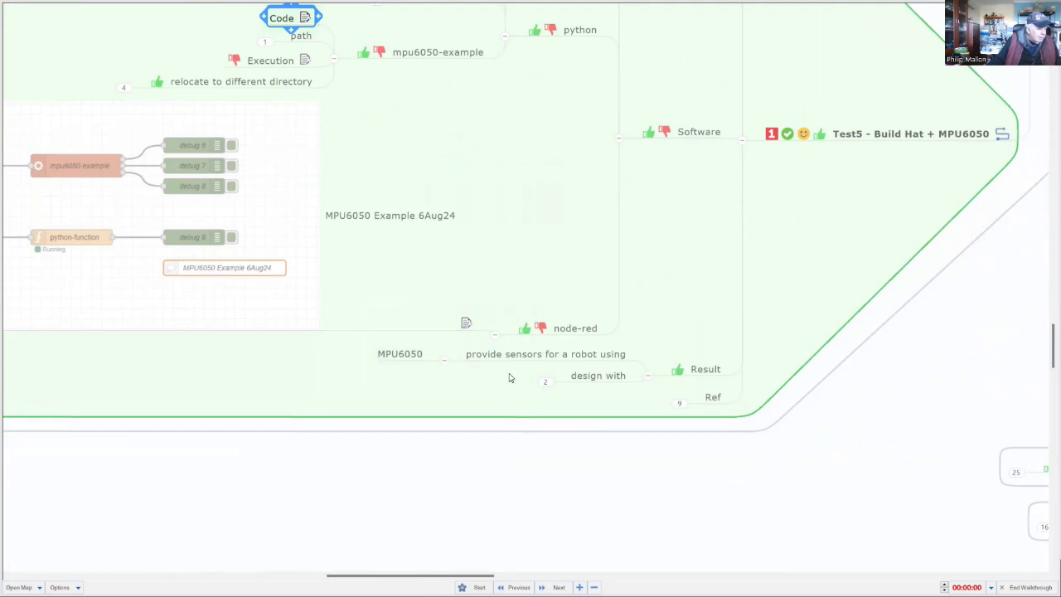
pyautogui.moveTo(504, 378)
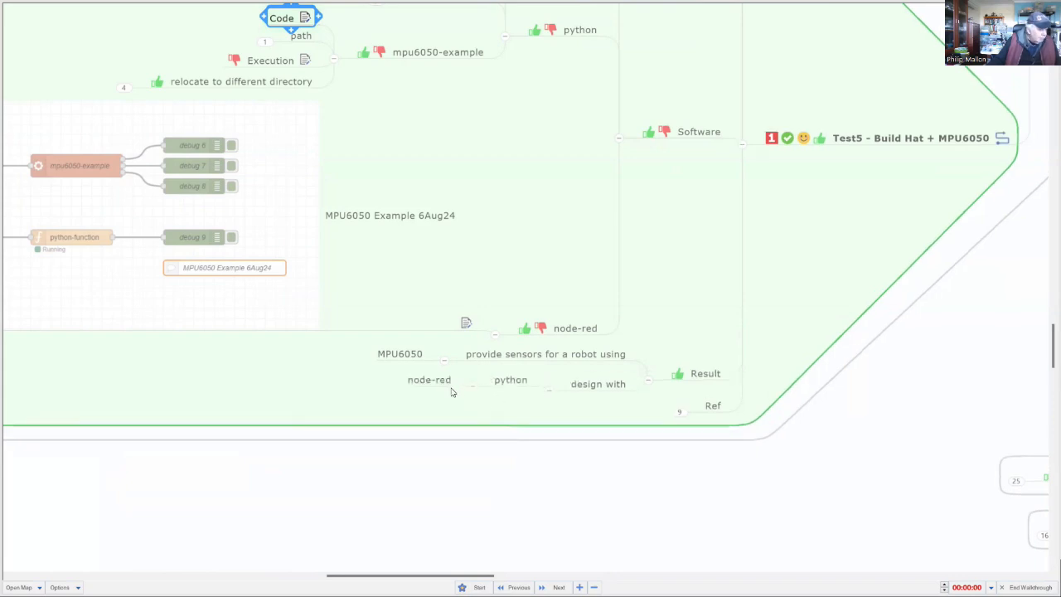
# Scroll down to Test5's Result: MPU6050 robot sensors designed with python and node-red
pyautogui.scroll(-3)
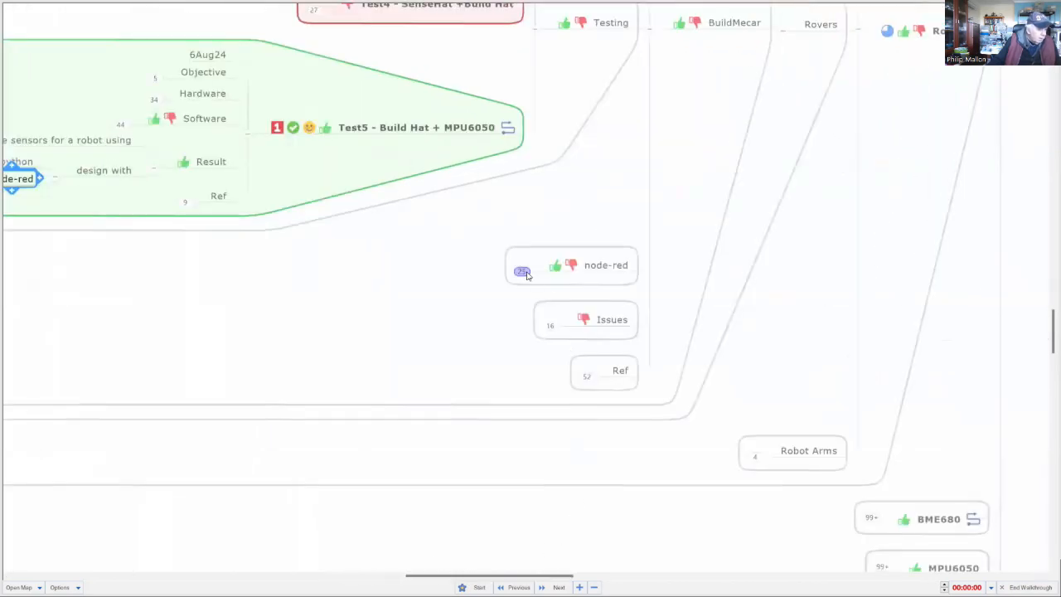
# Expand Issues and Disappointment, revealing Disappointment details, Reliability, competition and Promising
pyautogui.click(612, 319)
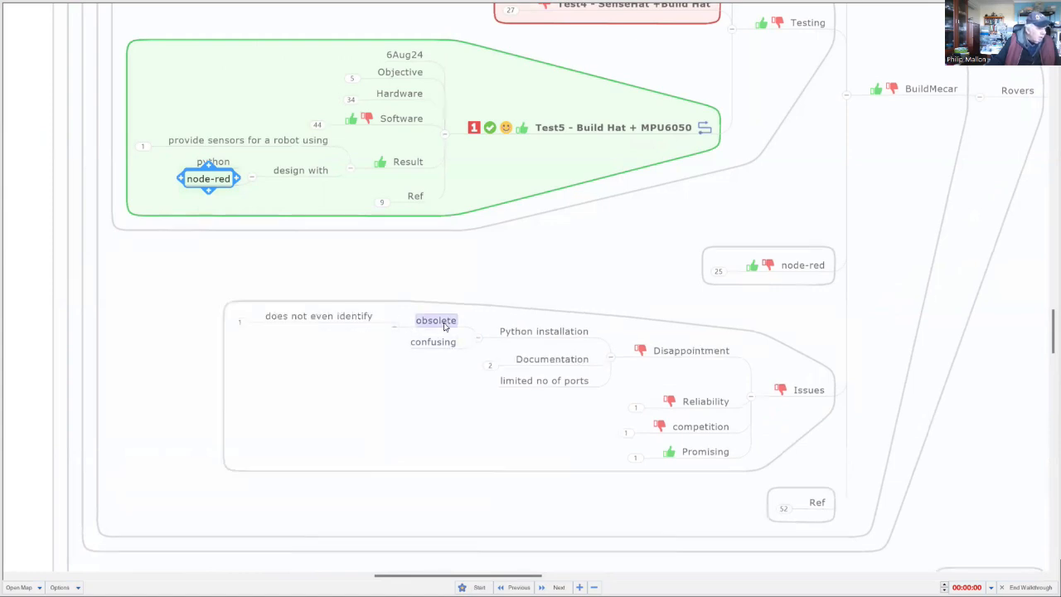
pyautogui.click(243, 323)
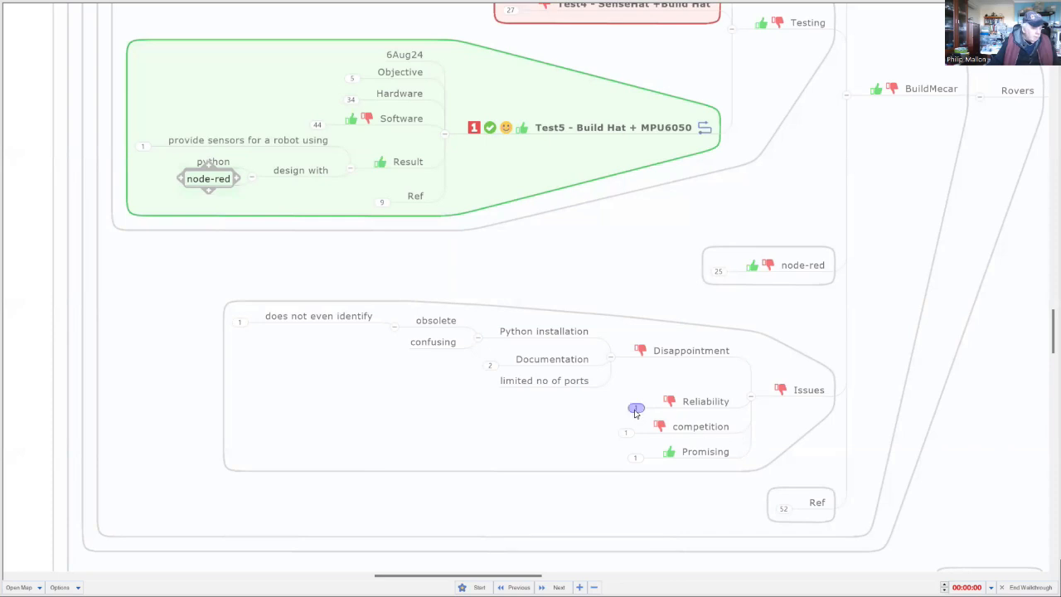
pyautogui.click(208, 179)
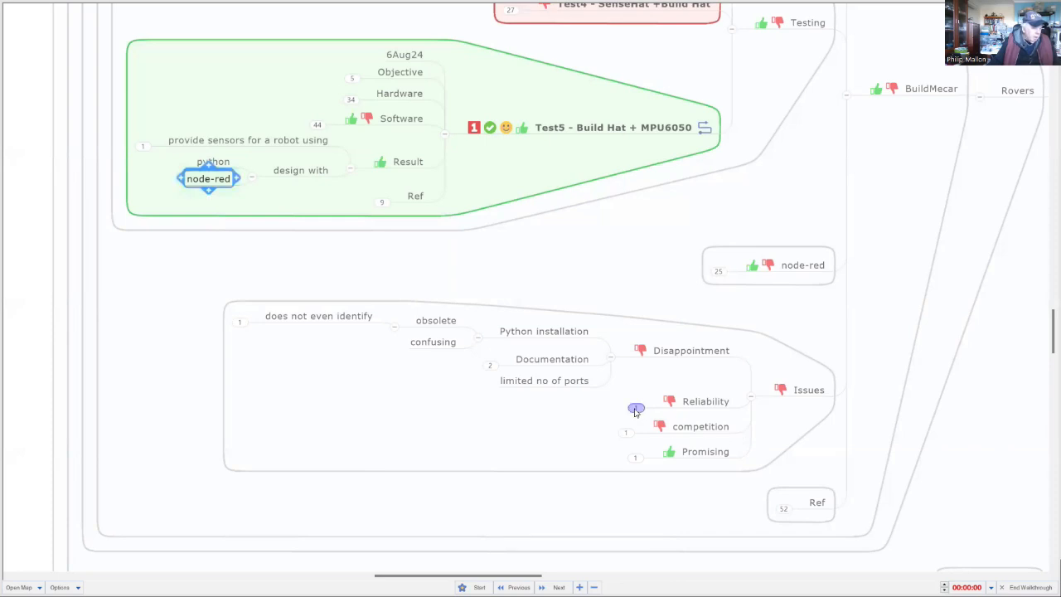
# Show the Reliability, competition and Promising details, then scroll toward the Raspberry Pi topic
pyautogui.click(636, 409)
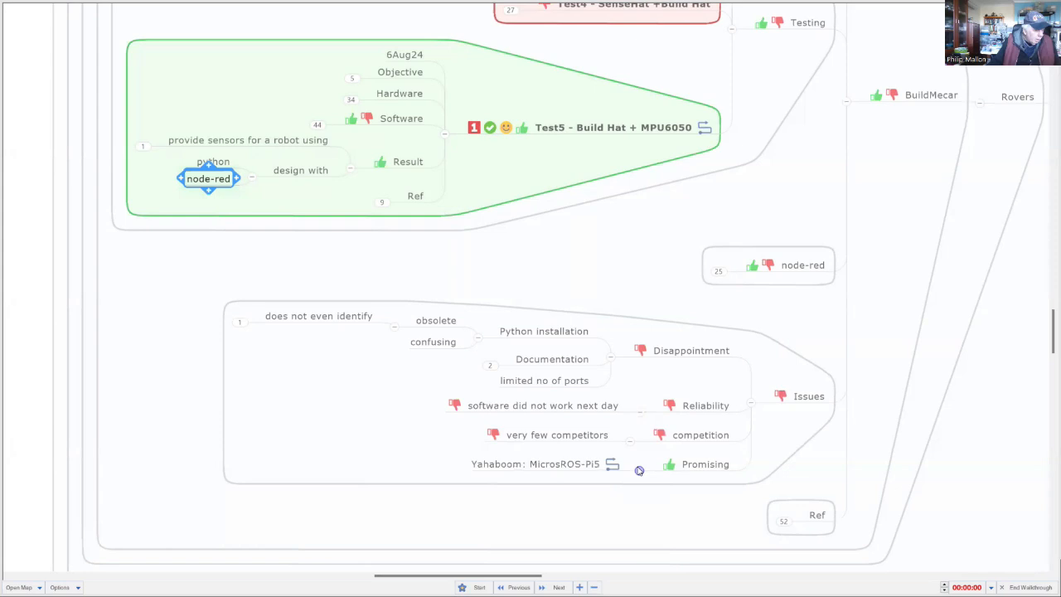
pyautogui.moveTo(621, 486)
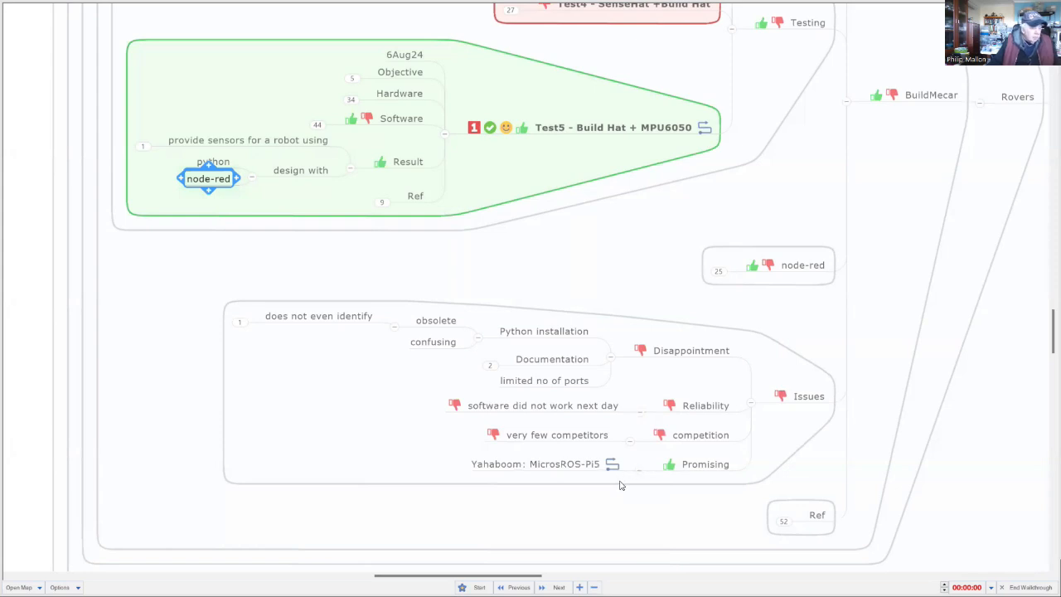
pyautogui.moveTo(579, 485)
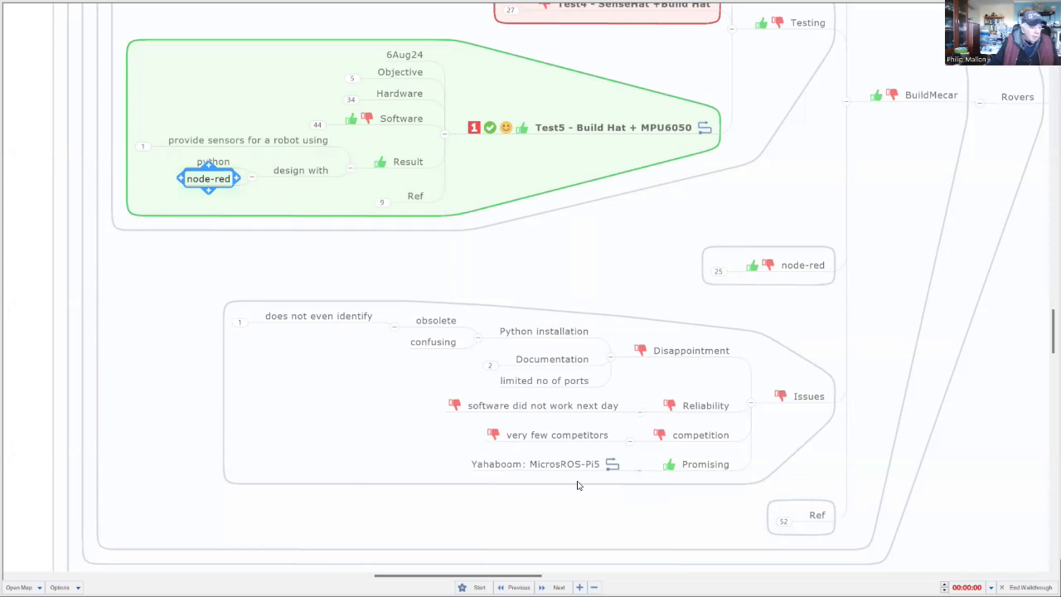
pyautogui.moveTo(668, 512)
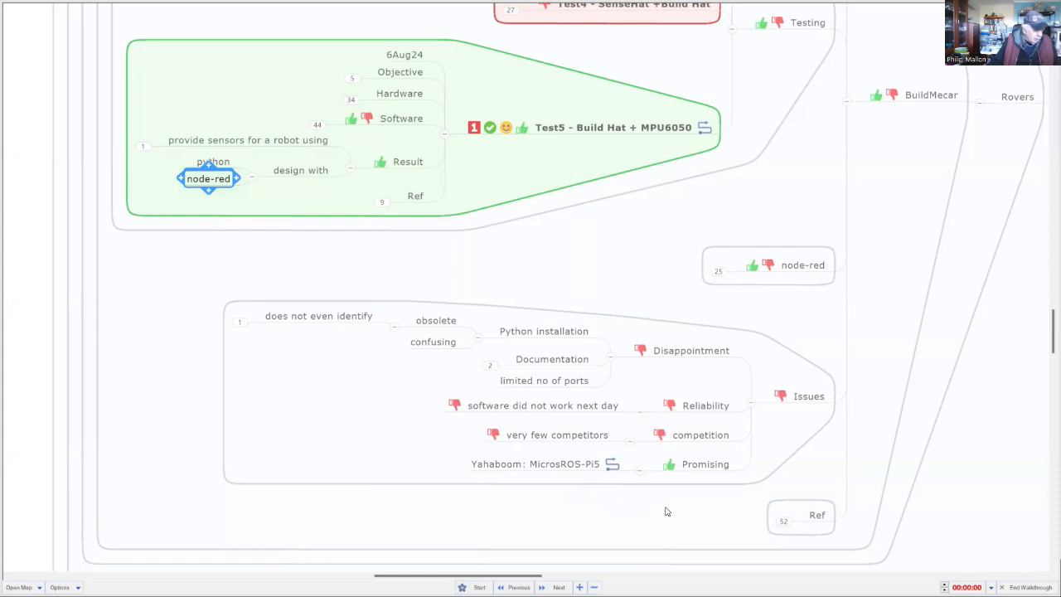
pyautogui.moveTo(696, 523)
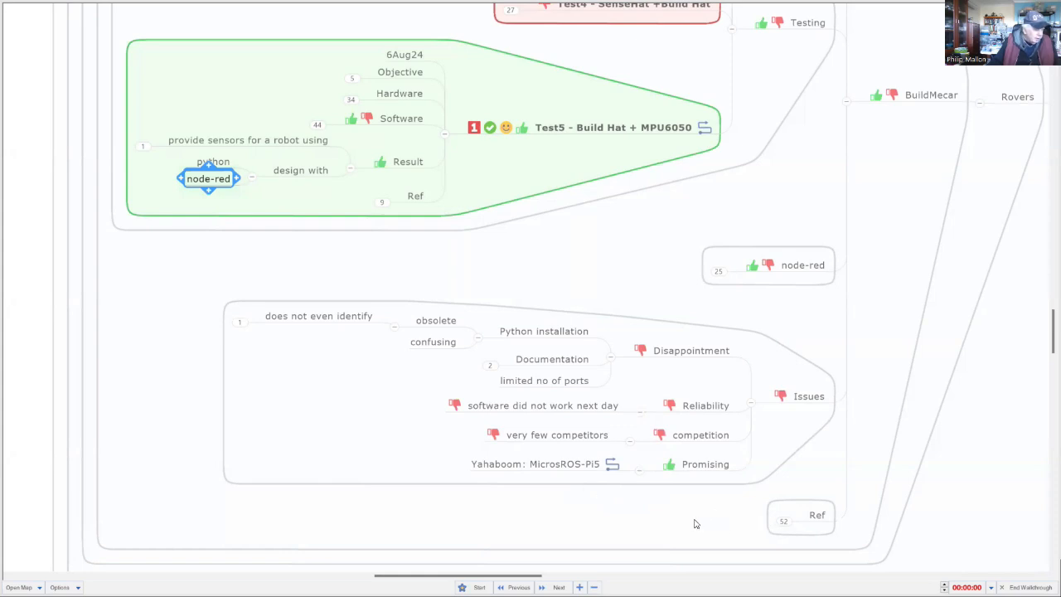
pyautogui.moveTo(694, 522)
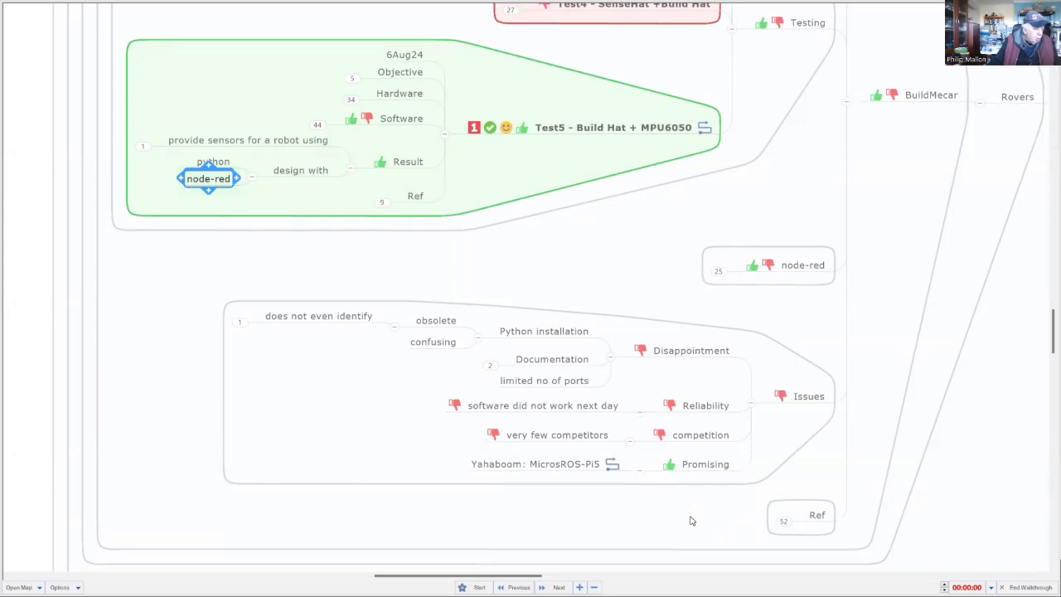
pyautogui.moveTo(691, 521)
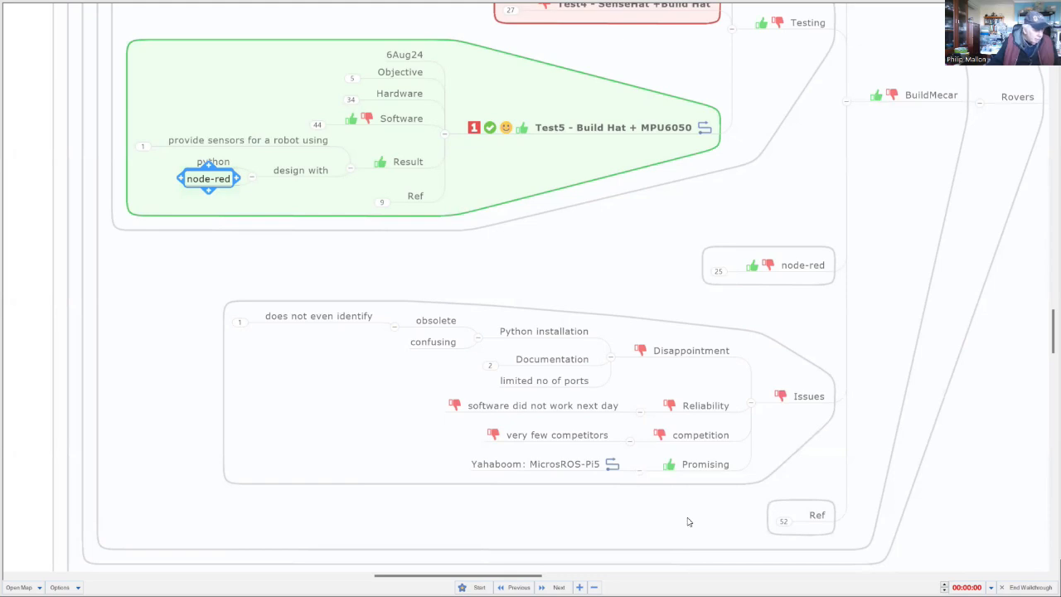
pyautogui.moveTo(790, 523)
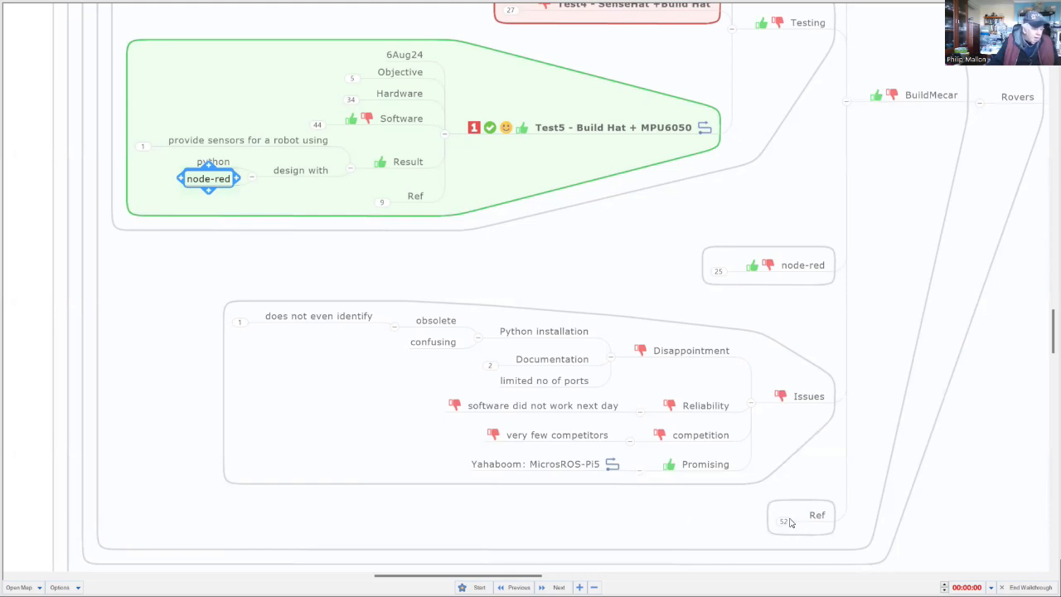
pyautogui.scroll(-3)
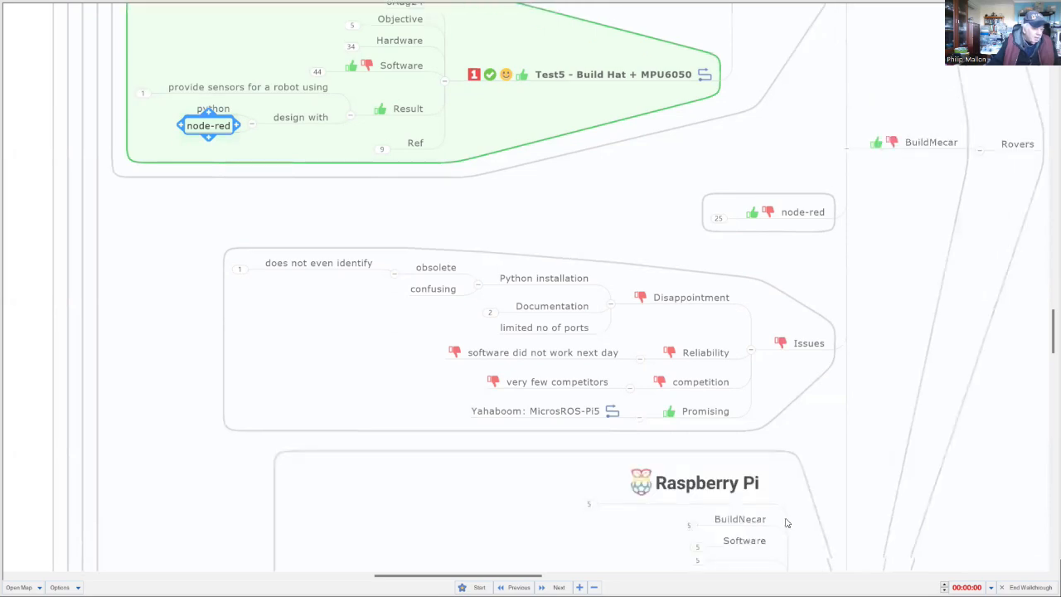
# Expand the Raspberry Pi reference to show Build HAT and python-build-hat links
pyautogui.scroll(-3)
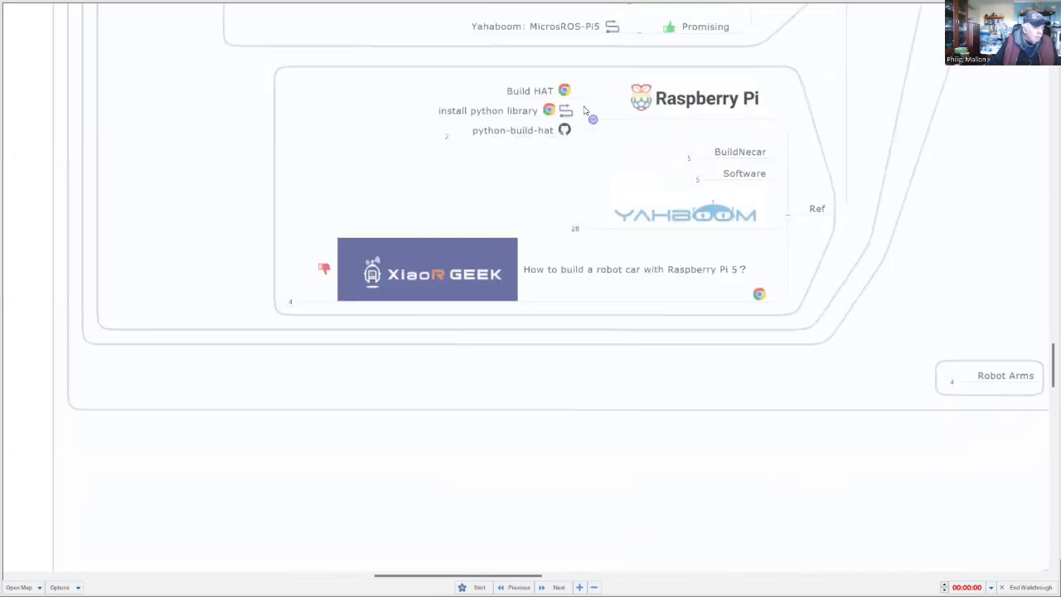
pyautogui.click(707, 98)
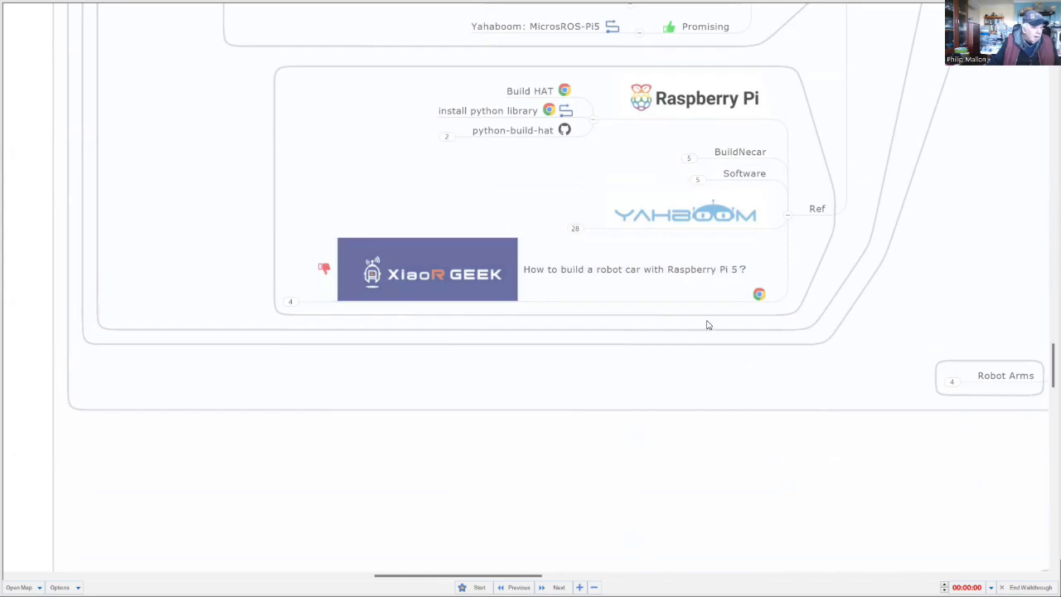
pyautogui.moveTo(708, 332)
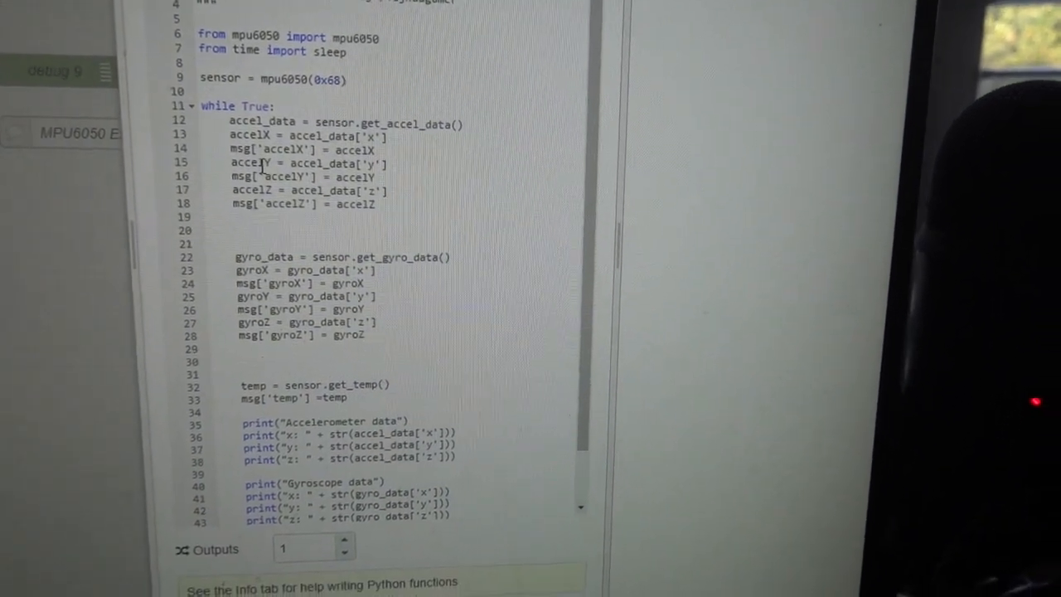
# Scroll through the python-function node's MPU6050 accelerometer, gyroscope and temperature code
pyautogui.scroll(-3)
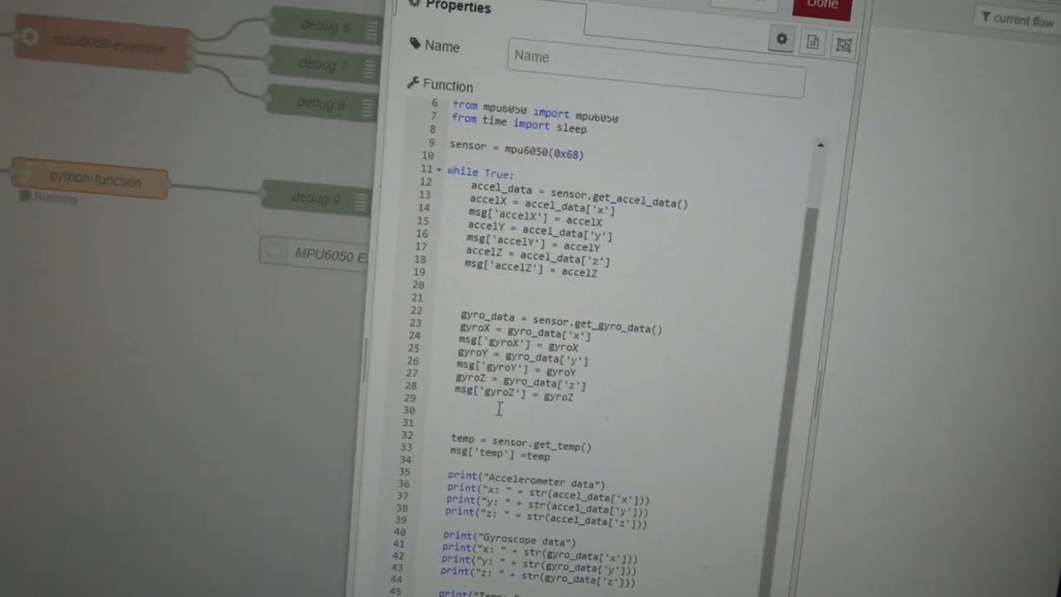
pyautogui.click(821, 7)
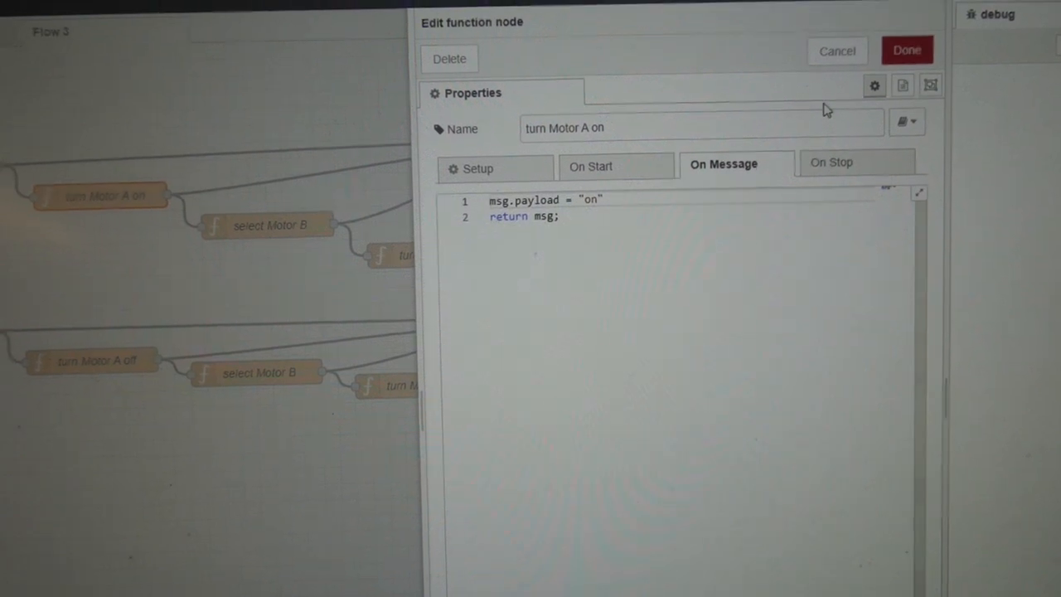
# Inspect select Motor B ("port 1"), turn Motor B on and Send to BuildHAT (/dev/ttyS0), cancelling each
pyautogui.click(906, 50)
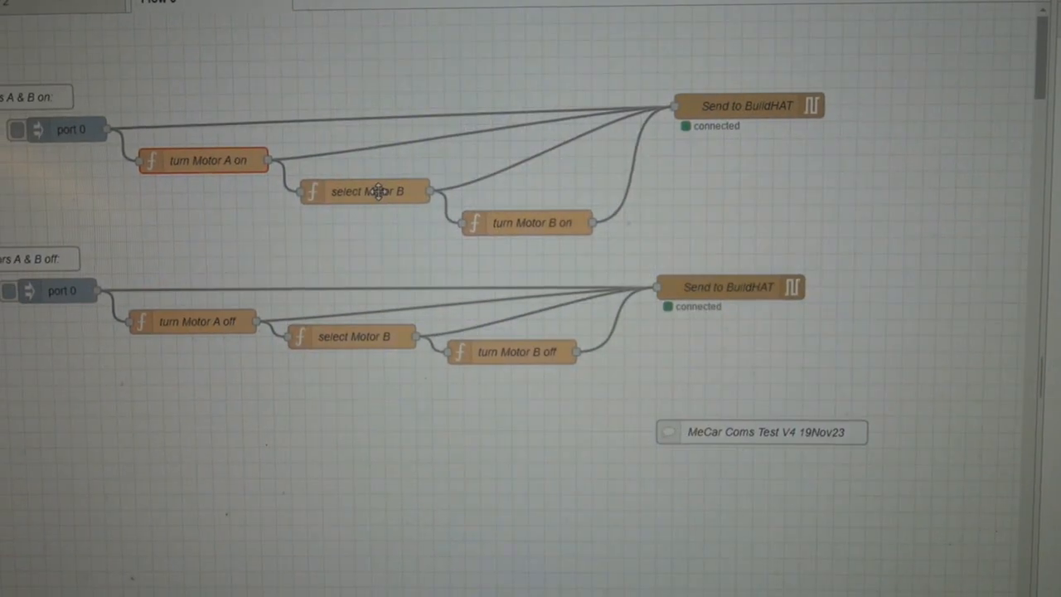
pyautogui.doubleClick(368, 191)
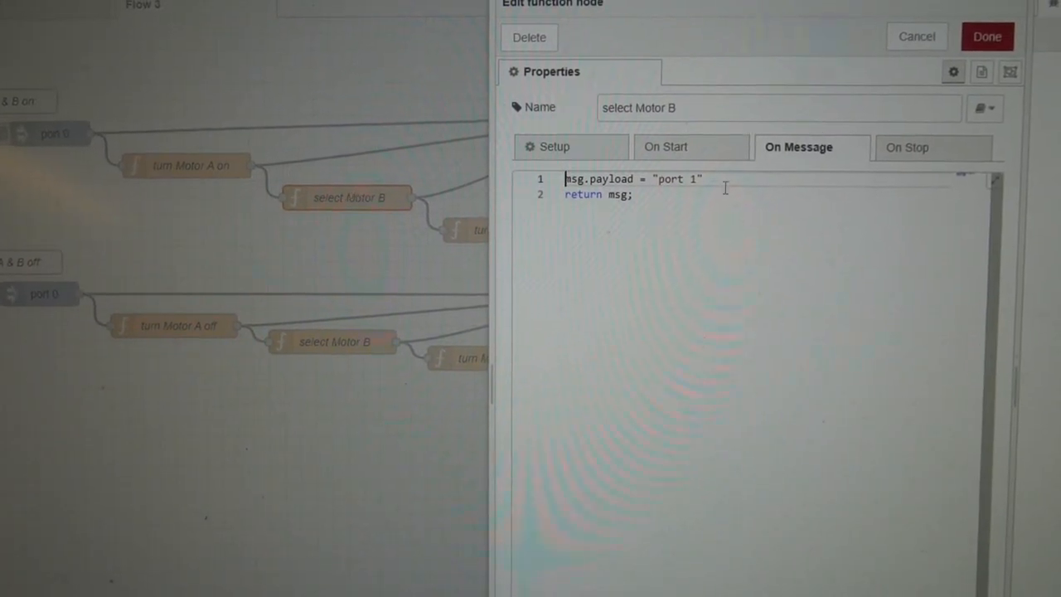
pyautogui.click(986, 37)
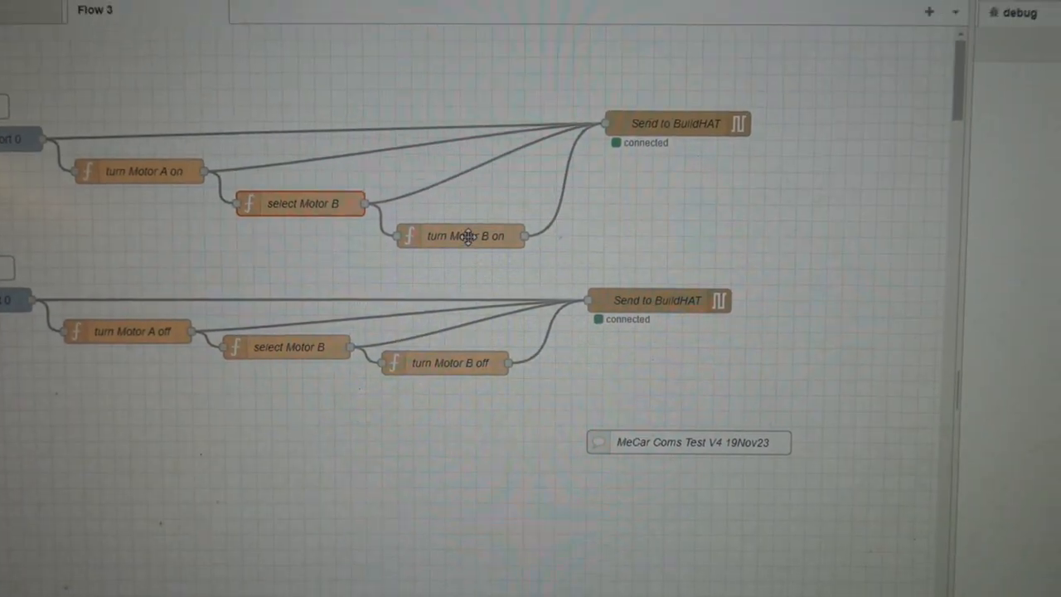
pyautogui.doubleClick(466, 237)
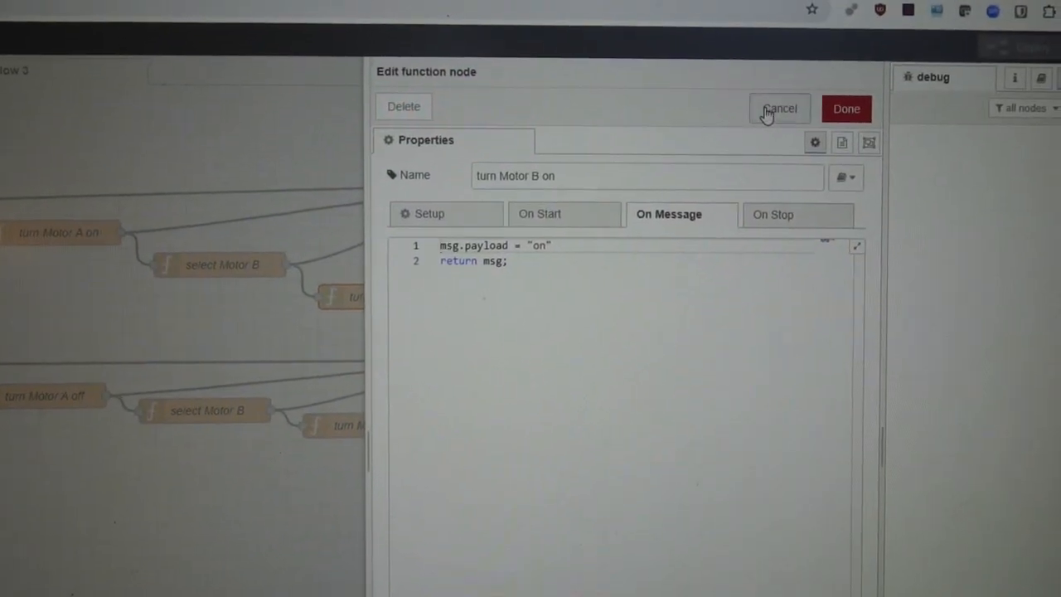
pyautogui.click(779, 109)
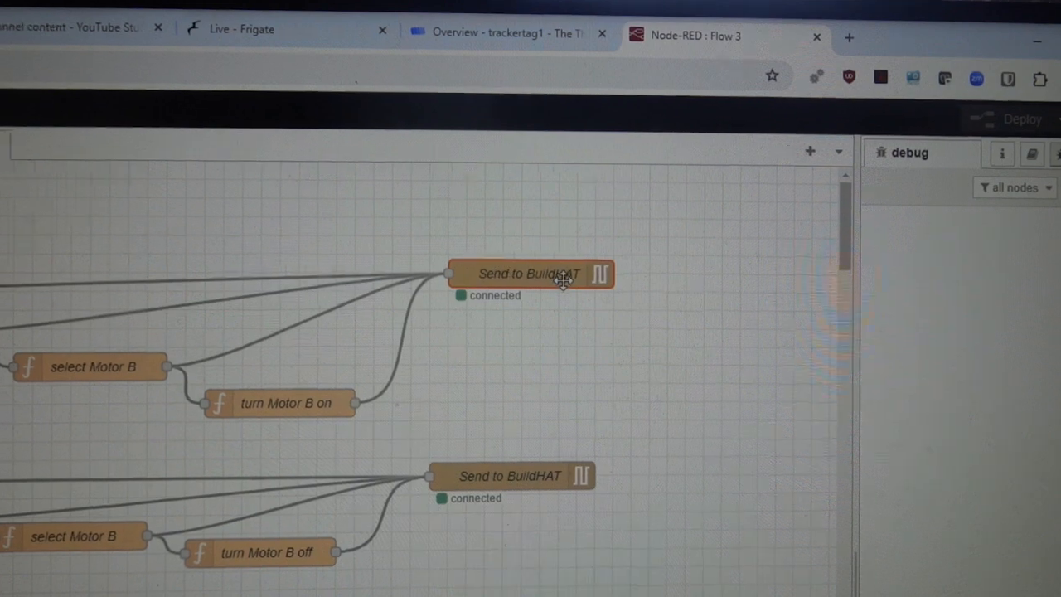
pyautogui.doubleClick(531, 274)
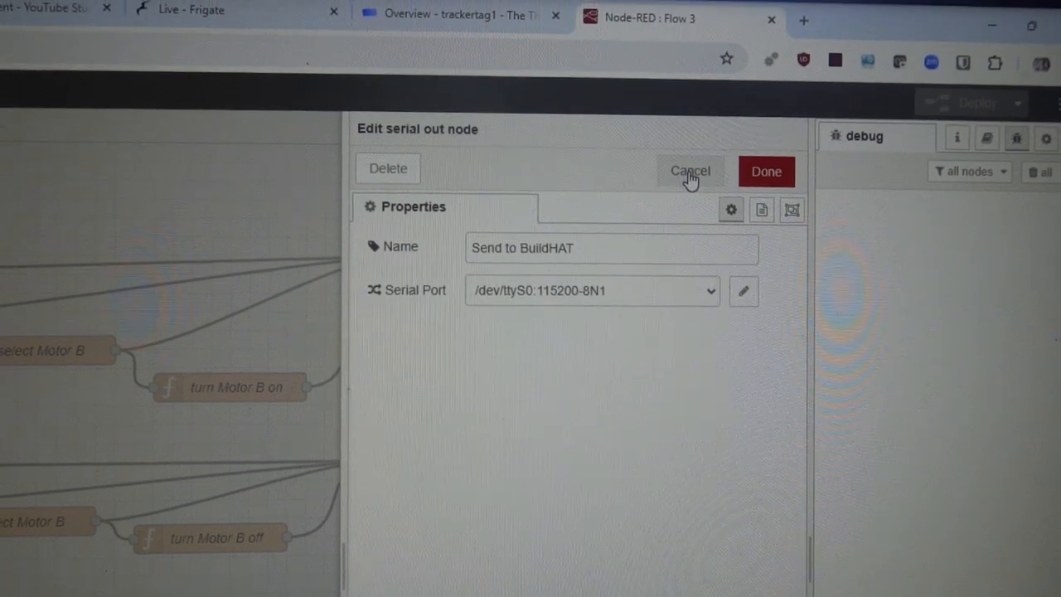
pyautogui.click(690, 171)
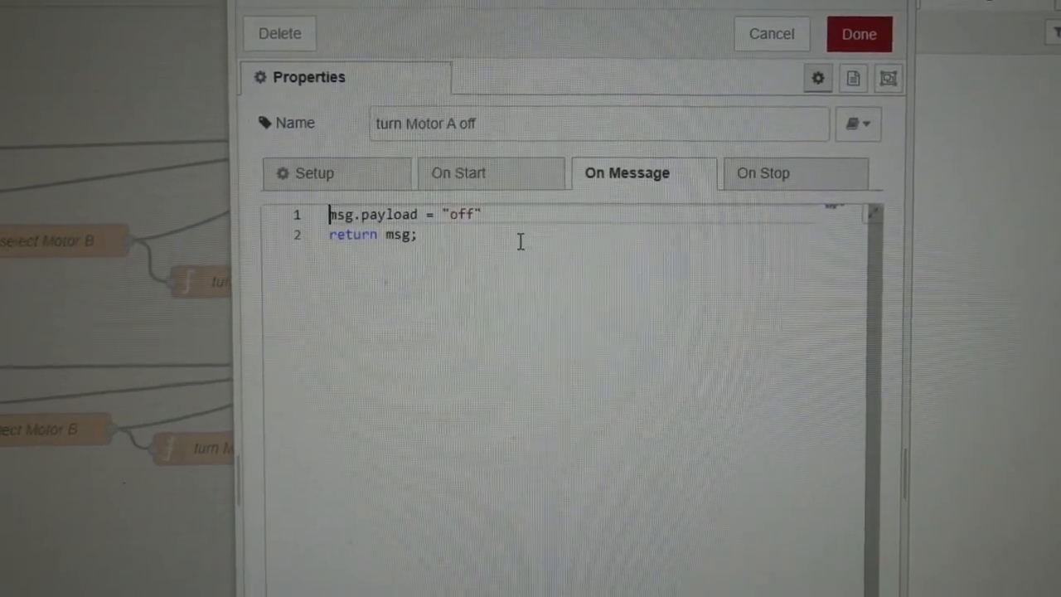
# Cancel the turn Motor A off code and scroll to the Turn Motors A & B off flow
pyautogui.click(860, 34)
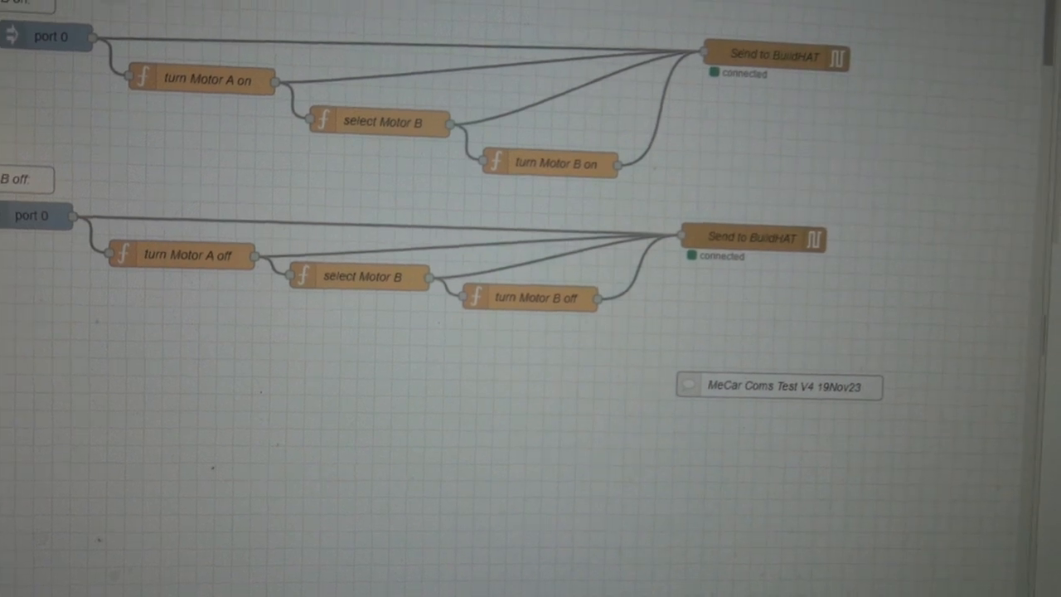
pyautogui.scroll(-3)
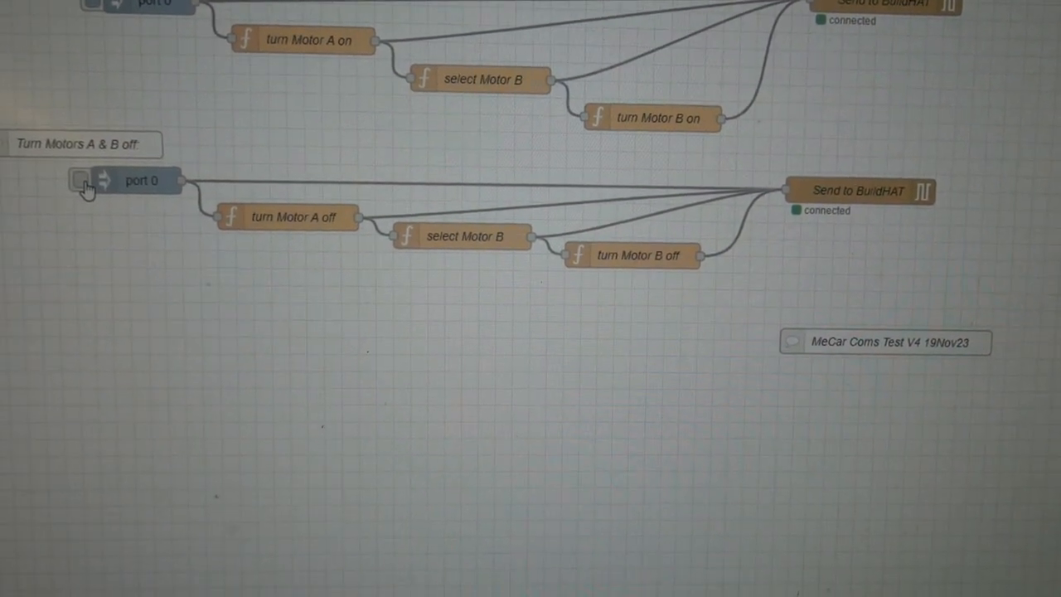